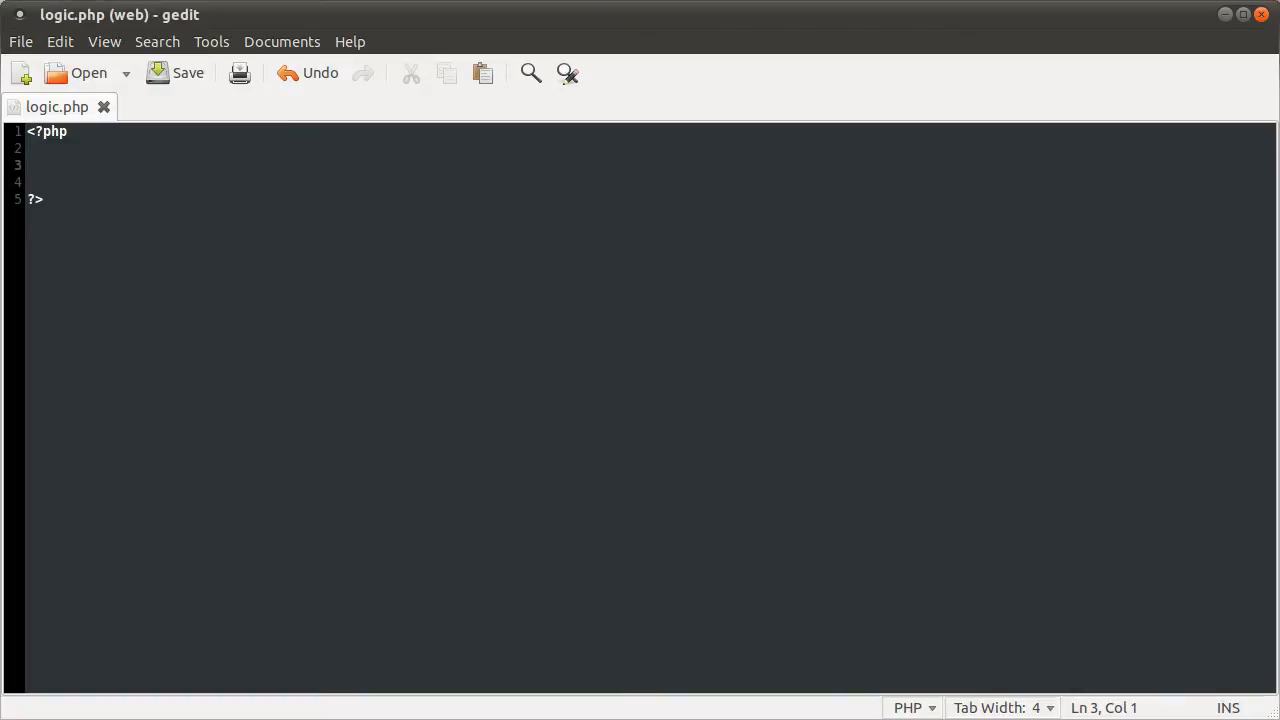
Write if (condition){ echo 'test'; } between the PHP tags and save logic.php.
{"action": "type", "text": "if (condi"}
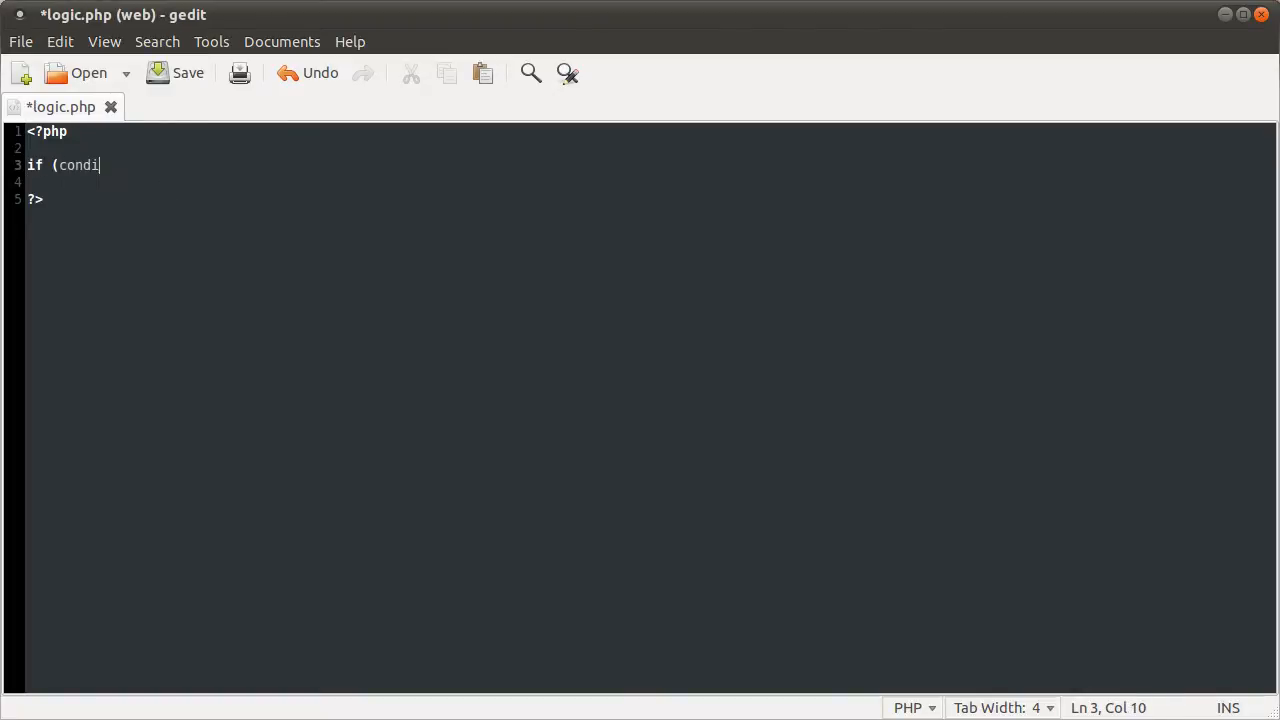
{"action": "type", "text": "to)"}
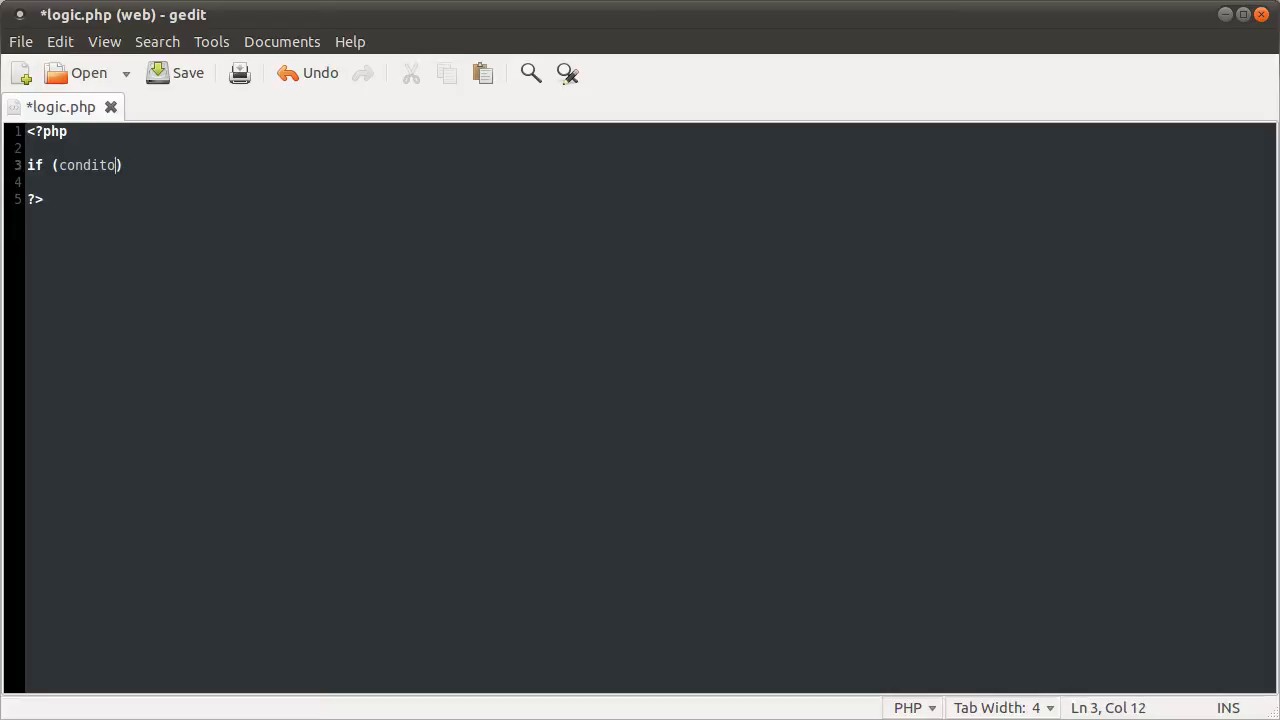
{"action": "type", "text": "on"}
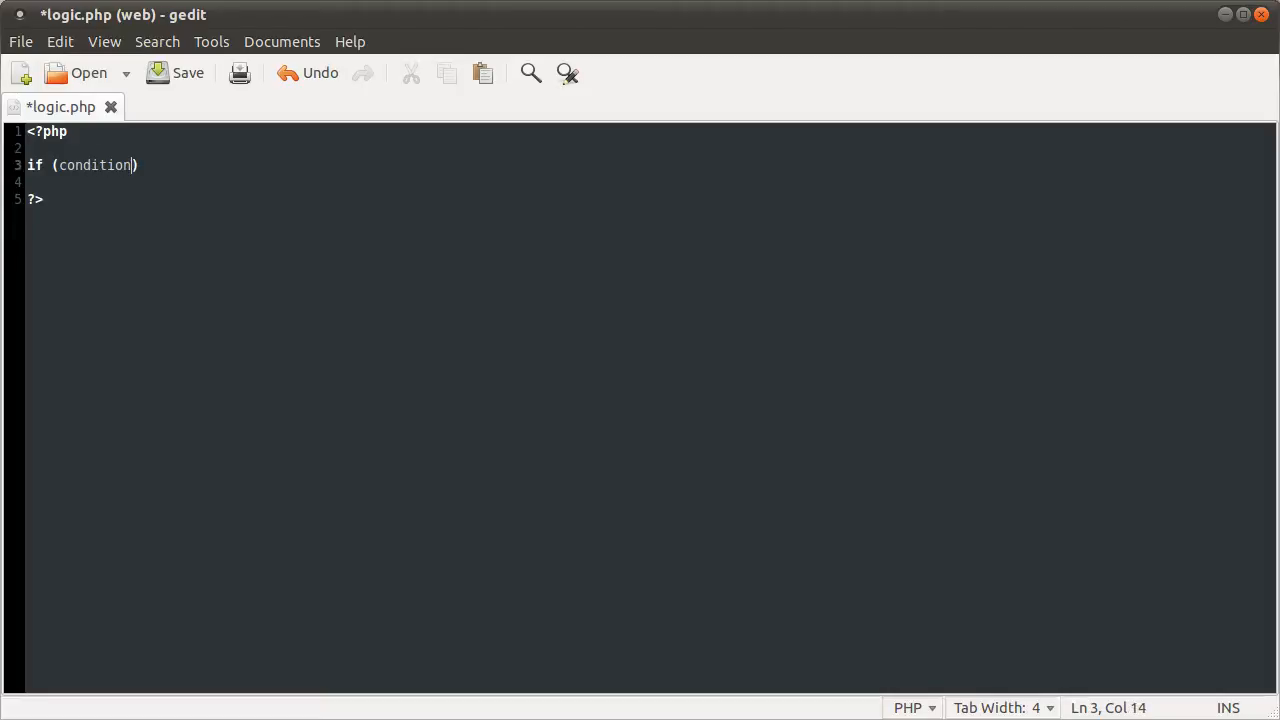
{"action": "type", "text": "{"}
{"action": "left_click", "coordinate": [650, 182]}
{"action": "type", "text": "e"}
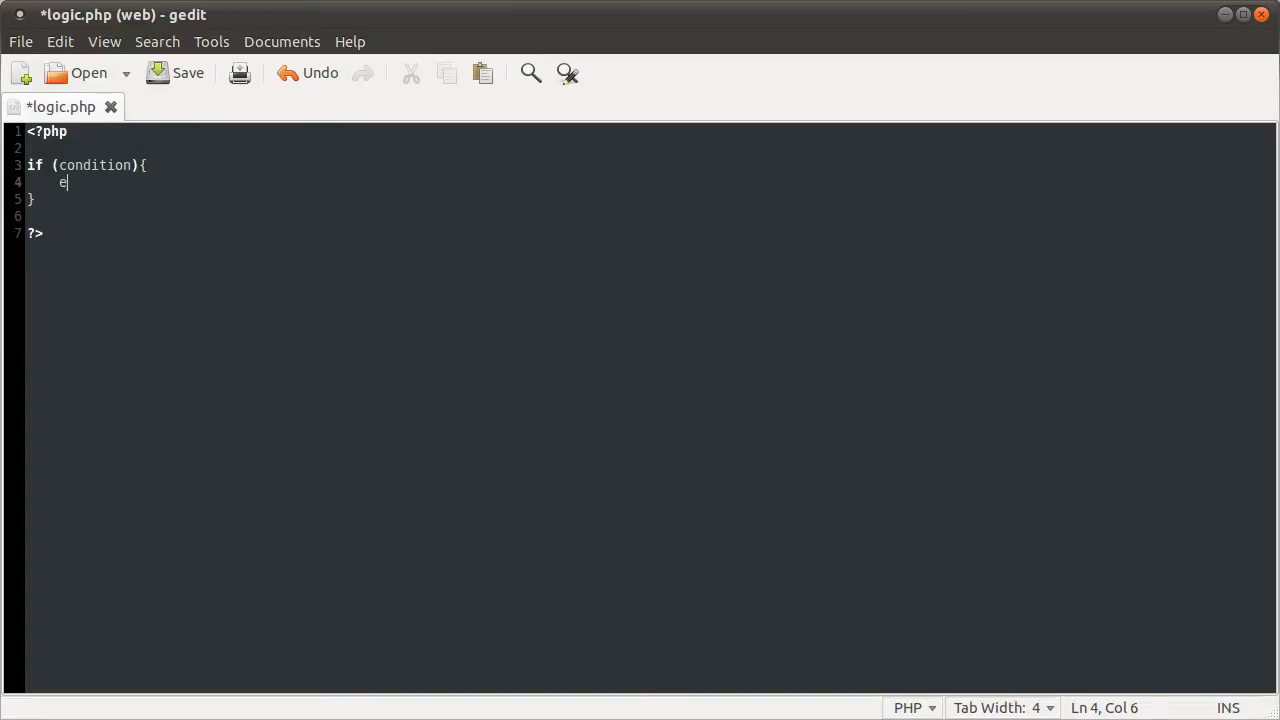
{"action": "type", "text": "cho 'test';"}
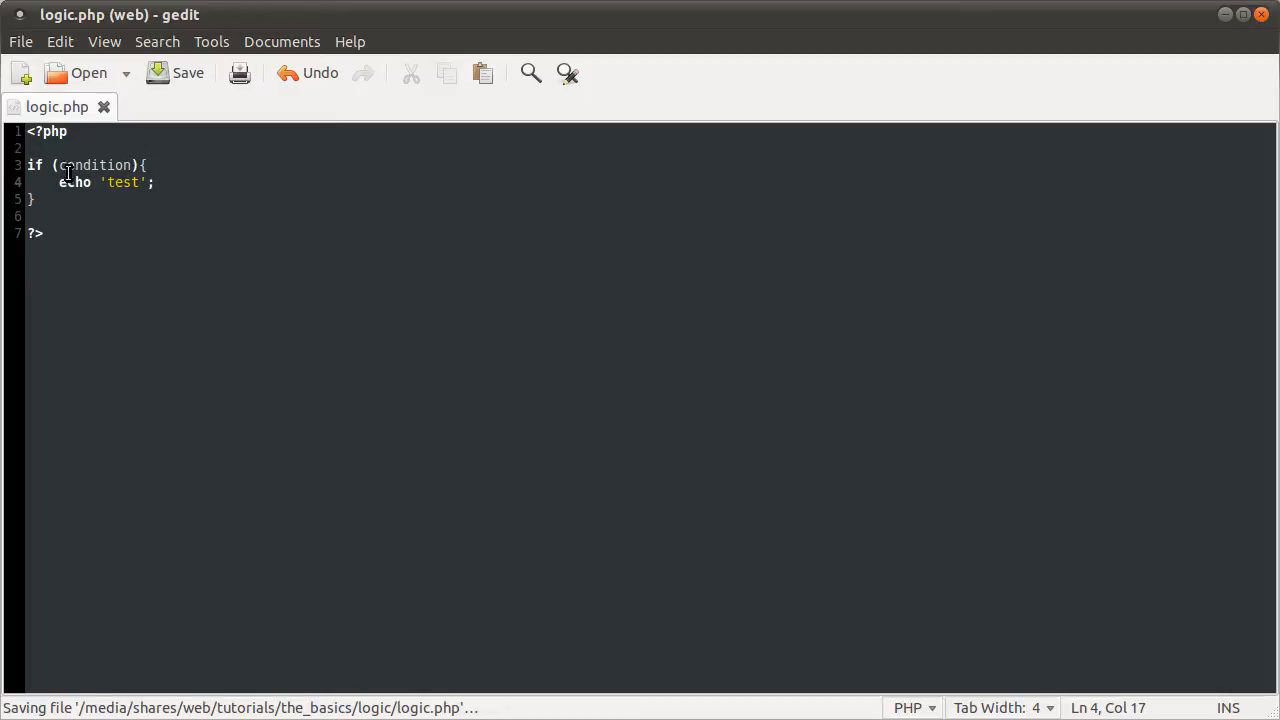
{"action": "double_click", "coordinate": [96, 164]}
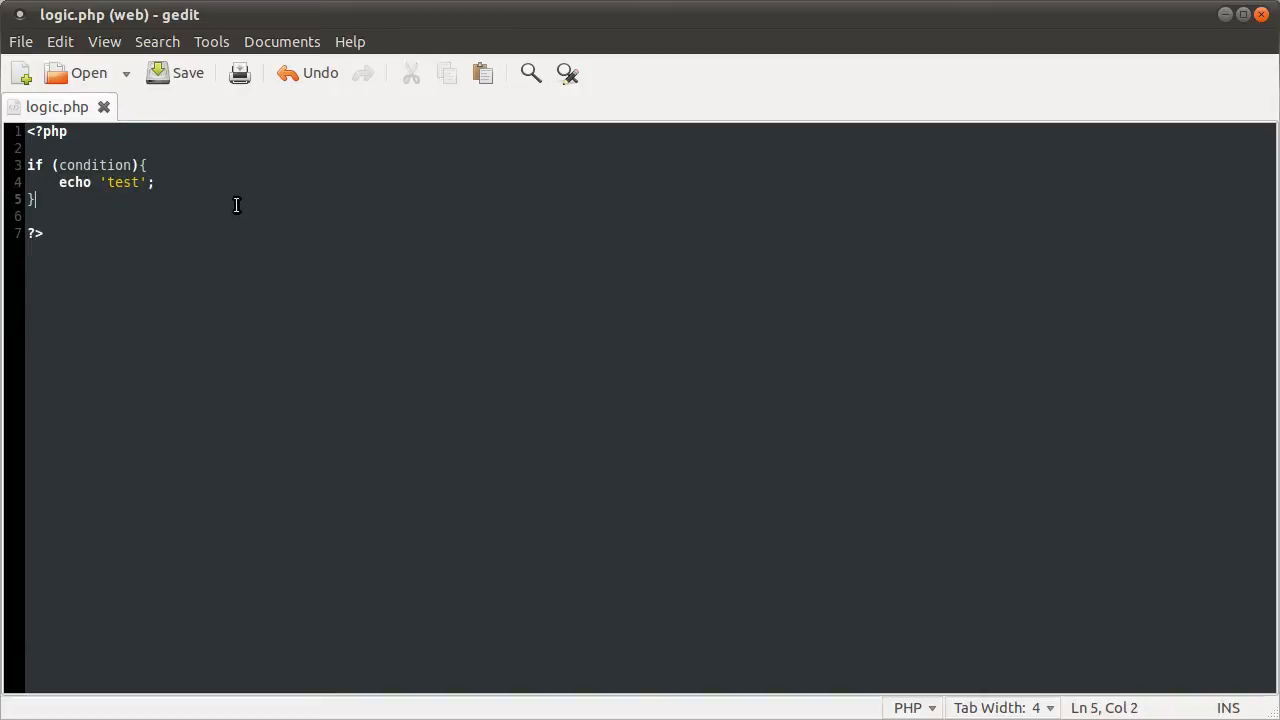
{"action": "left_click", "coordinate": [176, 72]}
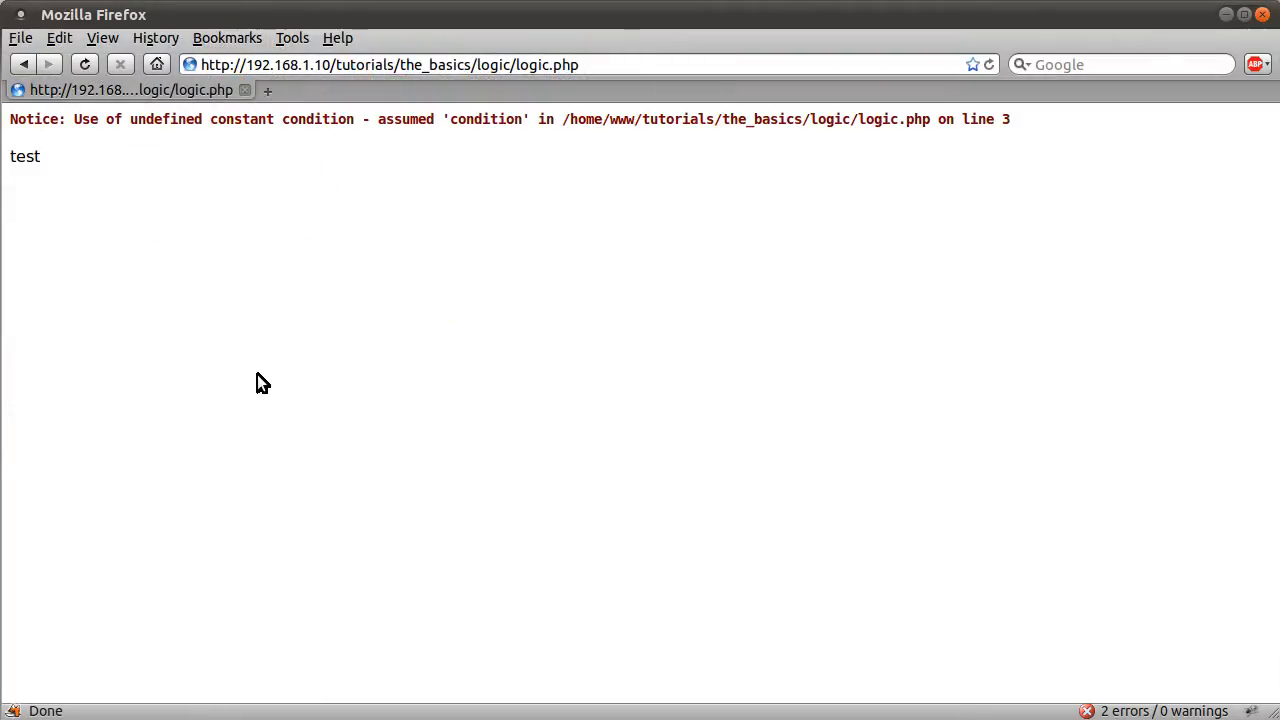
{"action": "mouse_move", "coordinate": [160, 114]}
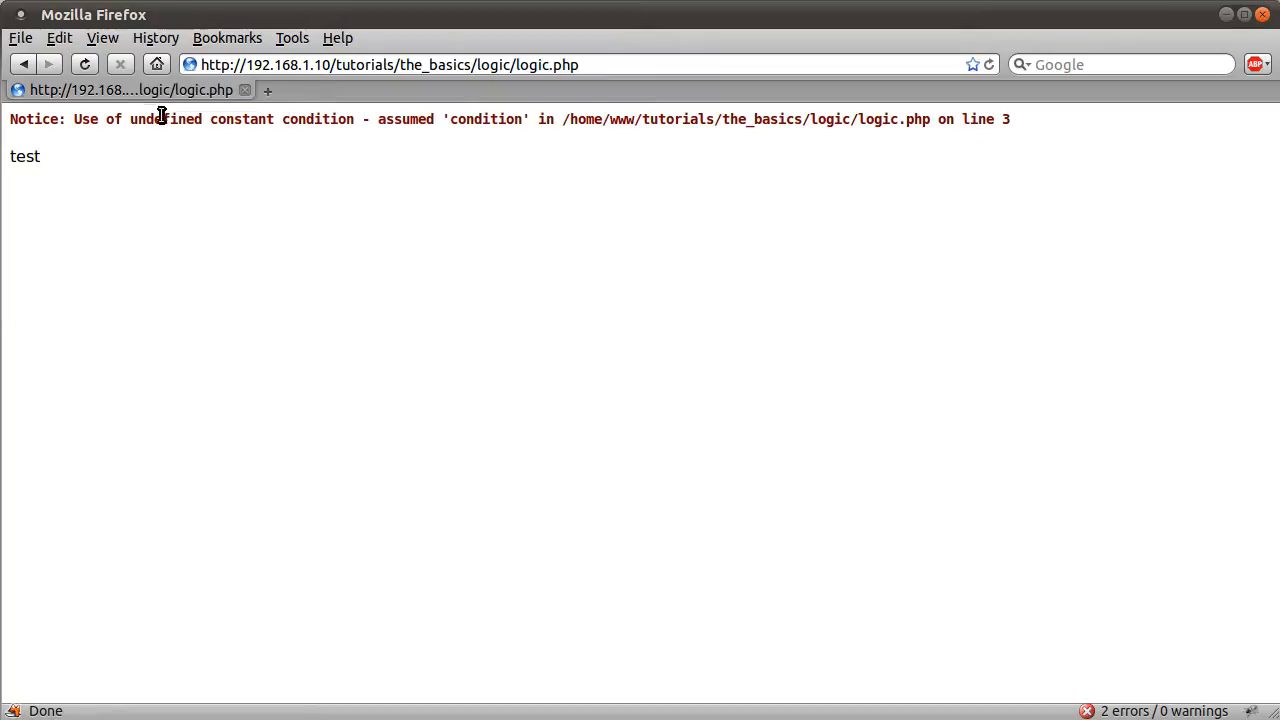
{"action": "mouse_move", "coordinate": [398, 192]}
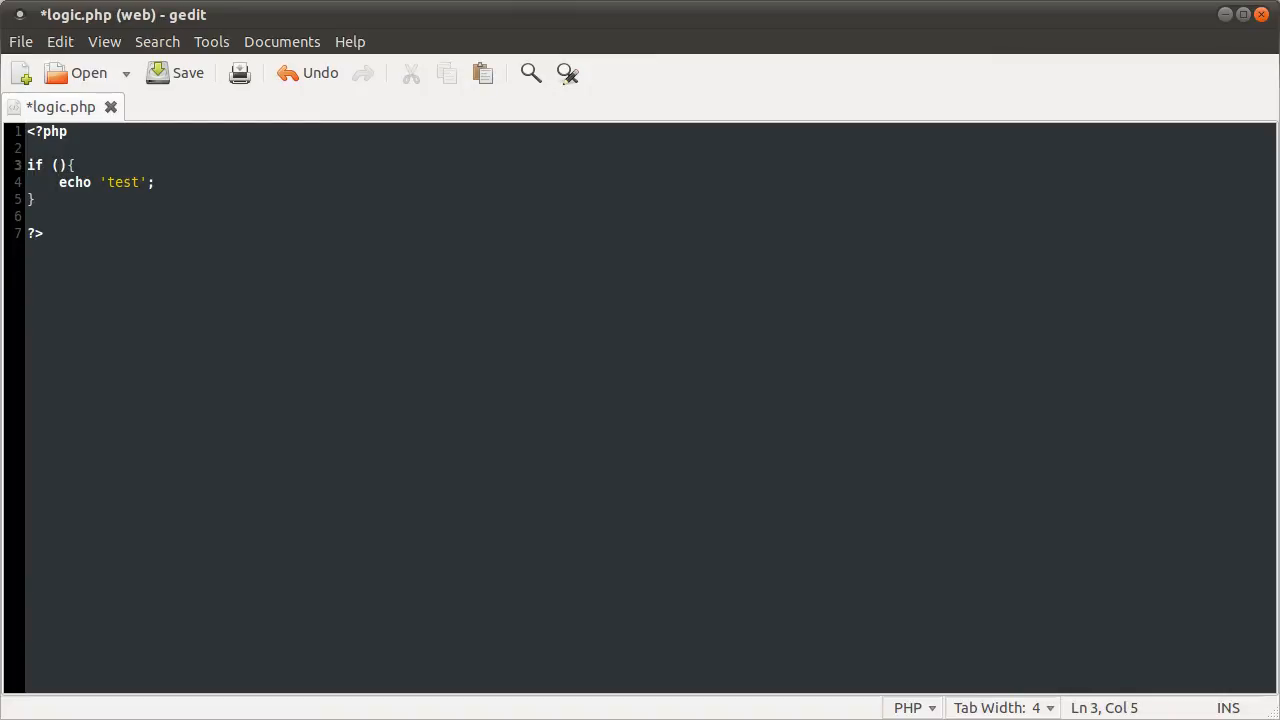
Rewrite the condition as 1 == 2 || 2 == 2, then swap the || for &&.
{"action": "type", "text": "1 =="}
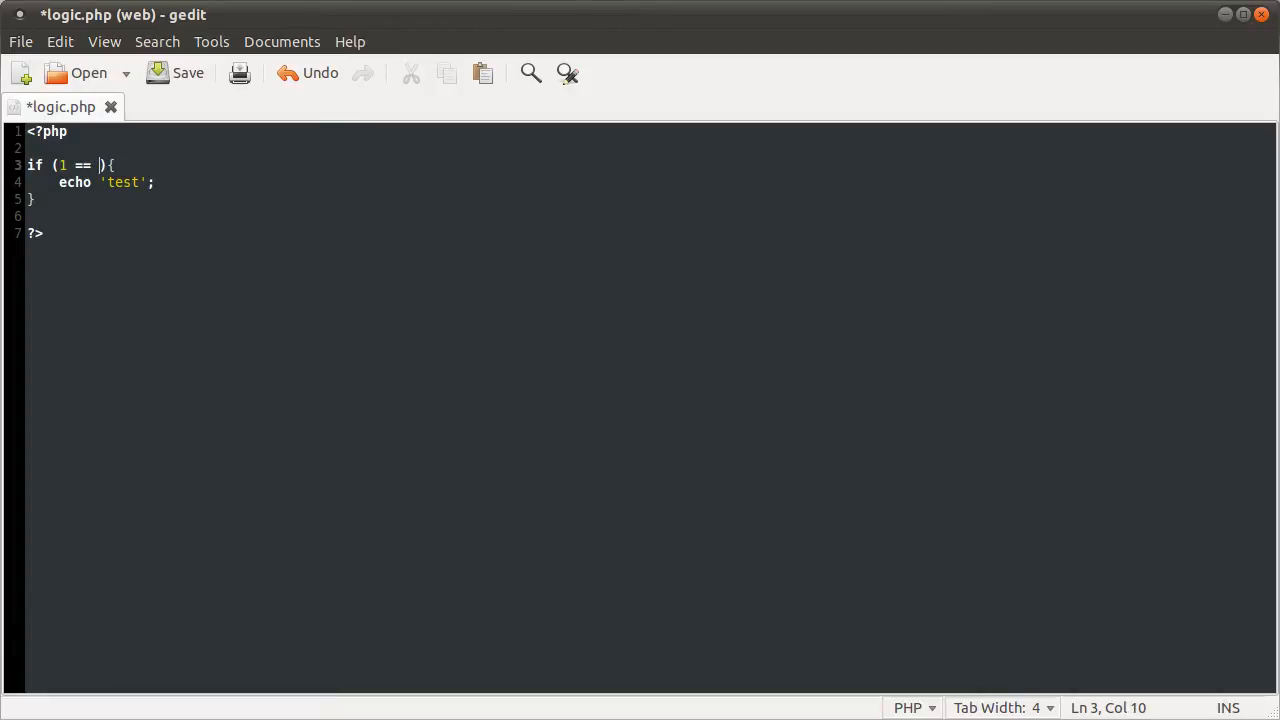
{"action": "type", "text": "2"}
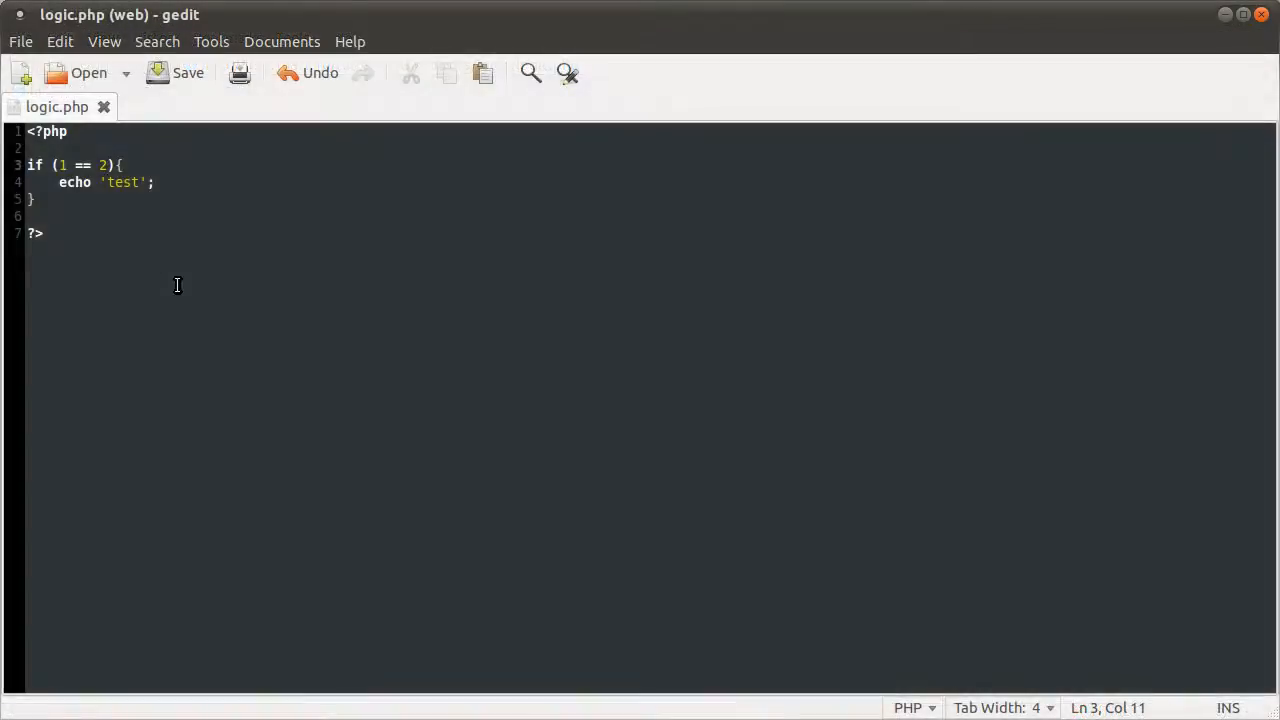
{"action": "left_click", "coordinate": [156, 182]}
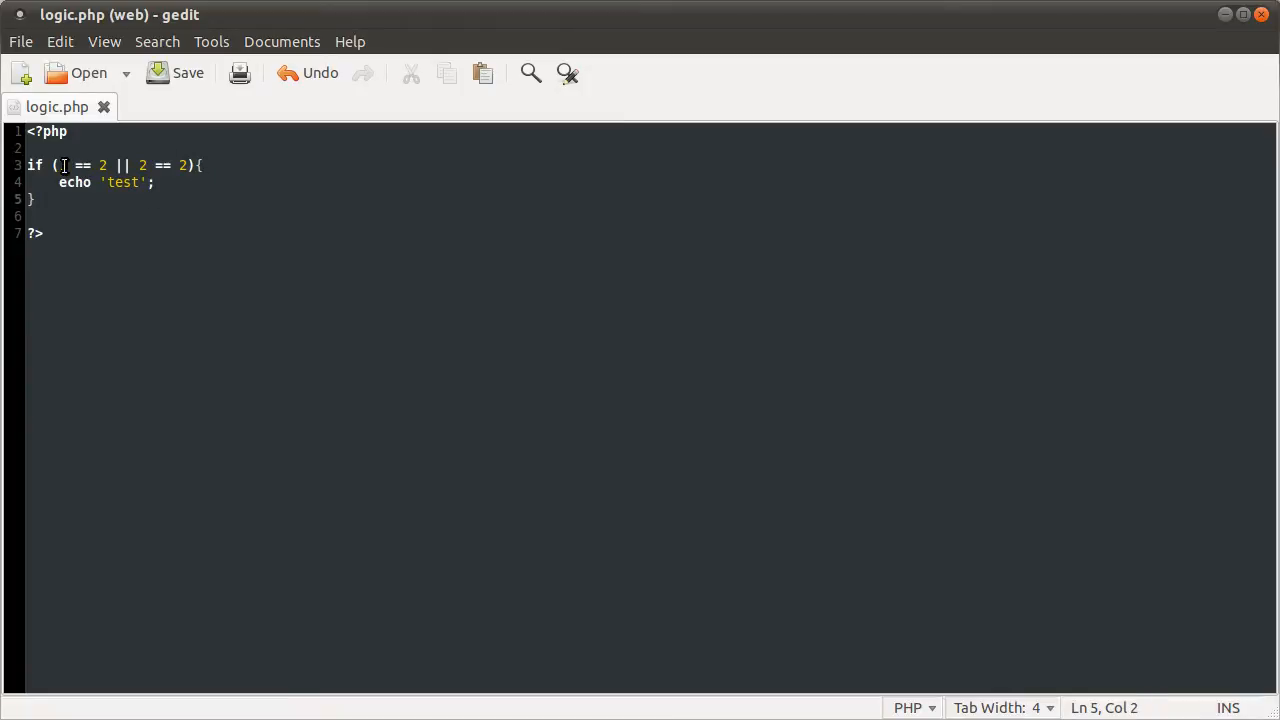
{"action": "triple_click", "coordinate": [100, 182]}
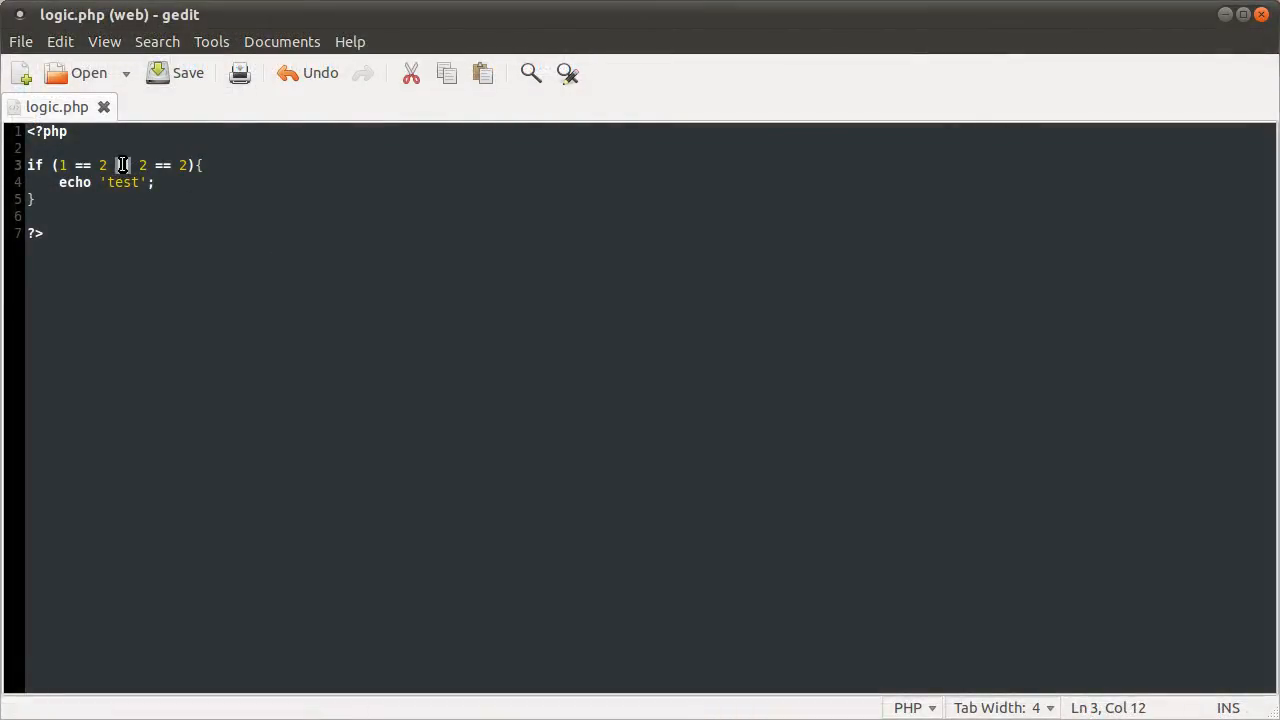
{"action": "type", "text": "&&"}
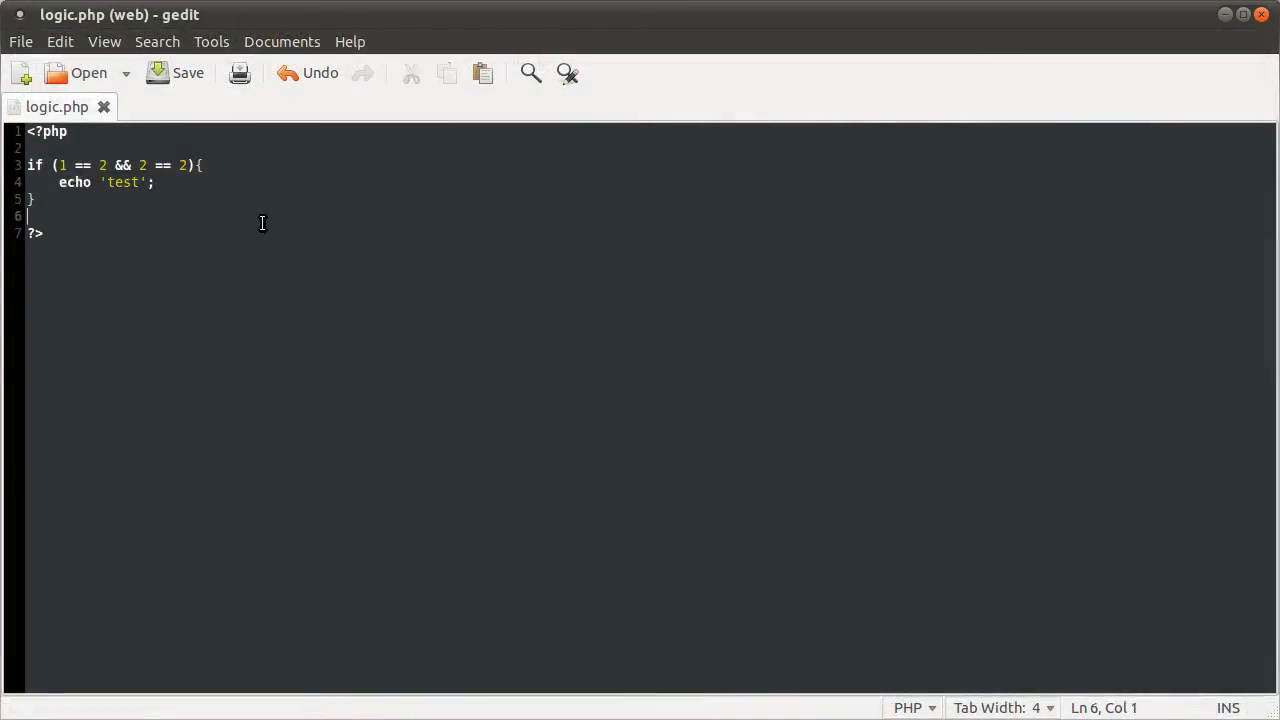
{"action": "mouse_move", "coordinate": [196, 198]}
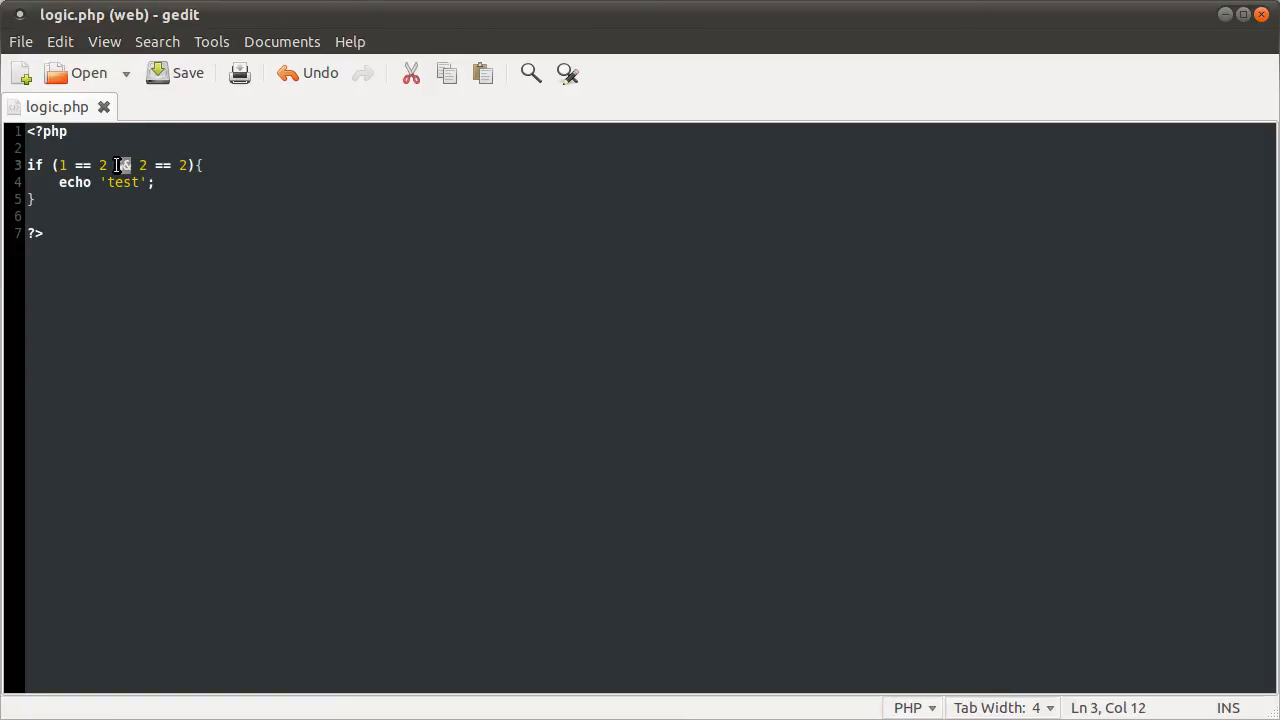
{"action": "type", "text": "and"}
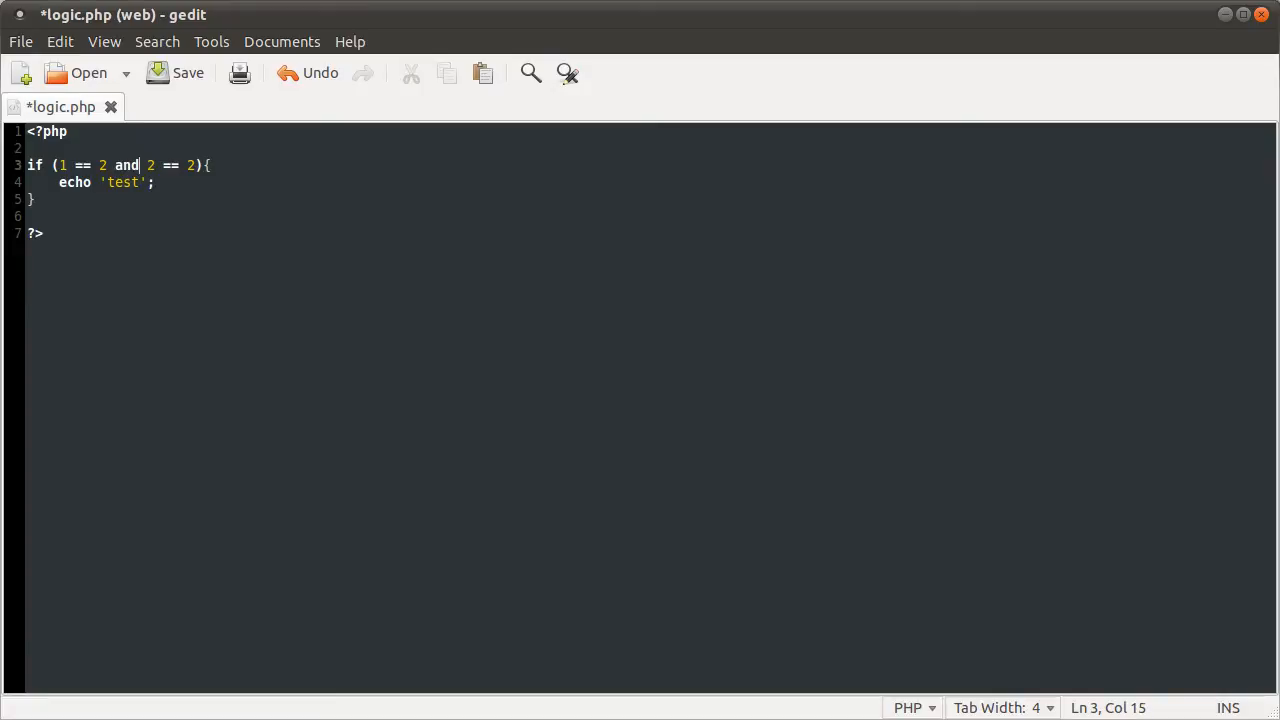
{"action": "left_click", "coordinate": [176, 72]}
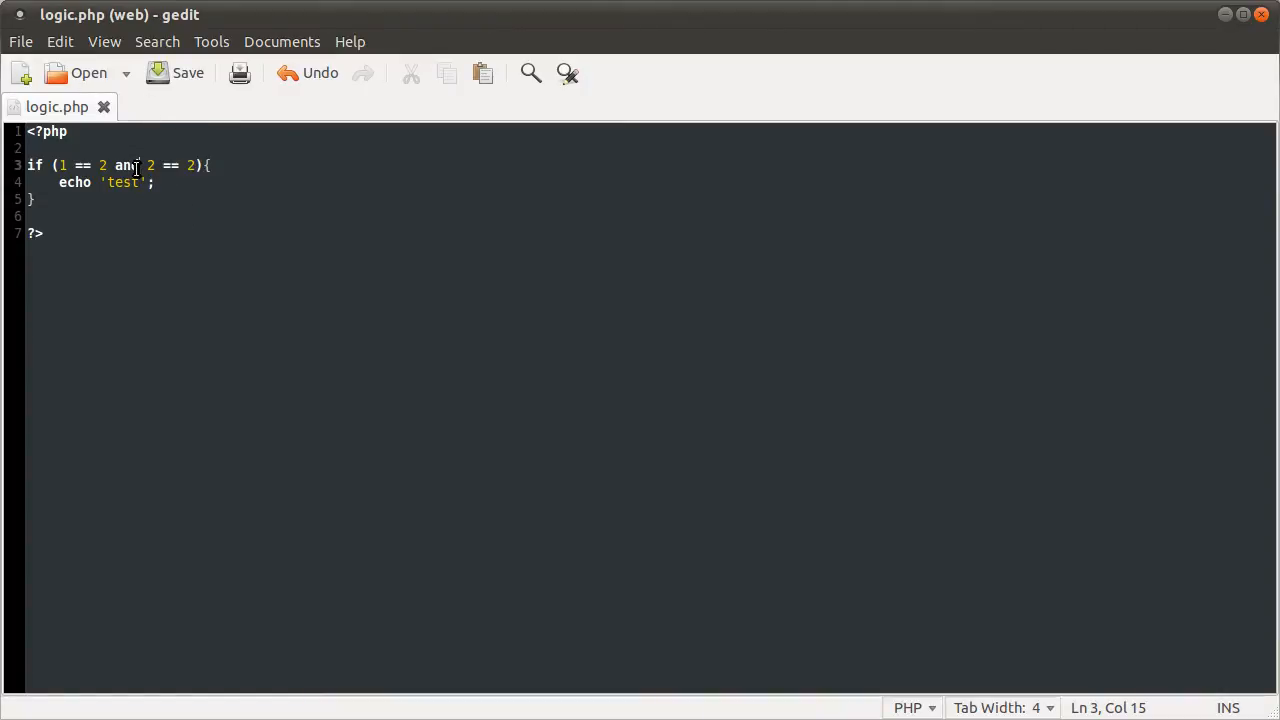
{"action": "type", "text": "&&"}
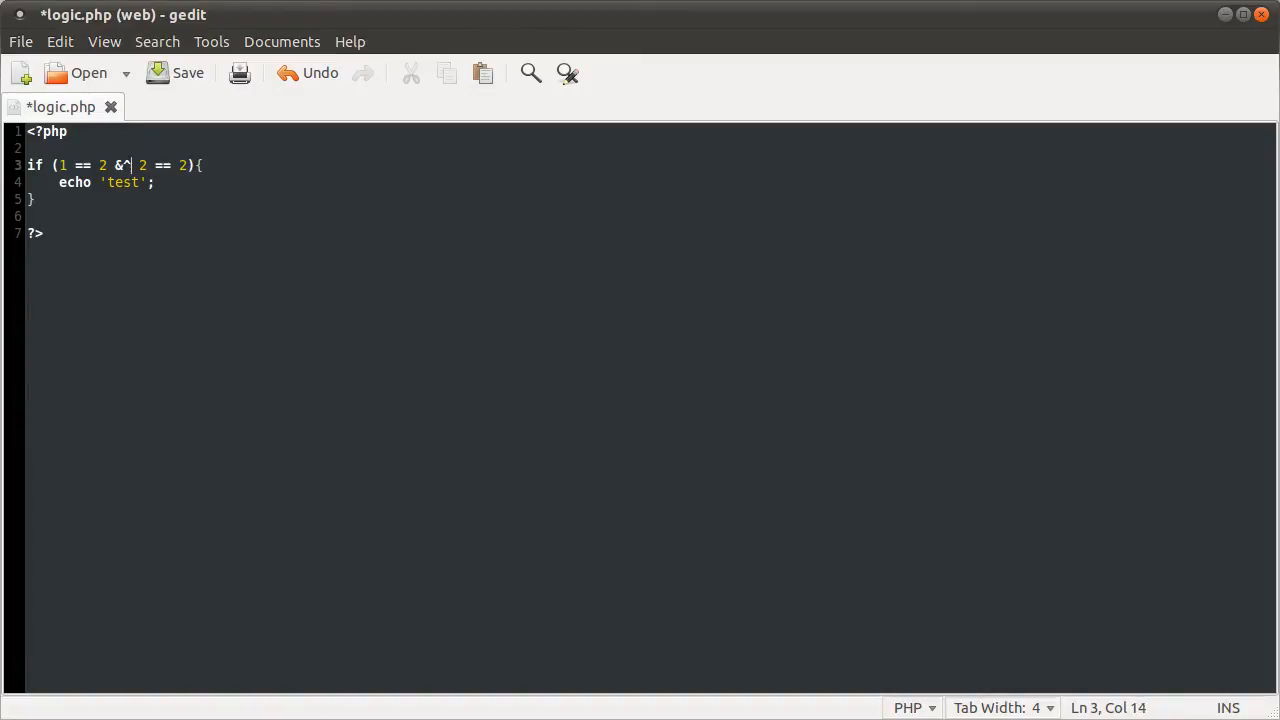
{"action": "type", "text": "&"}
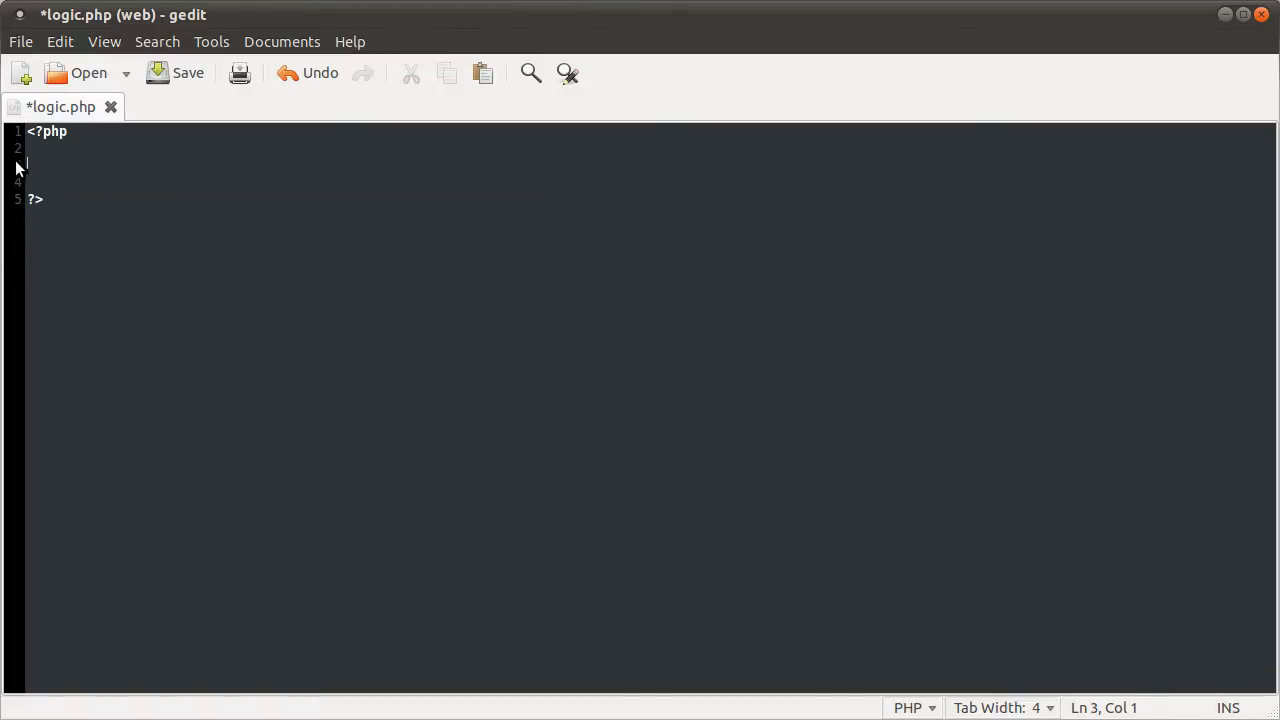
Replace the if block with $var = (true || false);.
{"action": "type", "text": "$var"}
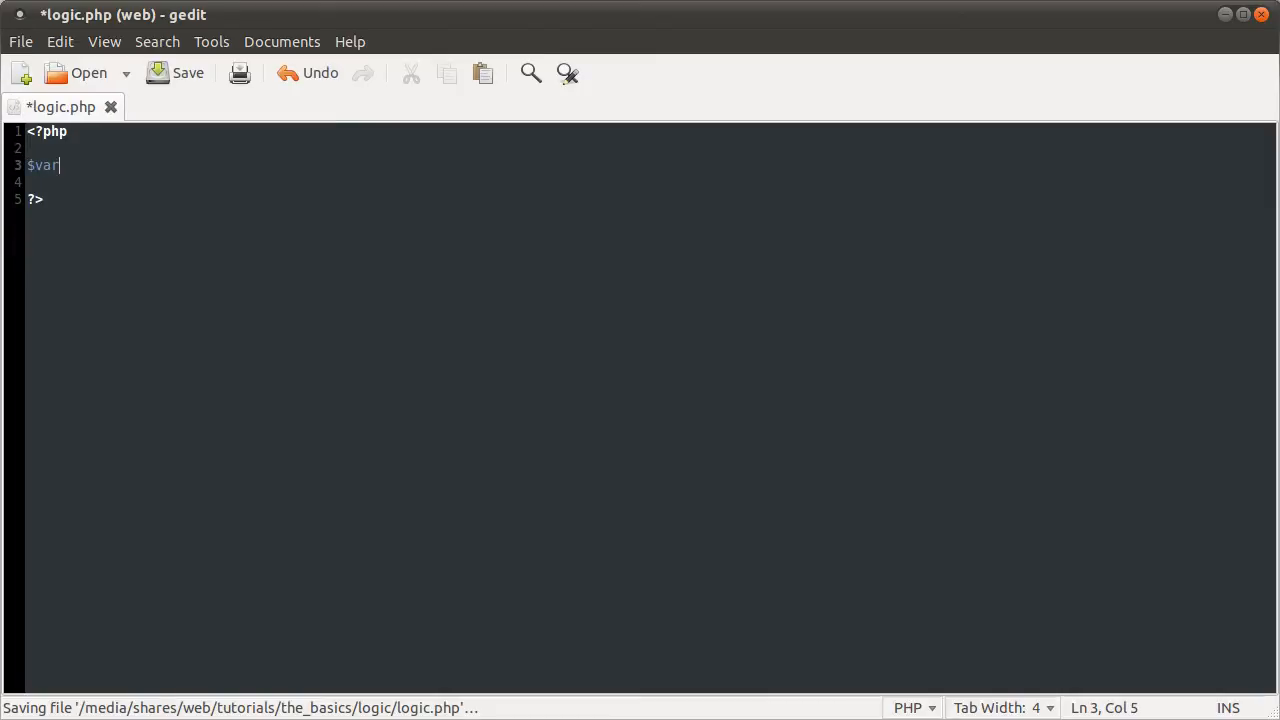
{"action": "type", "text": "="}
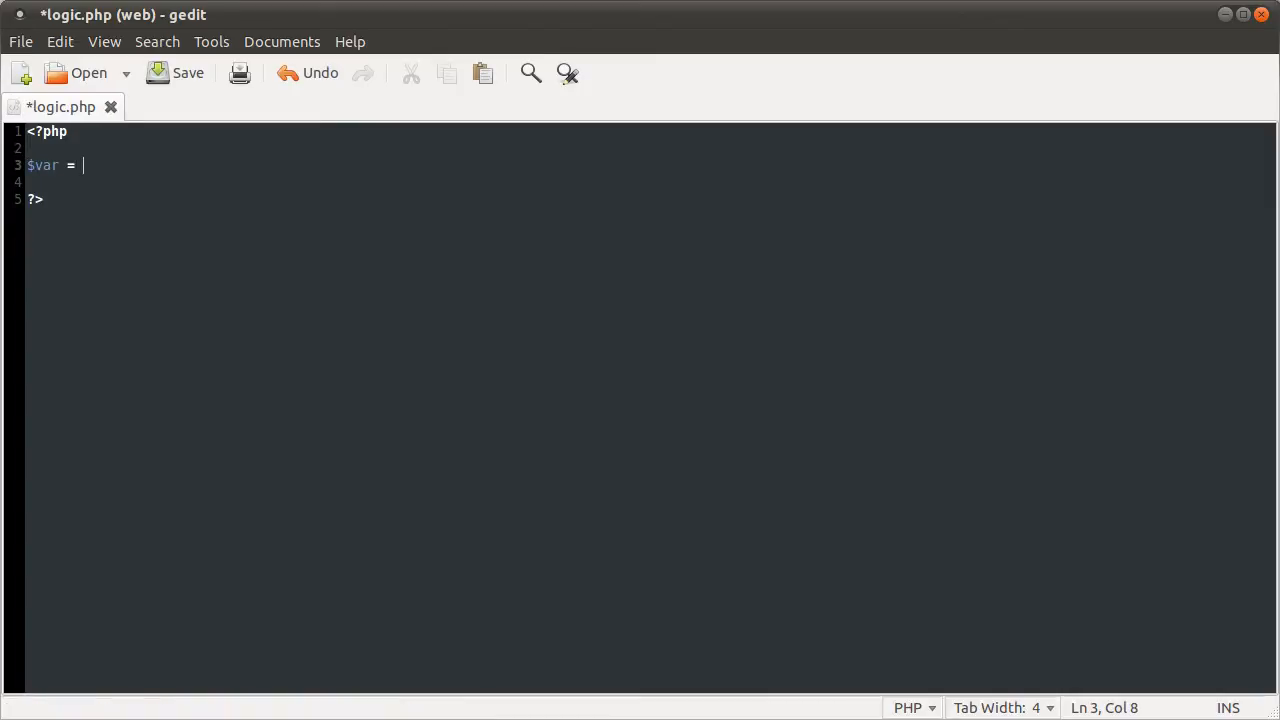
{"action": "type", "text": "(tru);"}
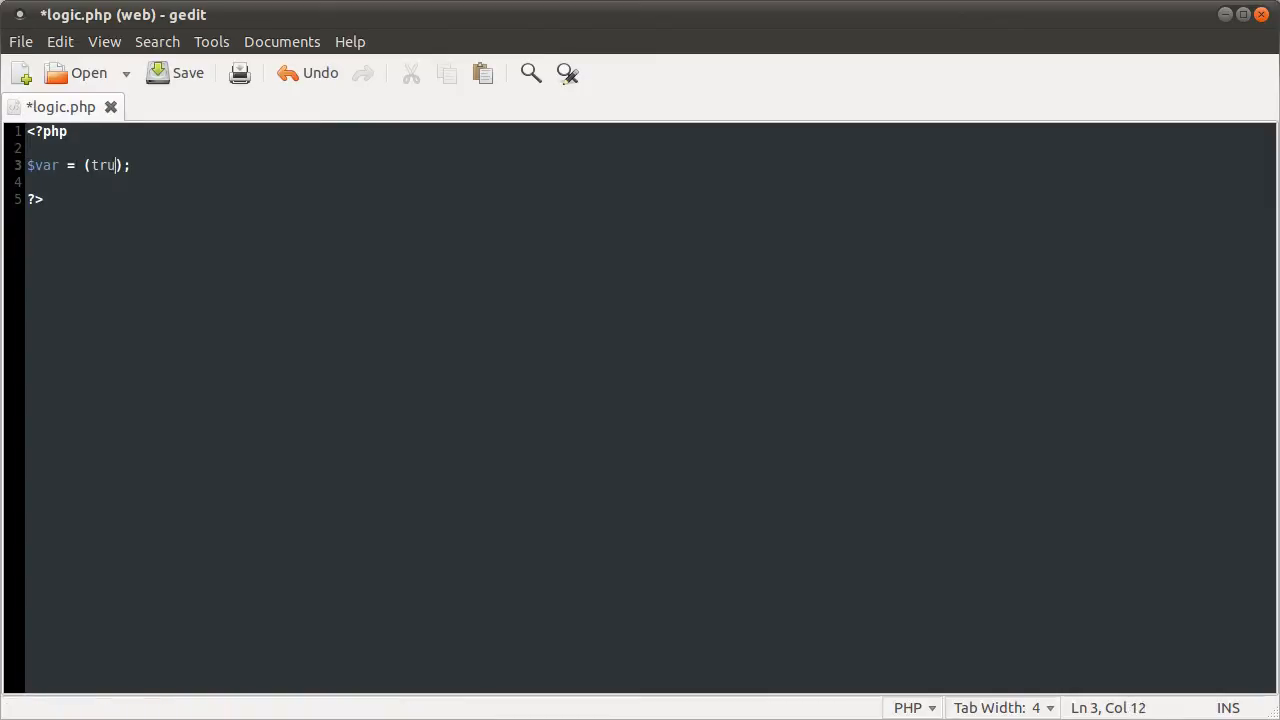
{"action": "type", "text": "e"}
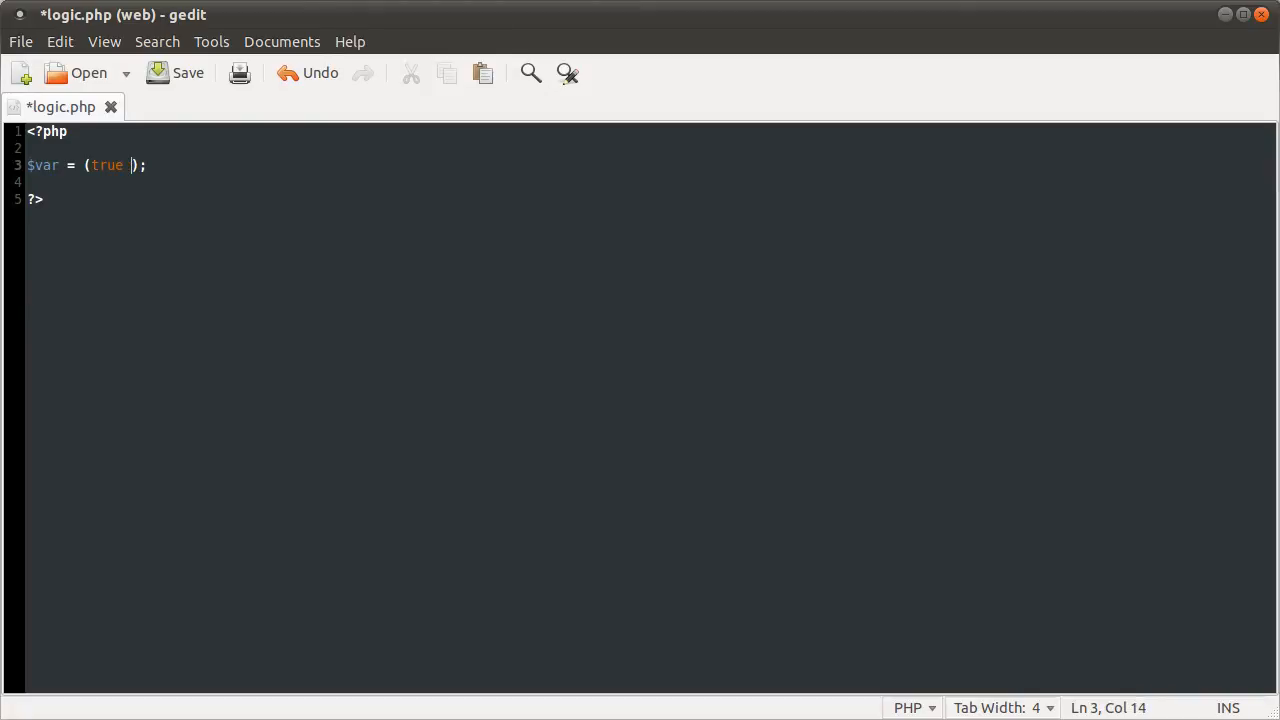
{"action": "type", "text": "|| false"}
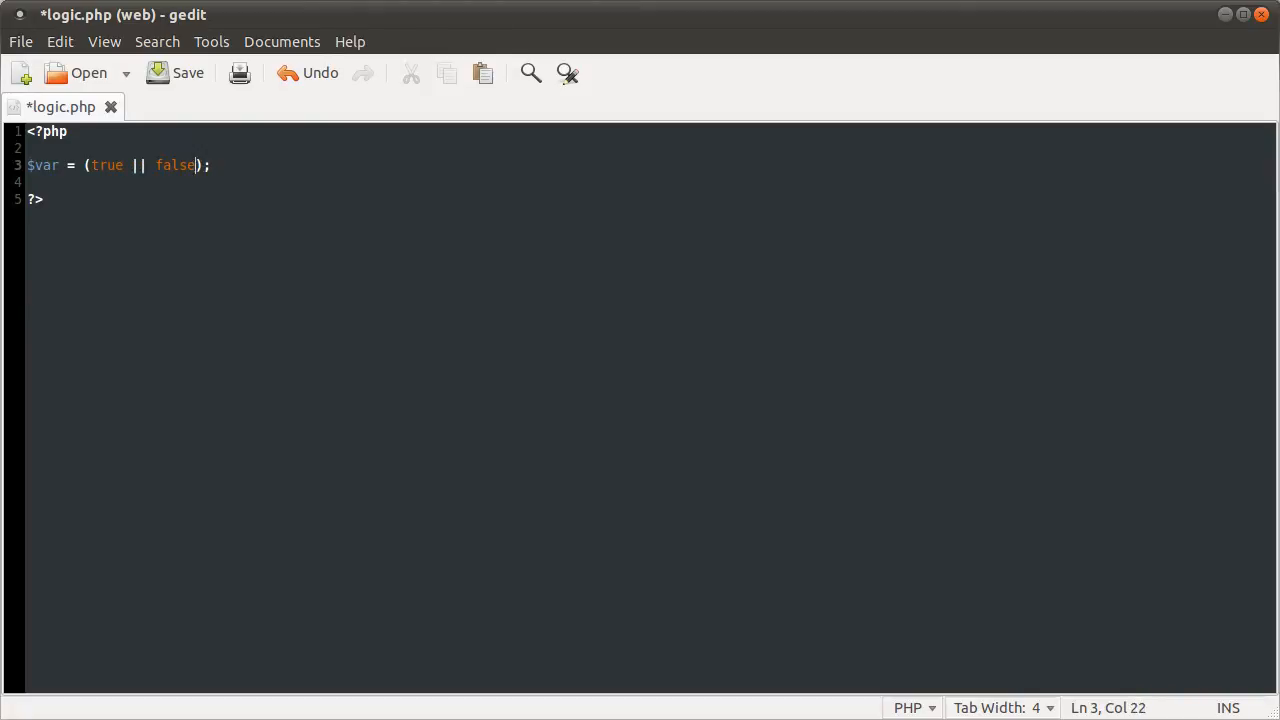
Add var_dump($var); and edit the expression to false || true.
{"action": "type", "text": "va"}
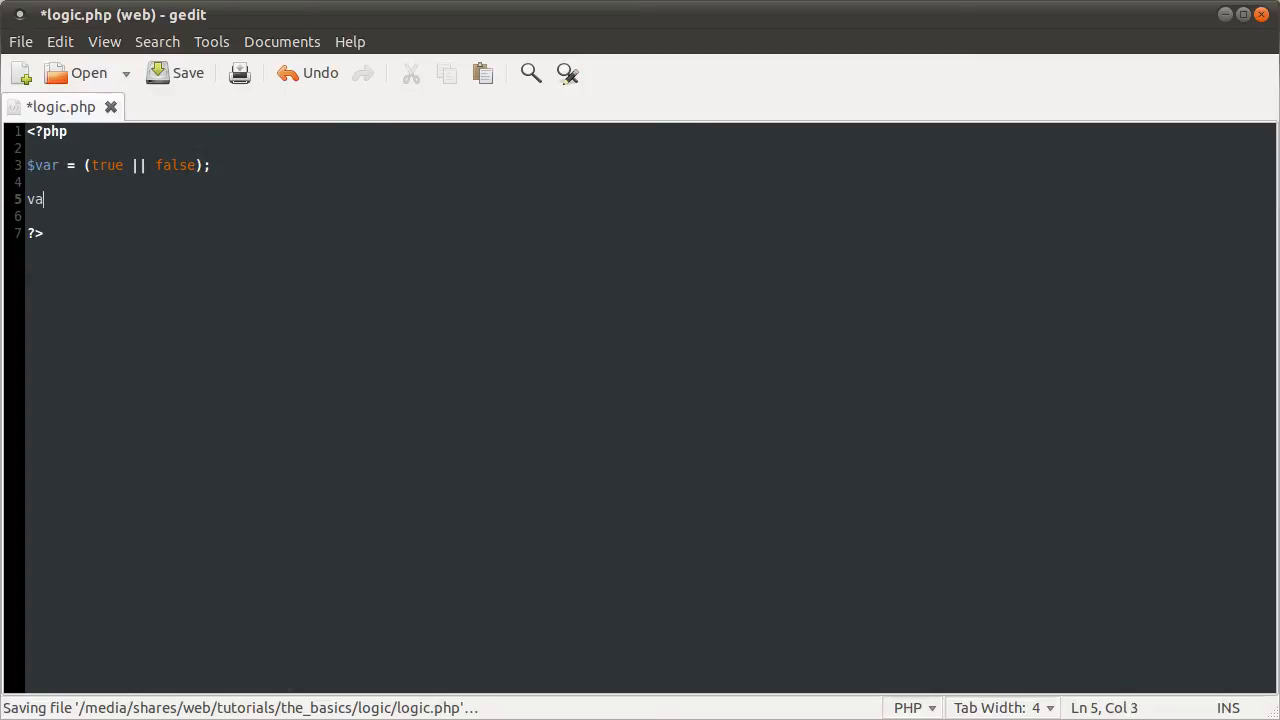
{"action": "type", "text": "r_dump"}
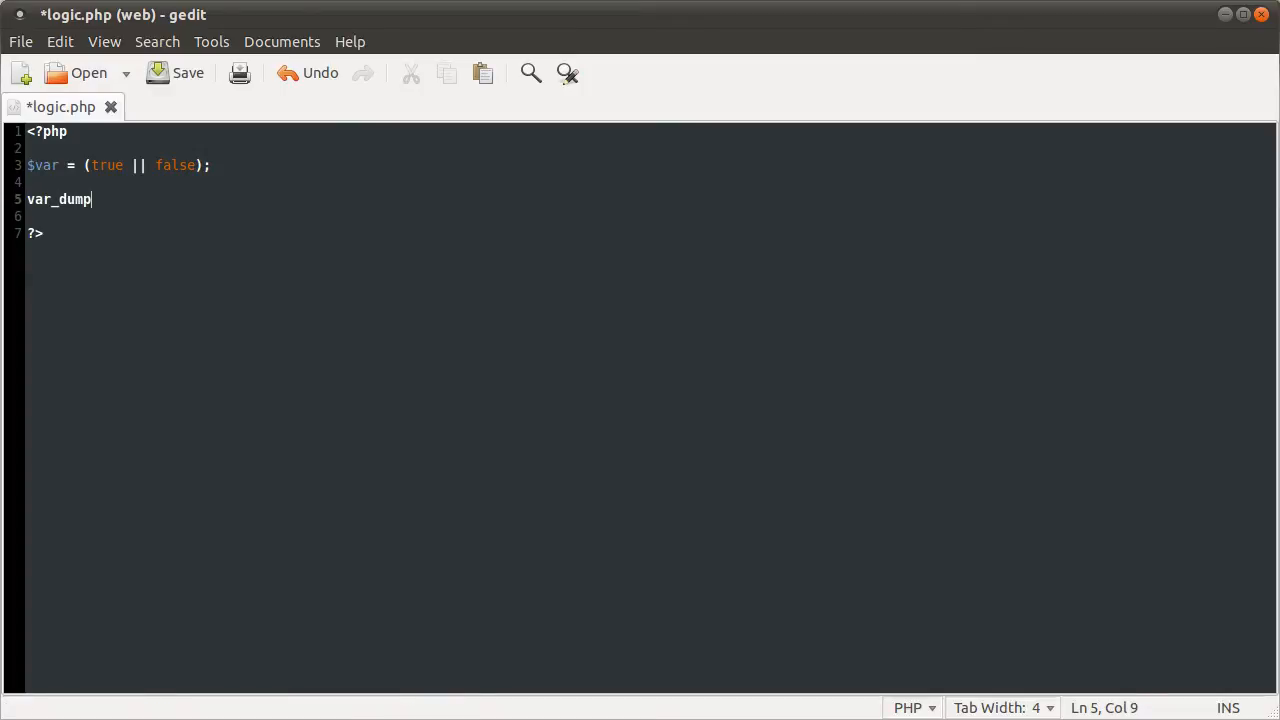
{"action": "type", "text": "($var);"}
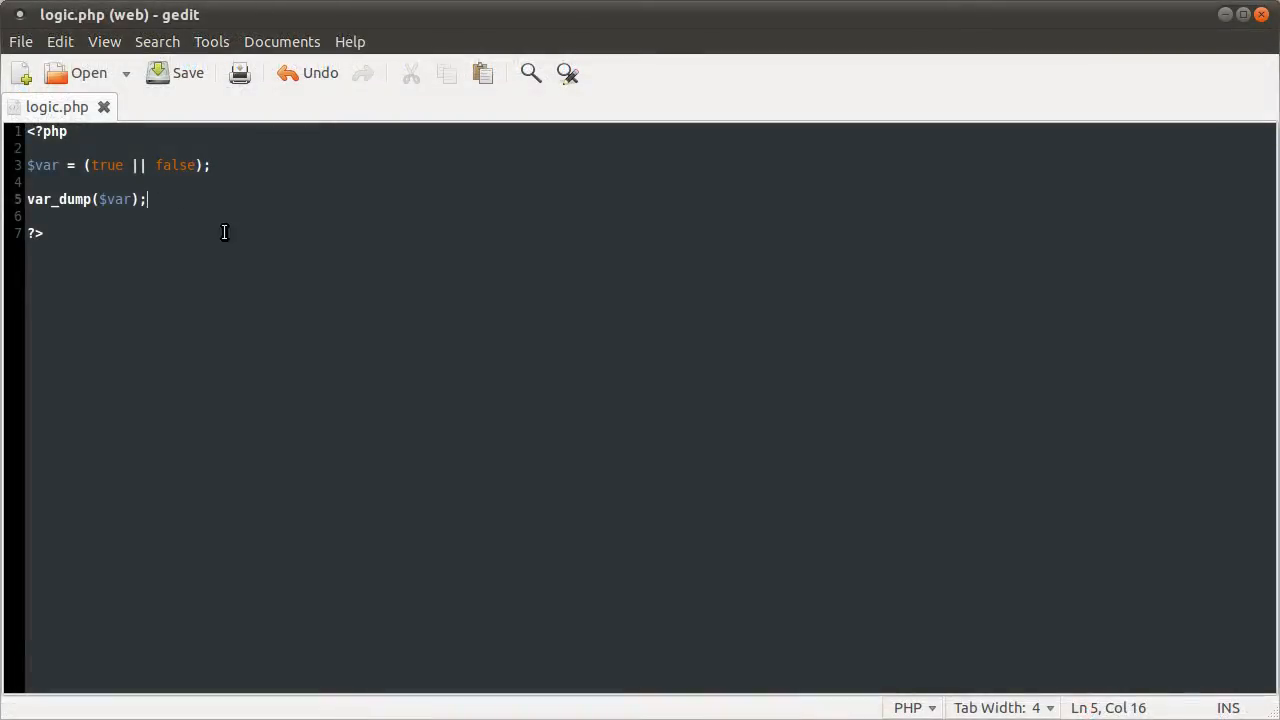
{"action": "left_click", "coordinate": [148, 164]}
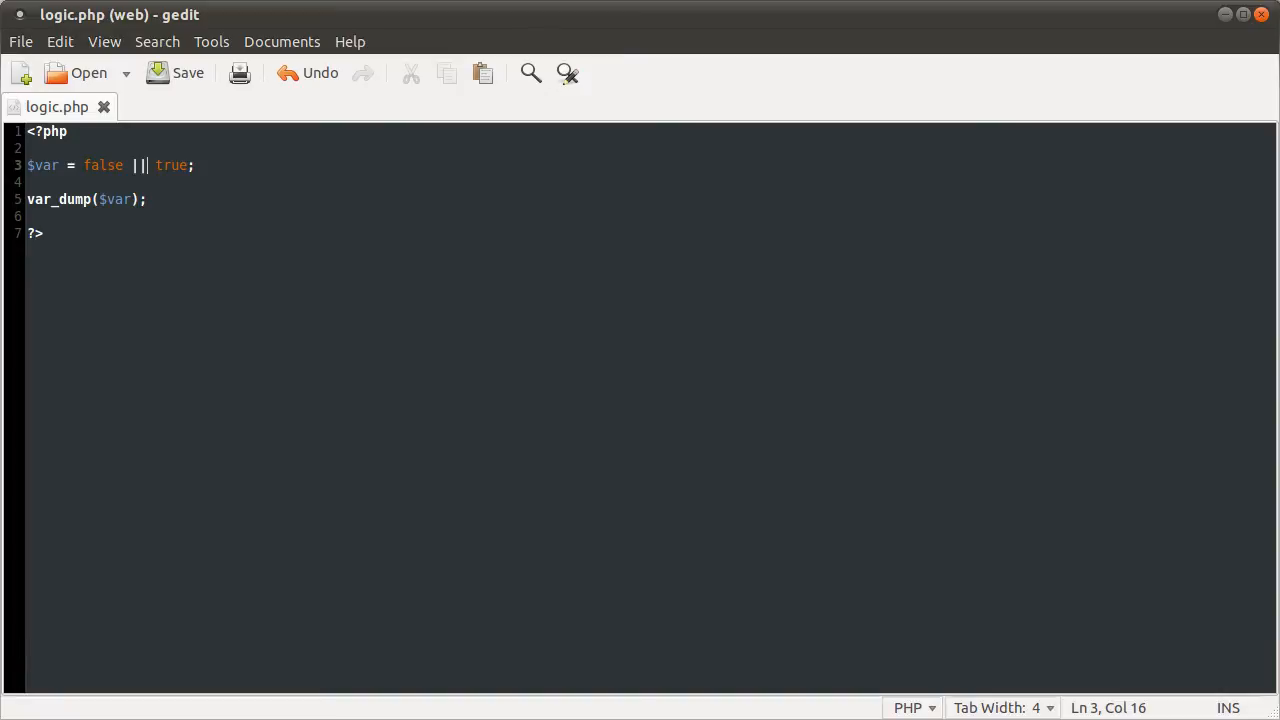
{"action": "mouse_move", "coordinate": [1256, 320]}
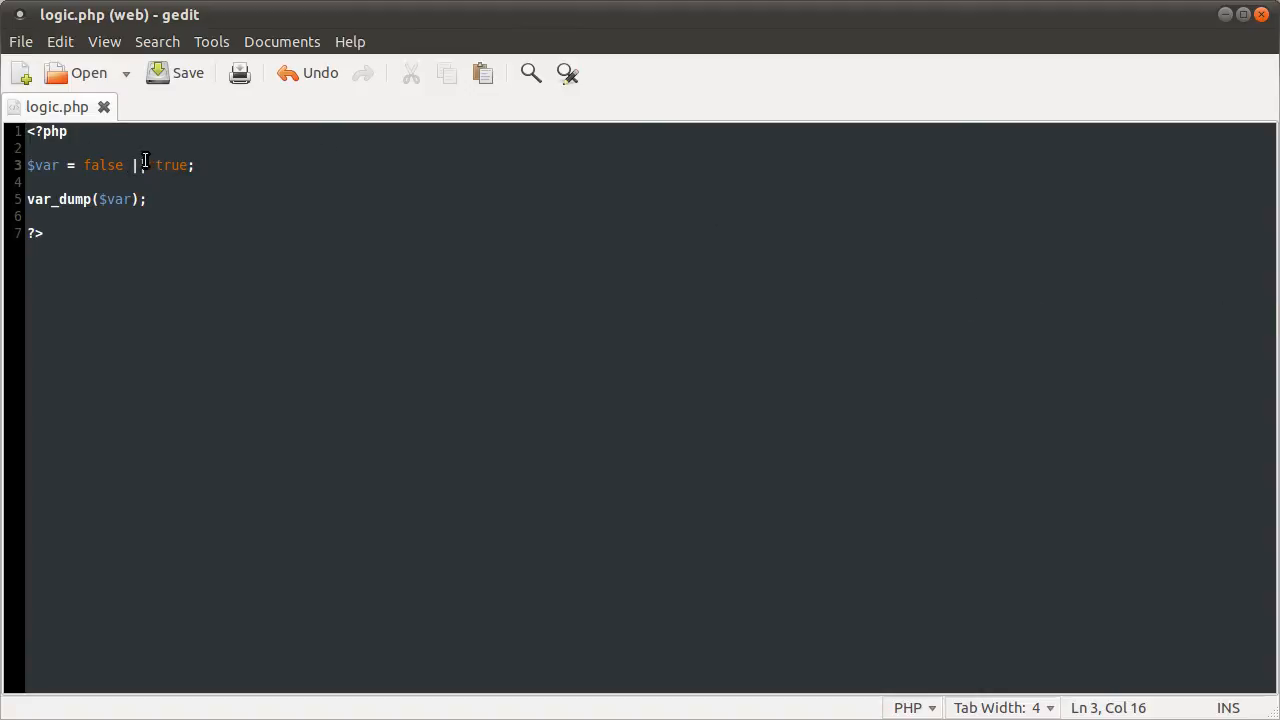
{"action": "type", "text": "|"}
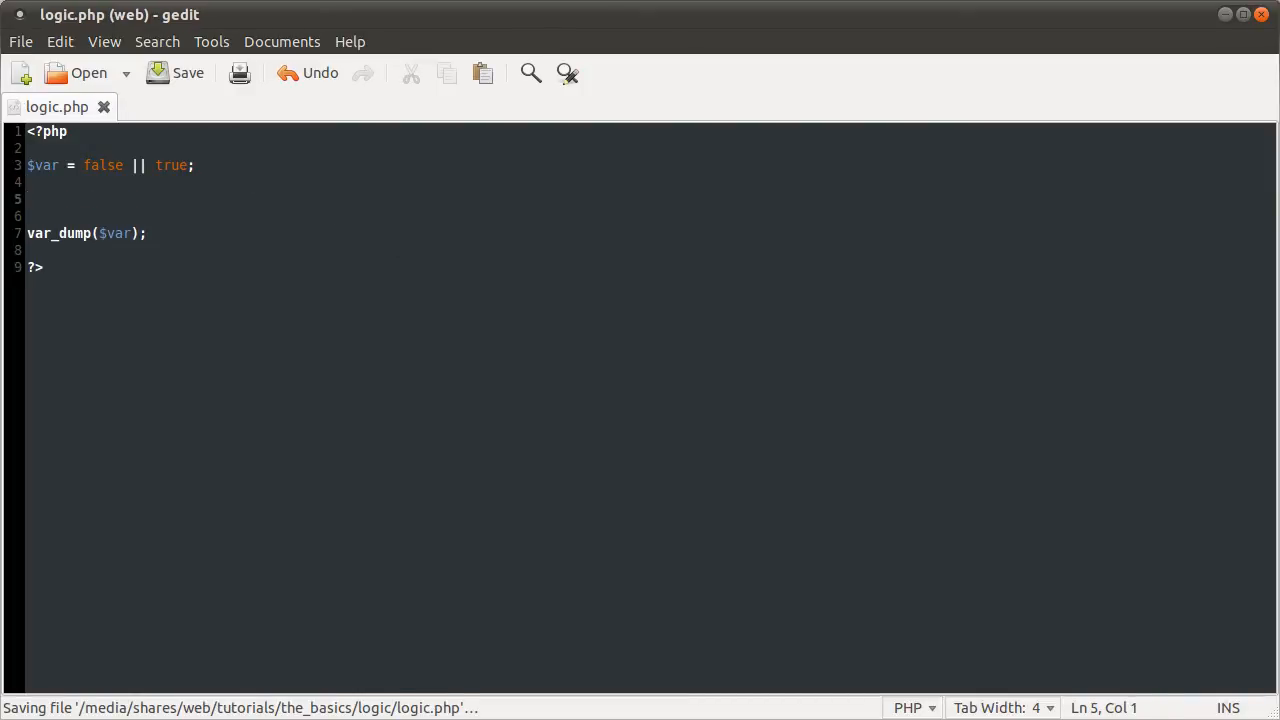
Add a second statement $var = (false || true below the first.
{"action": "type", "text": "$var"}
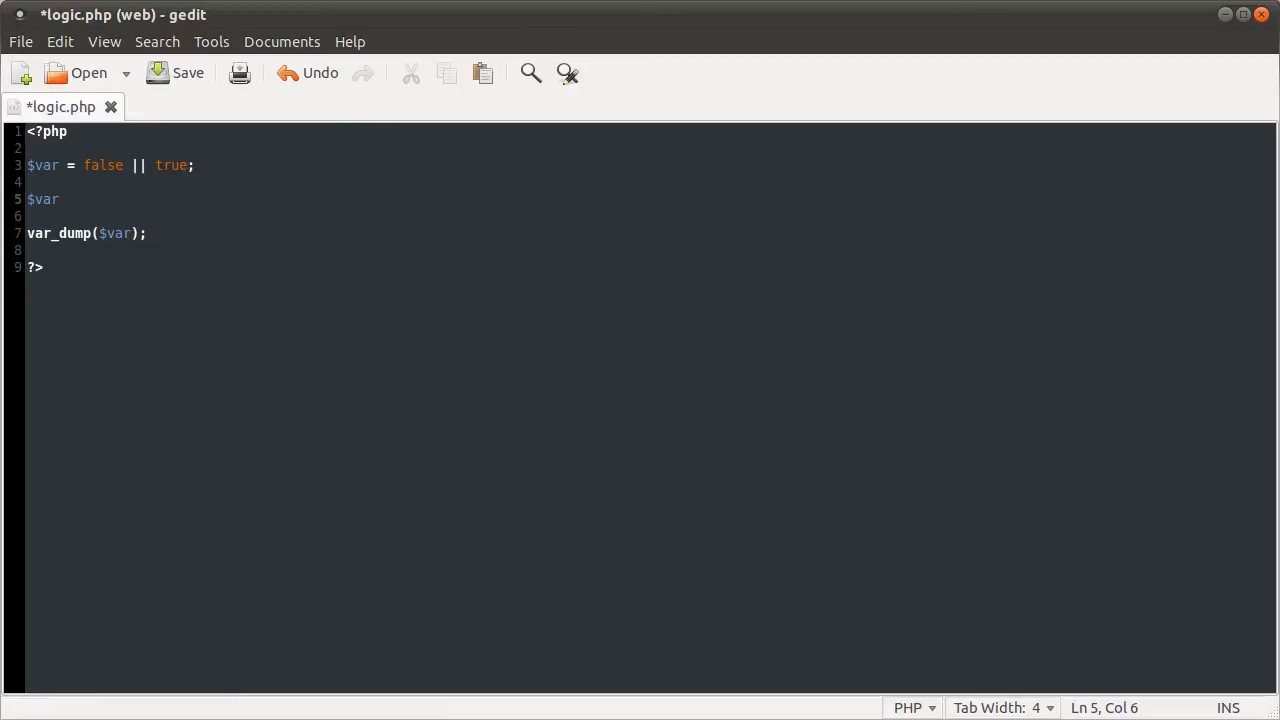
{"action": "type", "text": "="}
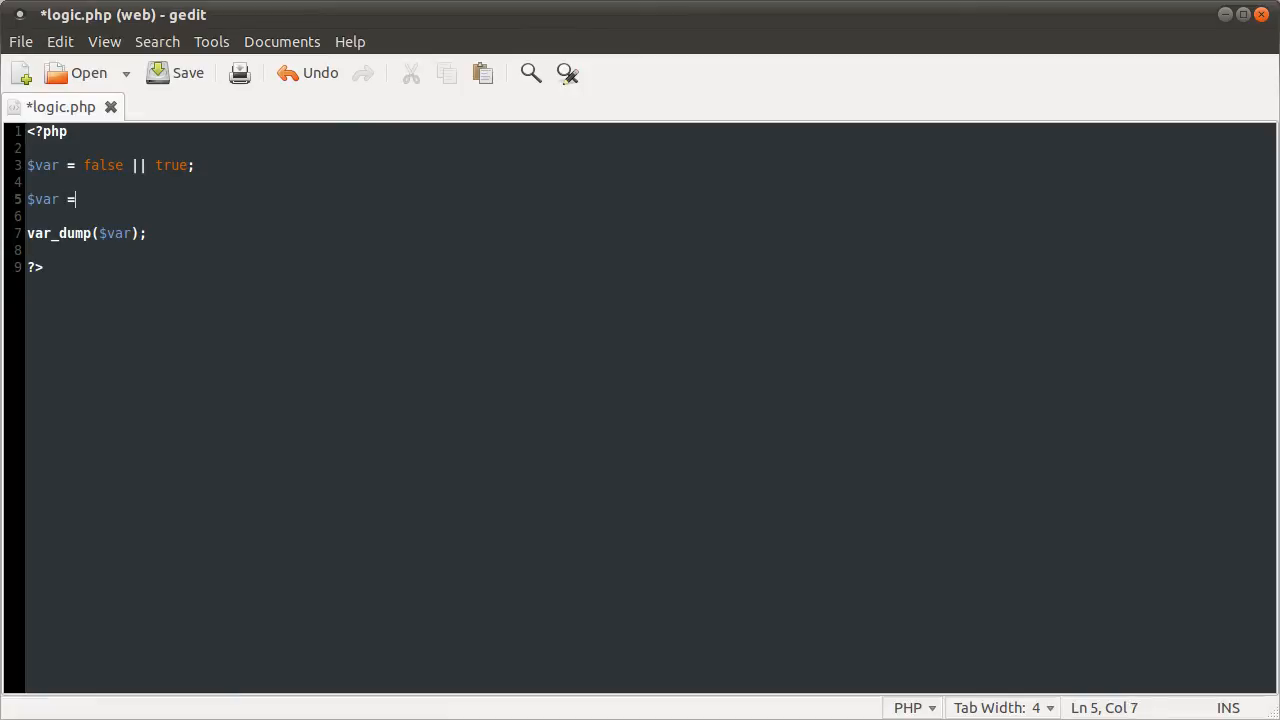
{"action": "type", "text": "(fa"}
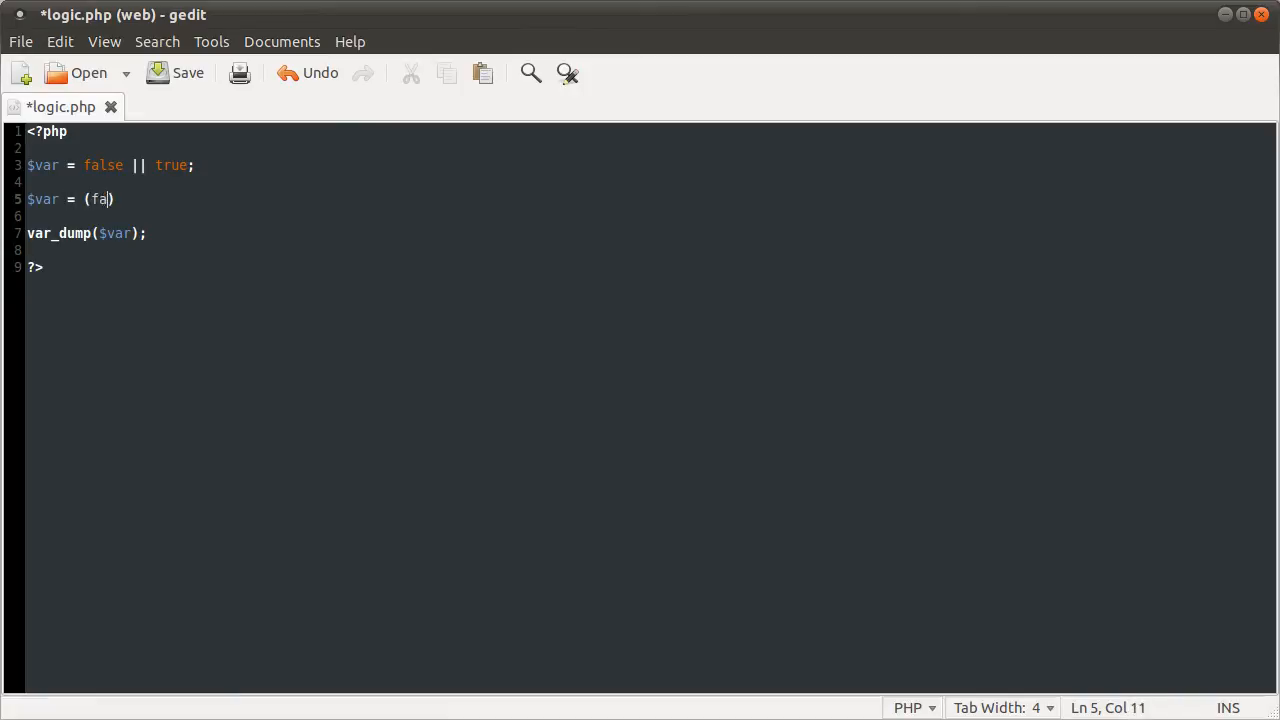
{"action": "type", "text": "lse"}
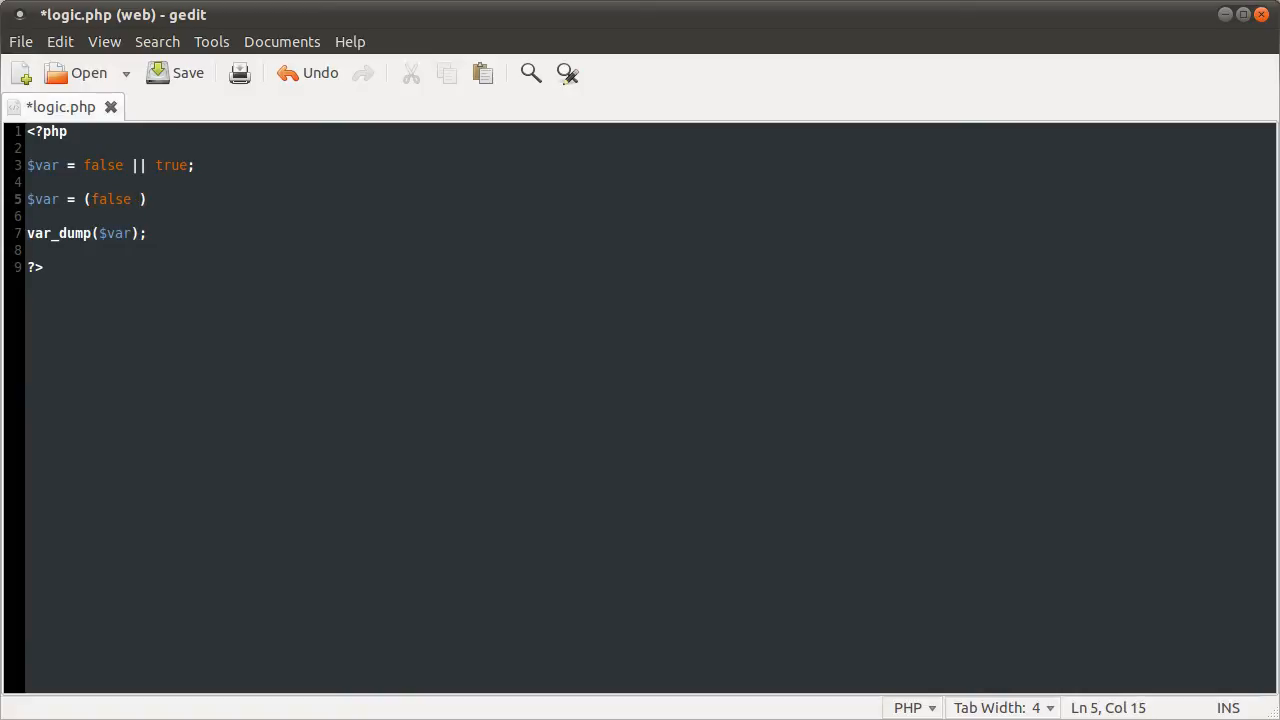
{"action": "type", "text": "|| true"}
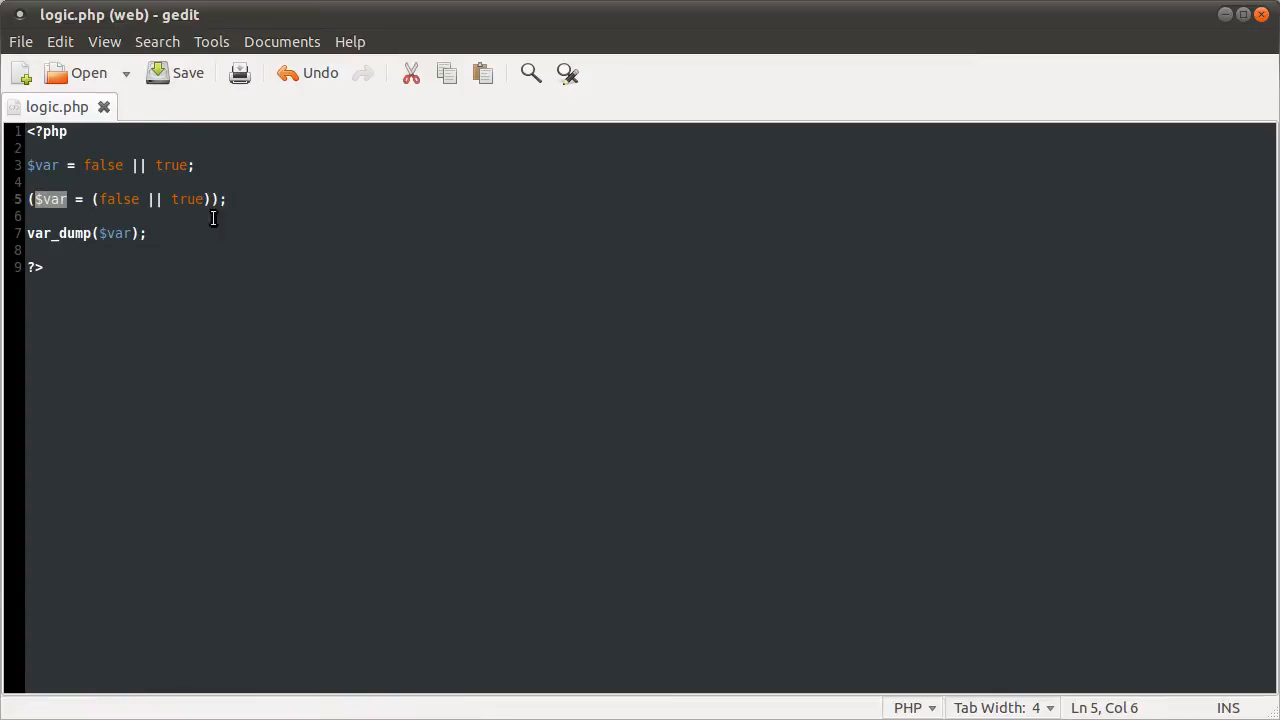
Re-parenthesise it as (($var = false) || true); and select the || true part.
{"action": "left_click", "coordinate": [144, 164]}
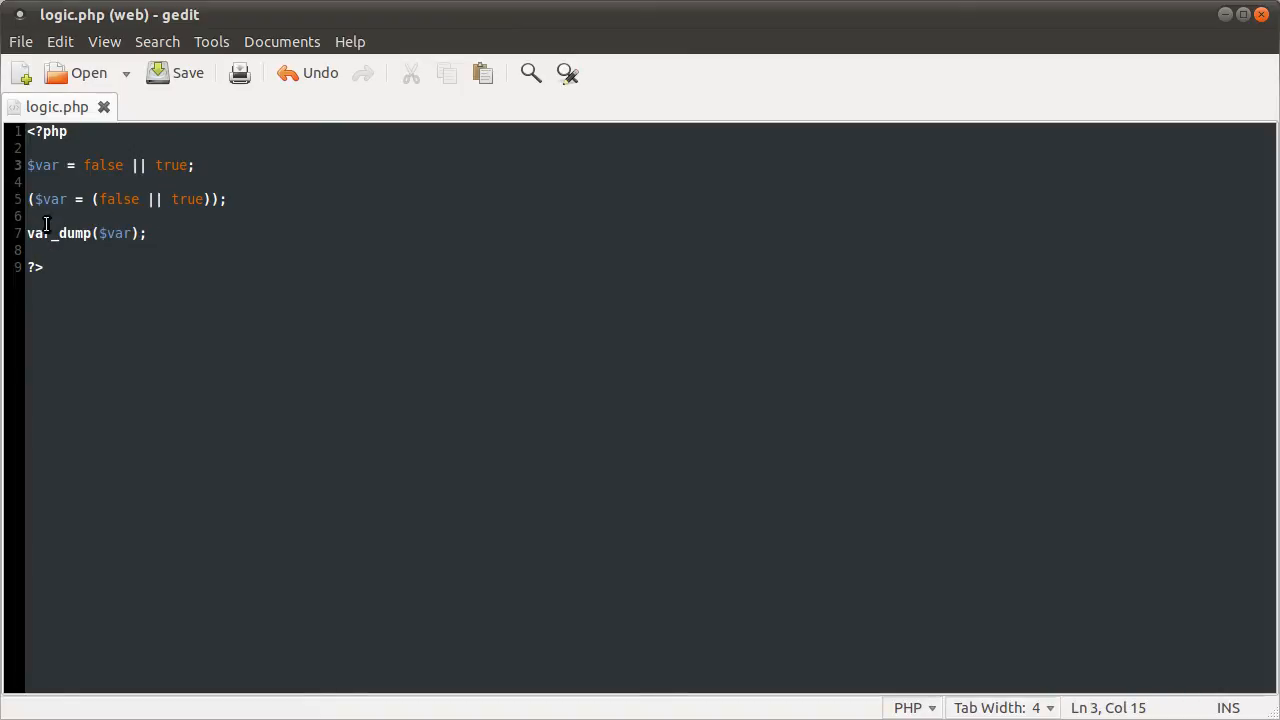
{"action": "left_click", "coordinate": [210, 200]}
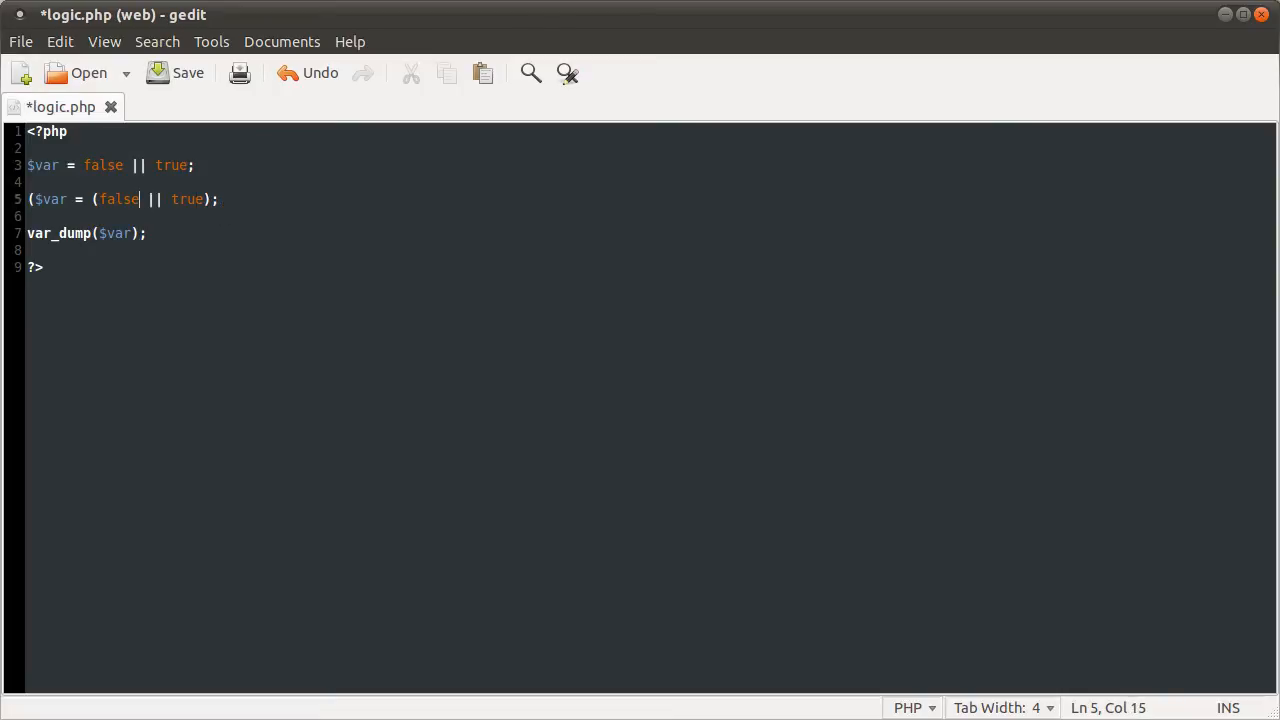
{"action": "type", "text": ")"}
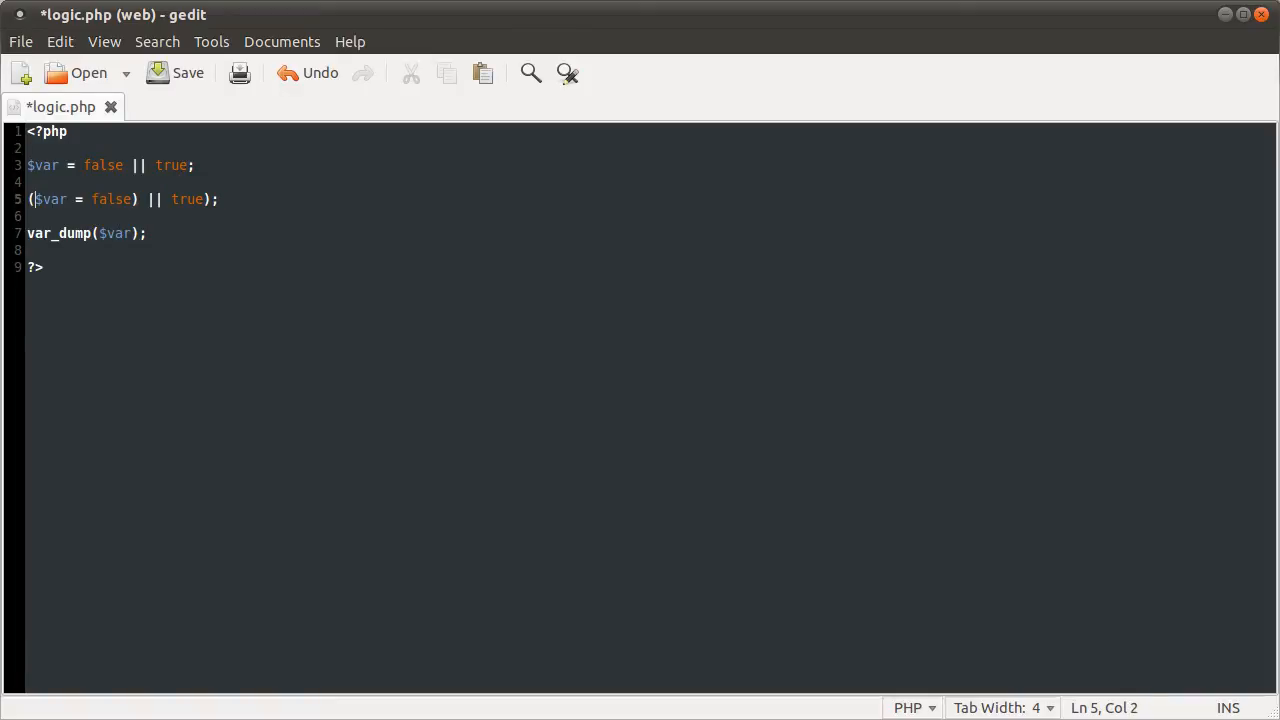
{"action": "type", "text": "("}
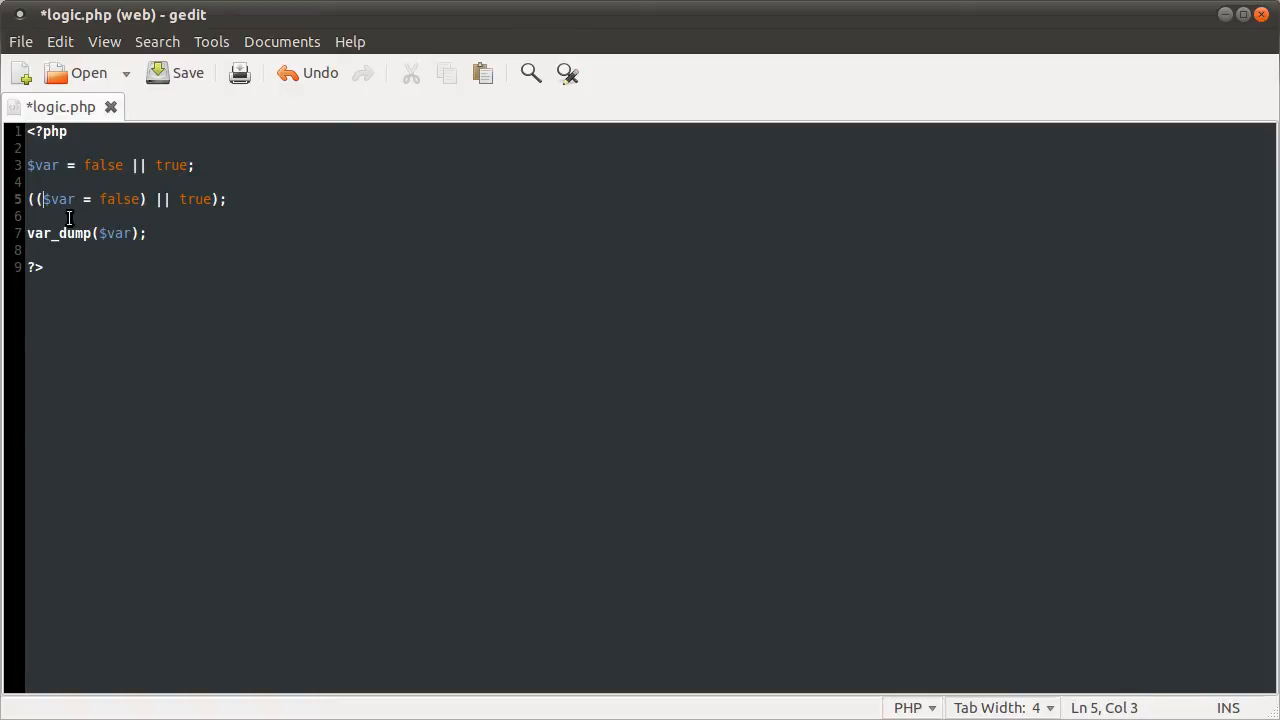
{"action": "left_click_drag", "start_coordinate": [42, 200], "coordinate": [144, 200]}
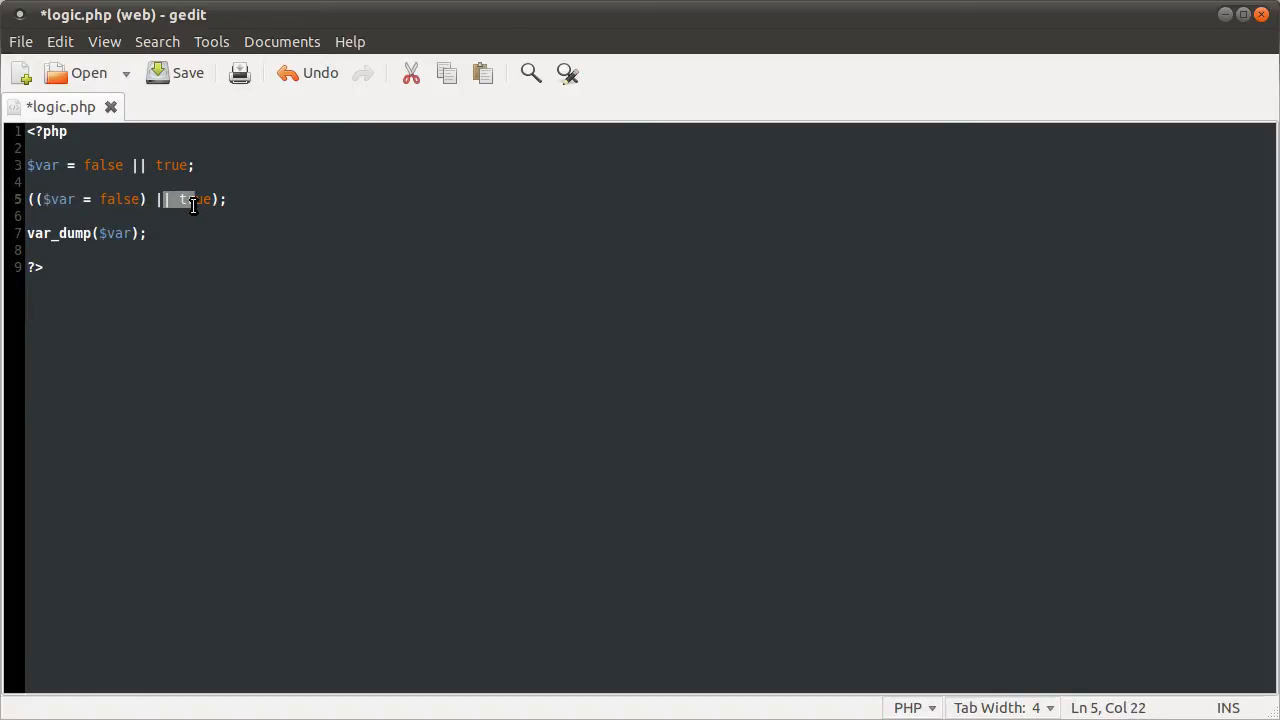
{"action": "mouse_move", "coordinate": [256, 242]}
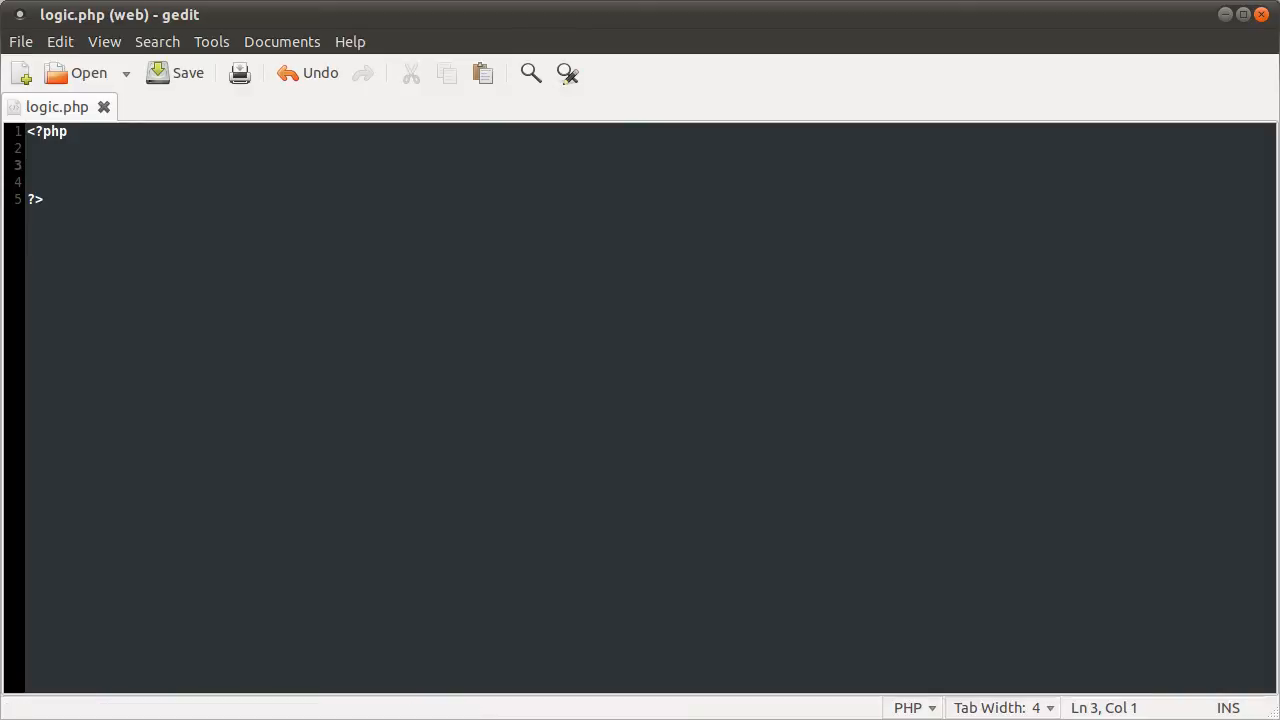
Define $a = true; and $b = false; at the top of the script.
{"action": "type", "text": "if"}
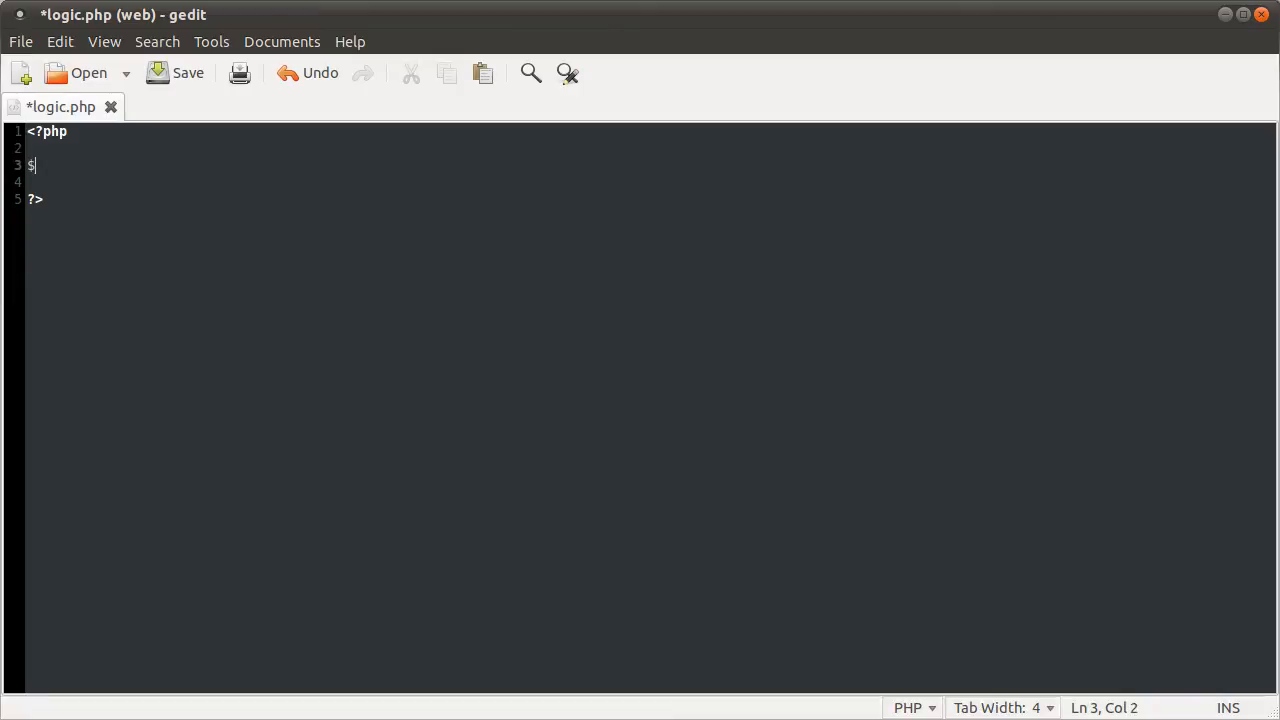
{"action": "type", "text": "a = tru"}
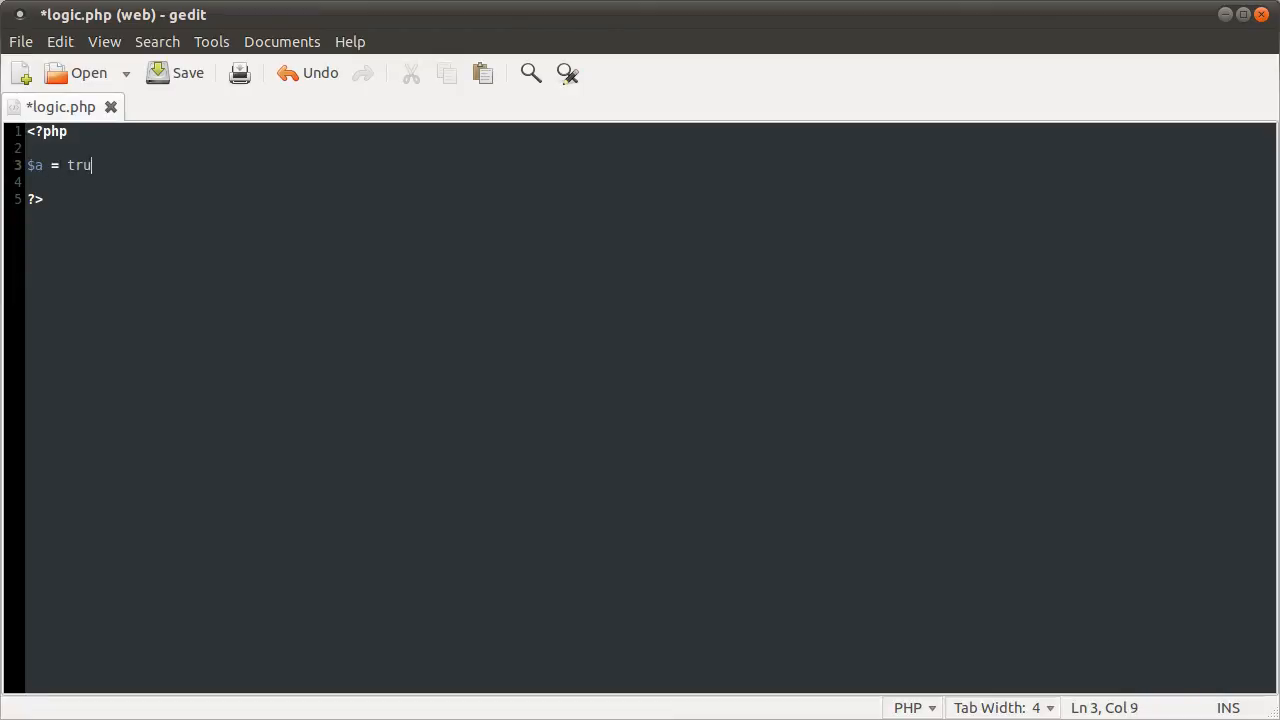
{"action": "type", "text": "e;"}
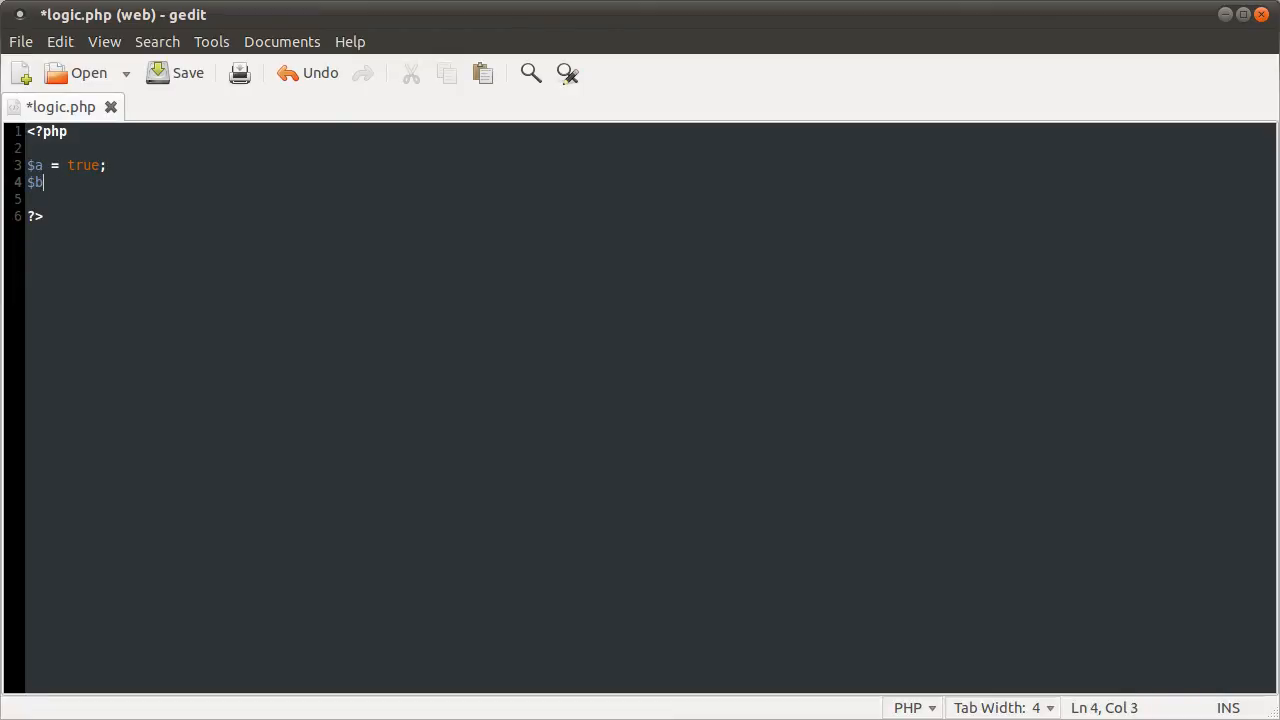
{"action": "type", "text": "= false;"}
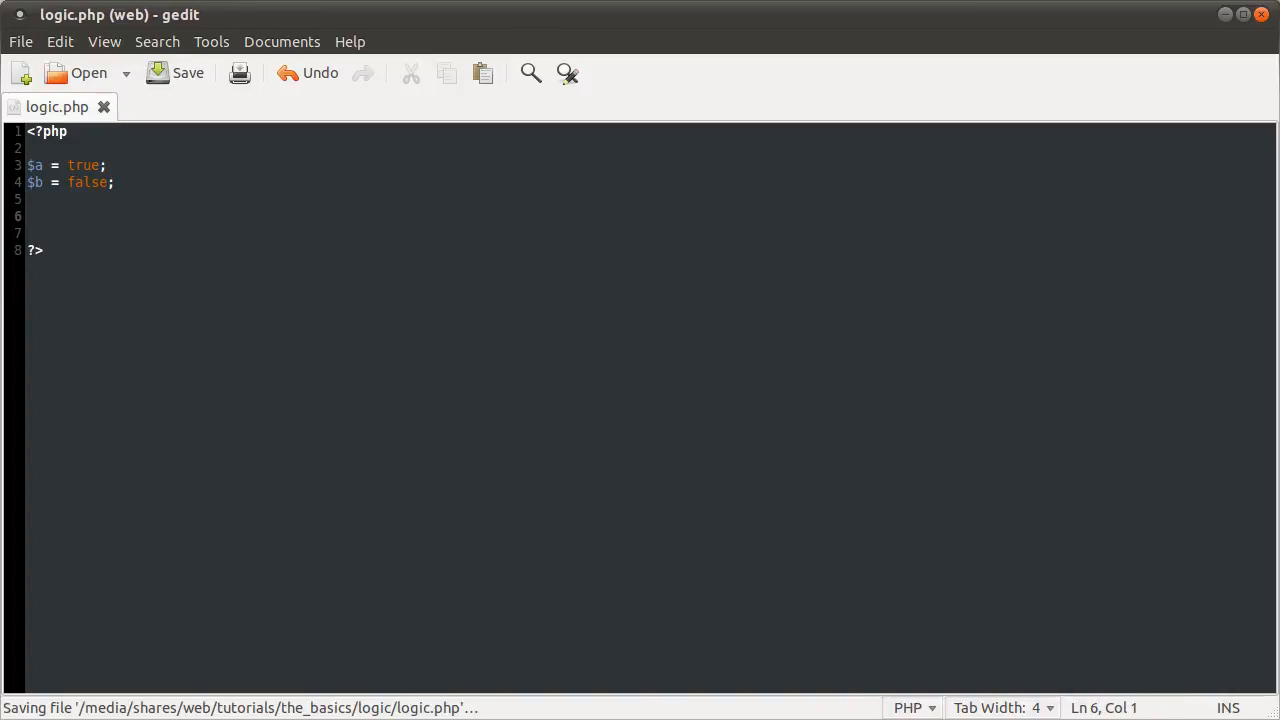
Add an if ($a){ echo 'true'; } block below the variables.
{"action": "type", "text": "if ("}
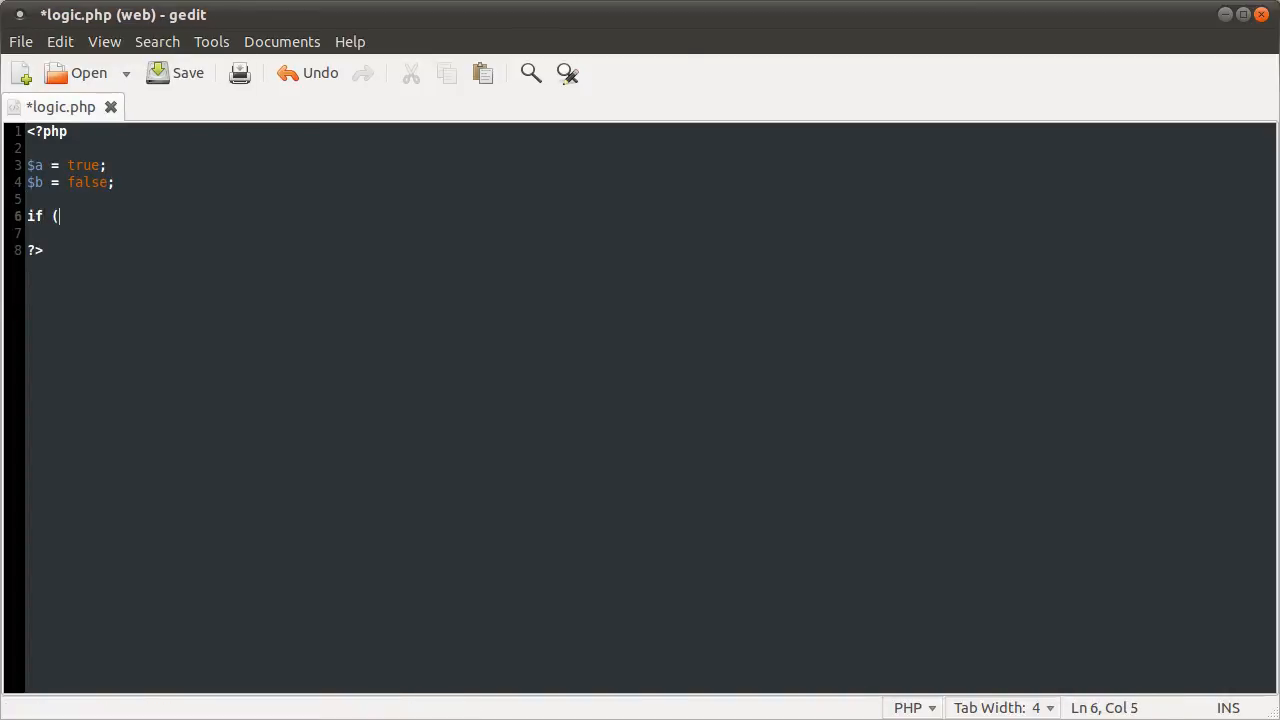
{"action": "type", "text": "$a){"}
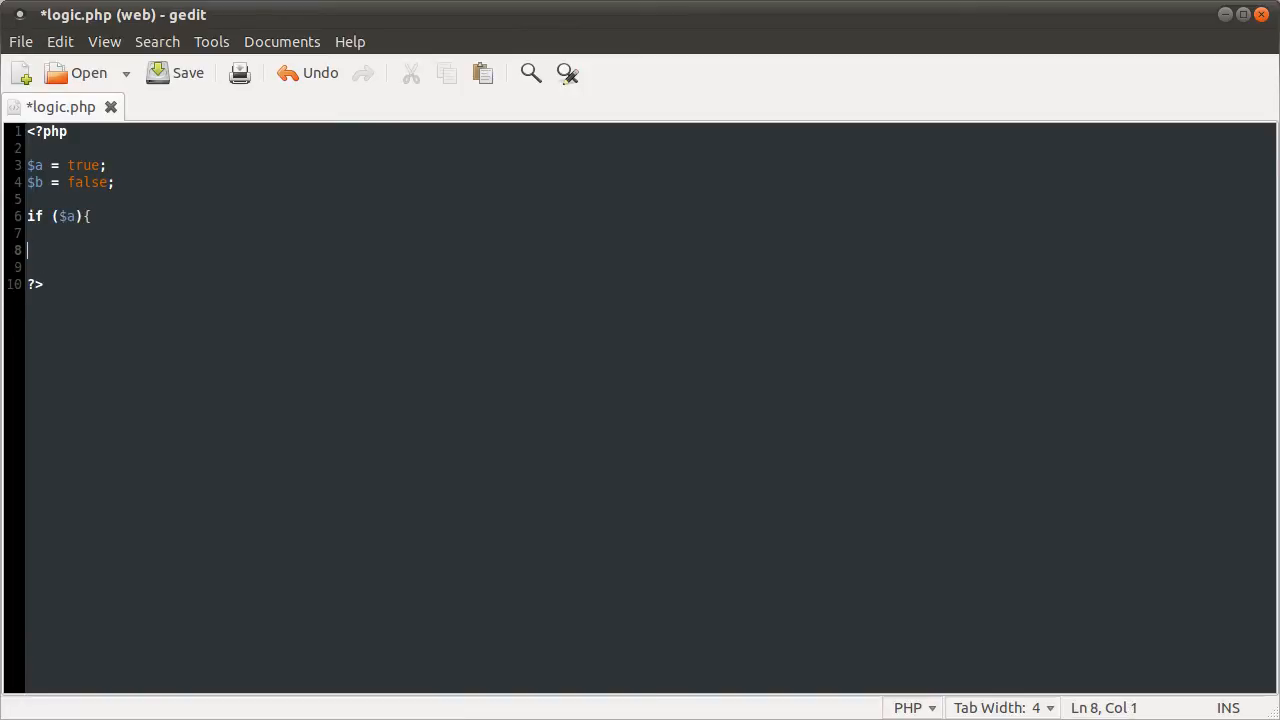
{"action": "type", "text": "echo '"}
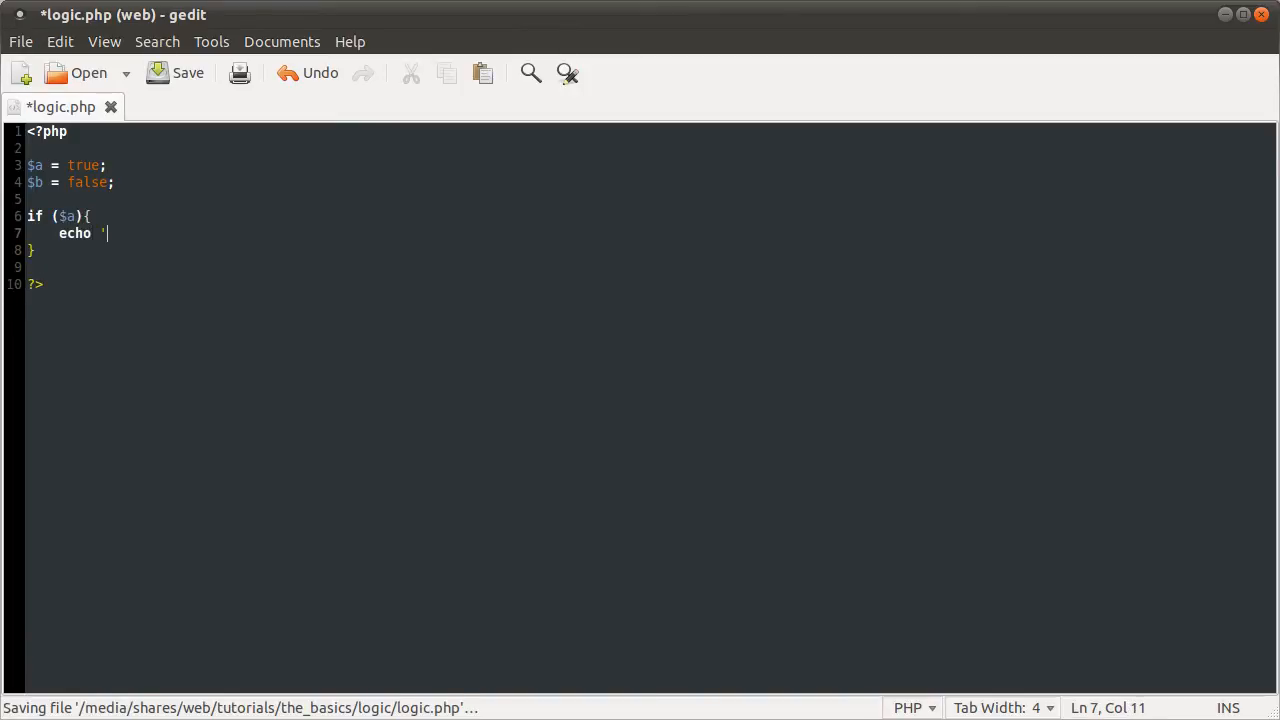
{"action": "type", "text": "true';"}
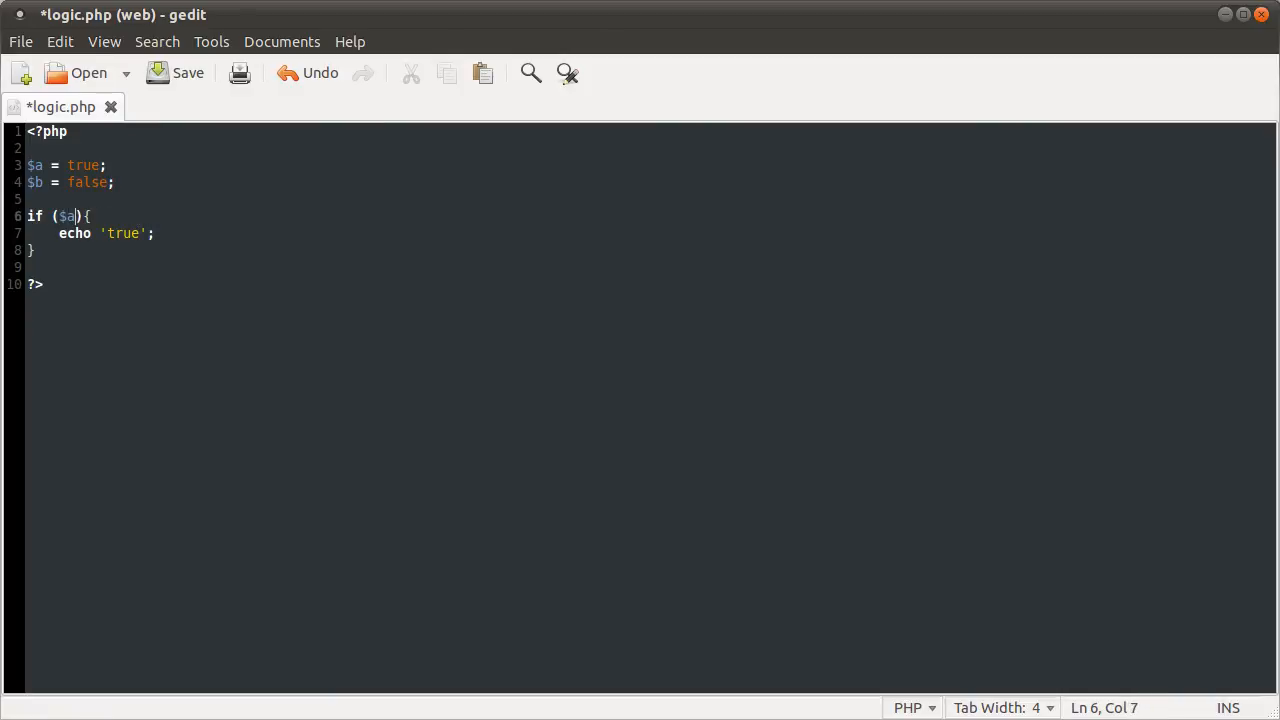
Rework the condition through == false and ! negation to compare $a against false.
{"action": "type", "text": "== fa"}
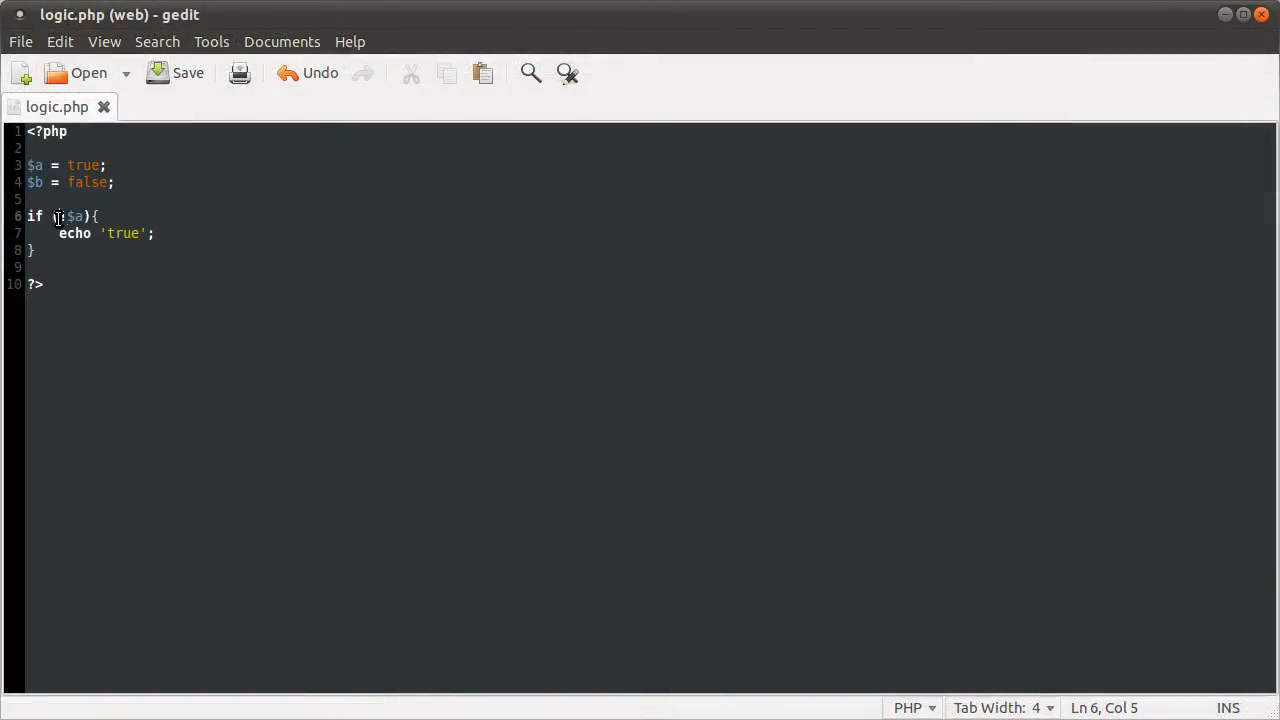
{"action": "type", "text": "!"}
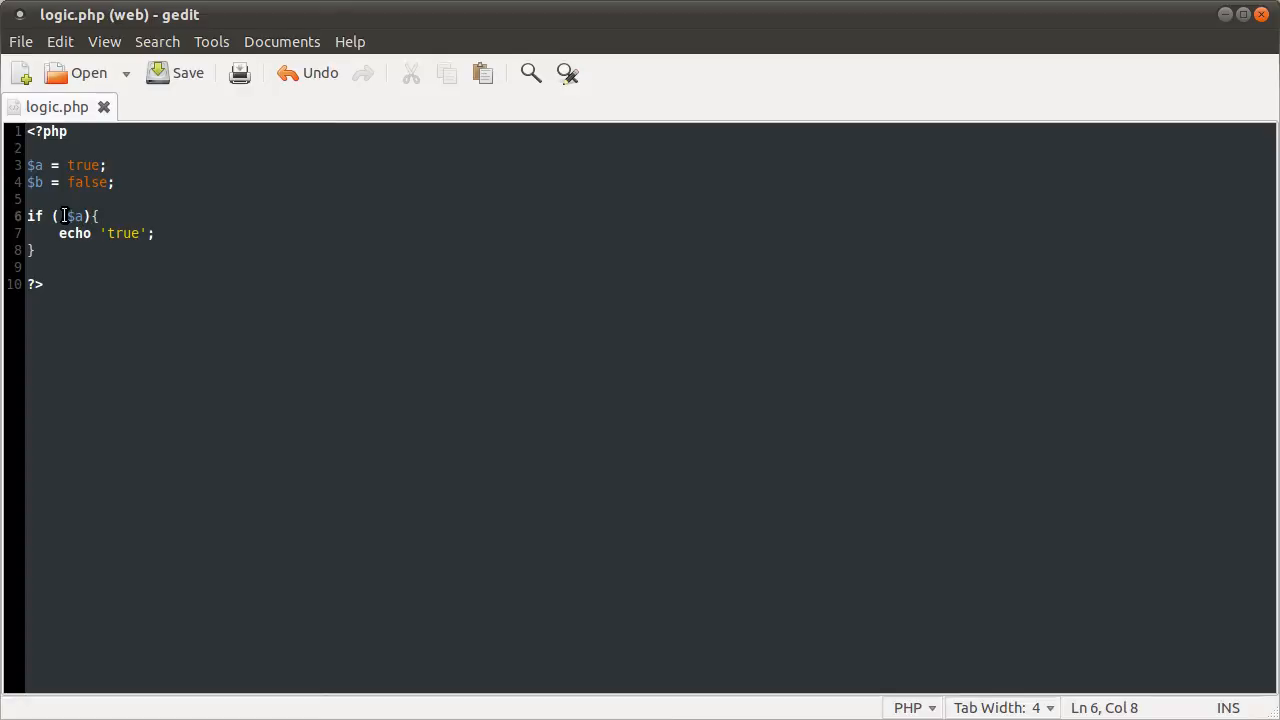
{"action": "type", "text": "!"}
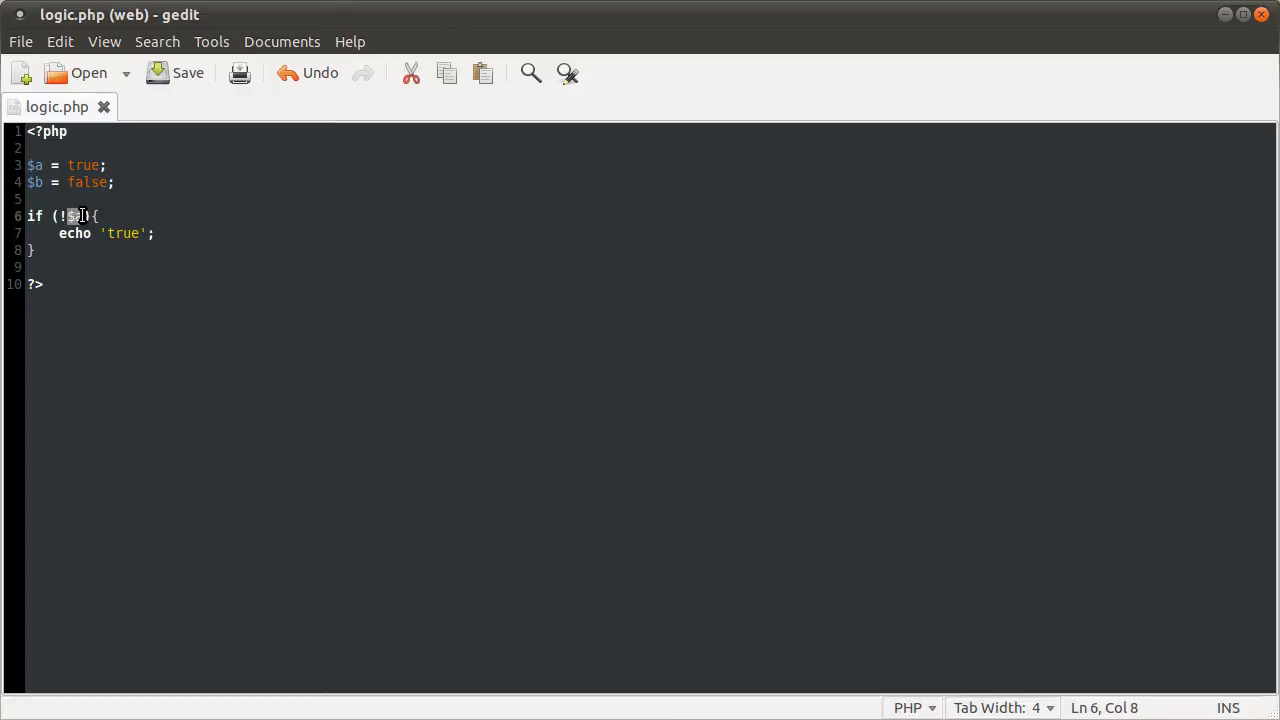
{"action": "double_click", "coordinate": [76, 216]}
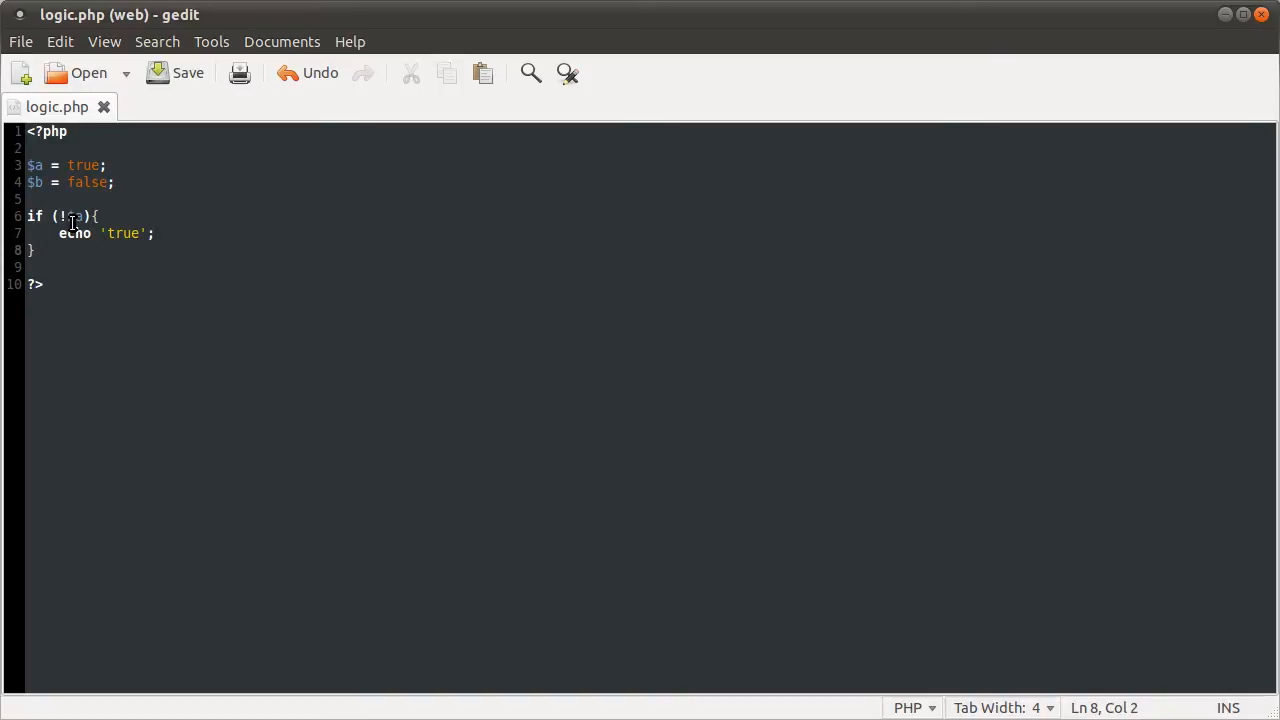
{"action": "type", "text": "$a"}
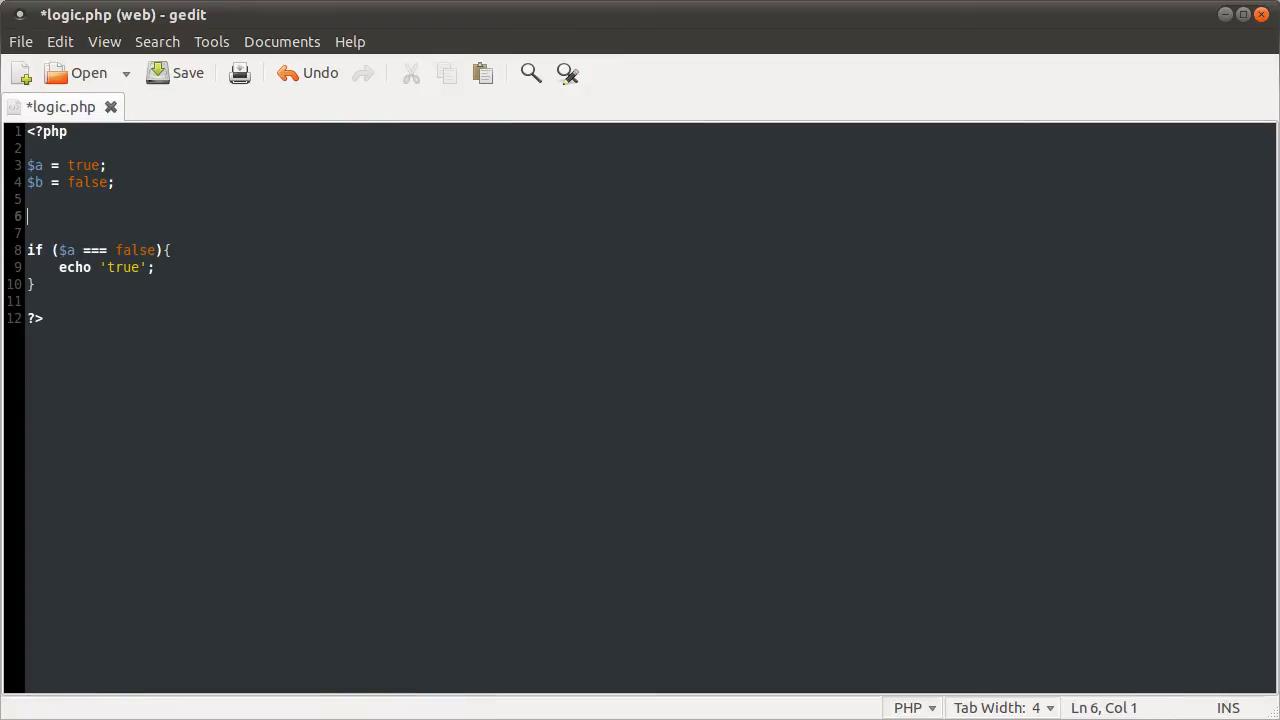
Try == and === in line 6's comparison, then backspace the extra equals signs away.
{"action": "type", "text": "=="}
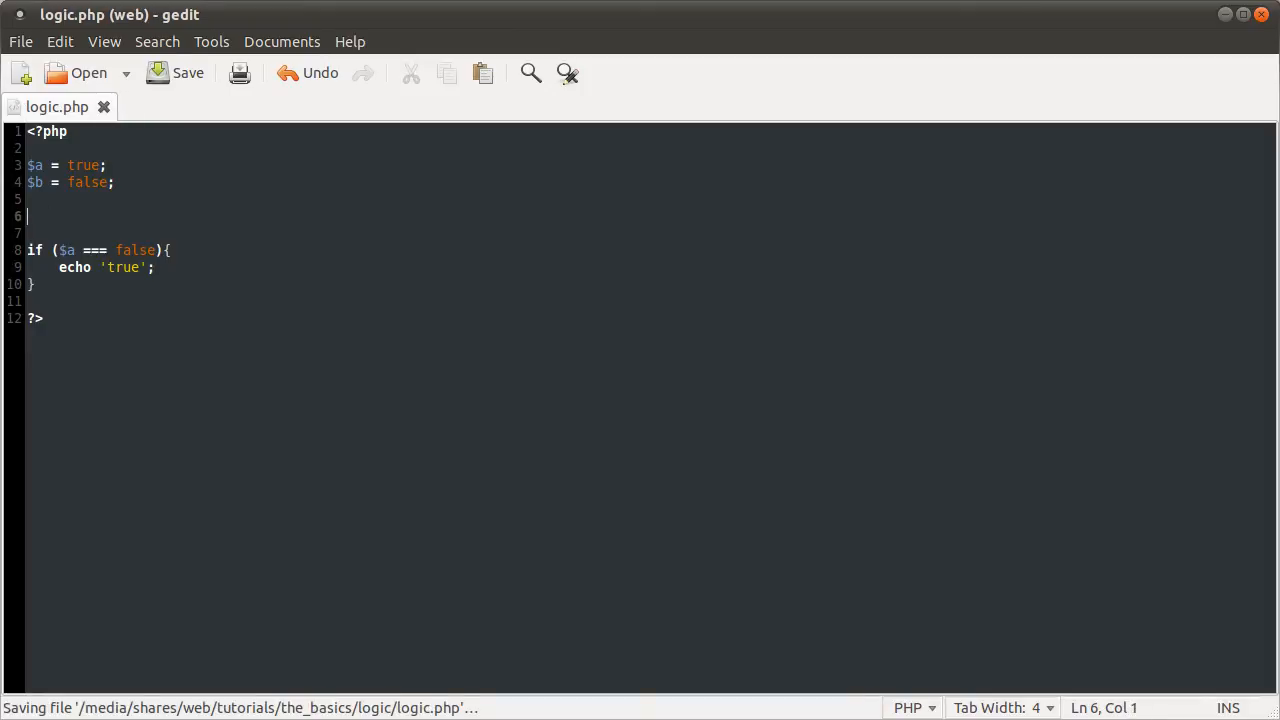
{"action": "type", "text": "==="}
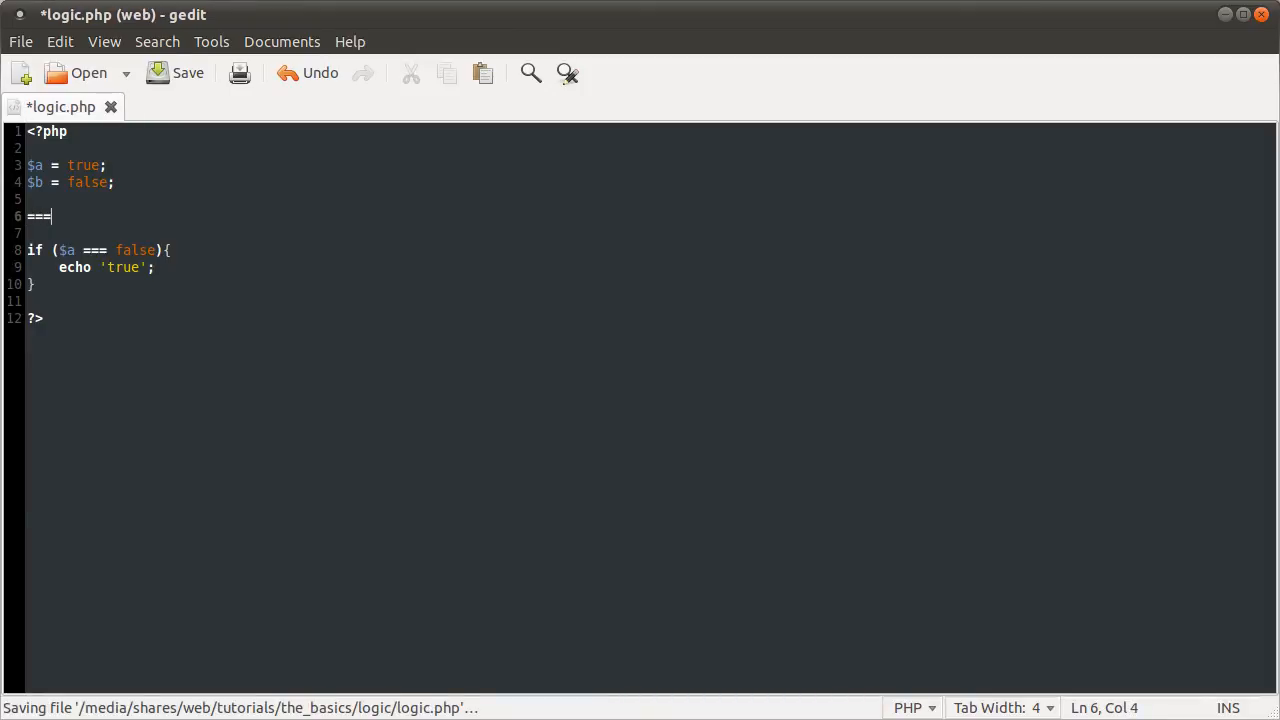
{"action": "key", "text": "BackSpace"}
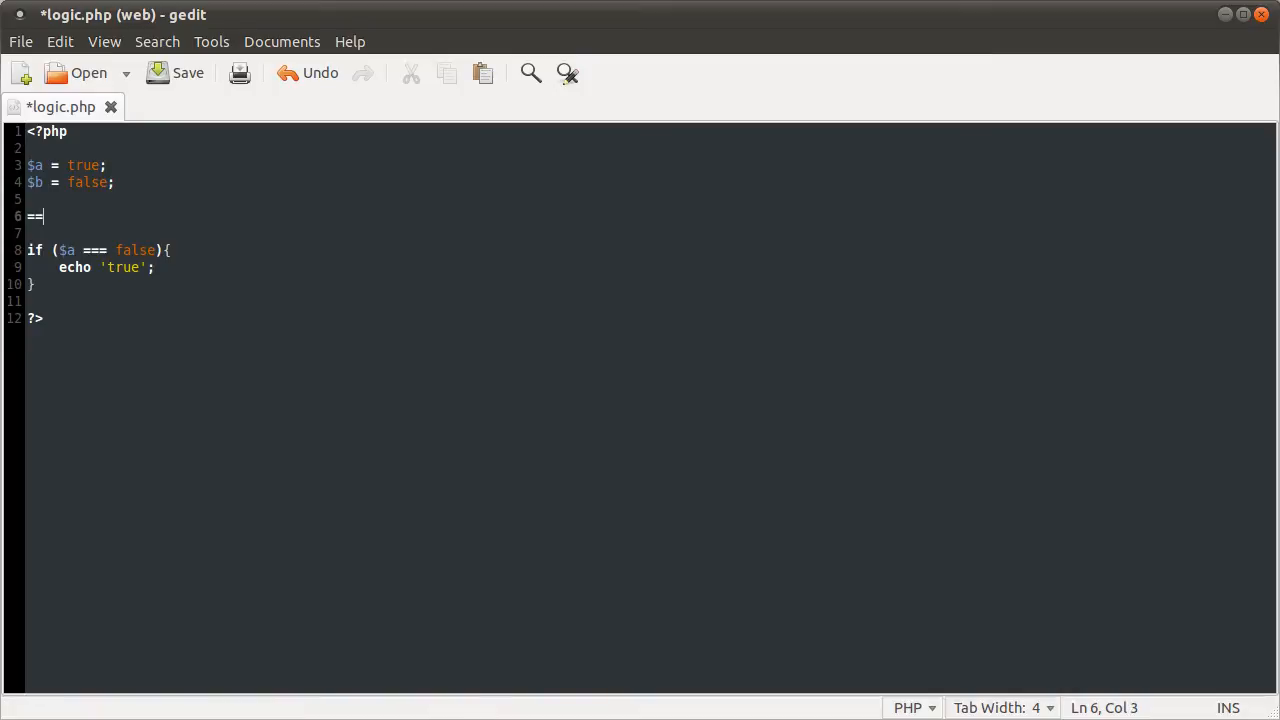
{"action": "key", "text": "BackSpace"}
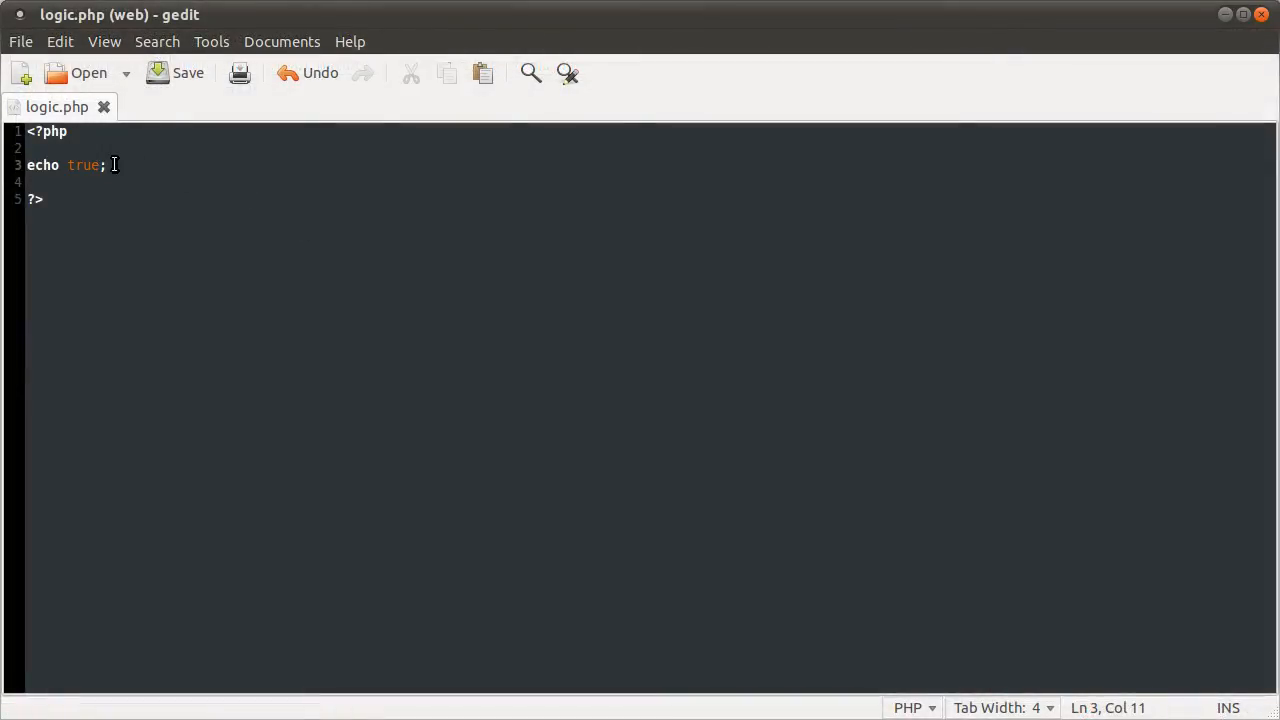
Replace the echo line with var_dump(true == 1);.
{"action": "type", "text": "var_"}
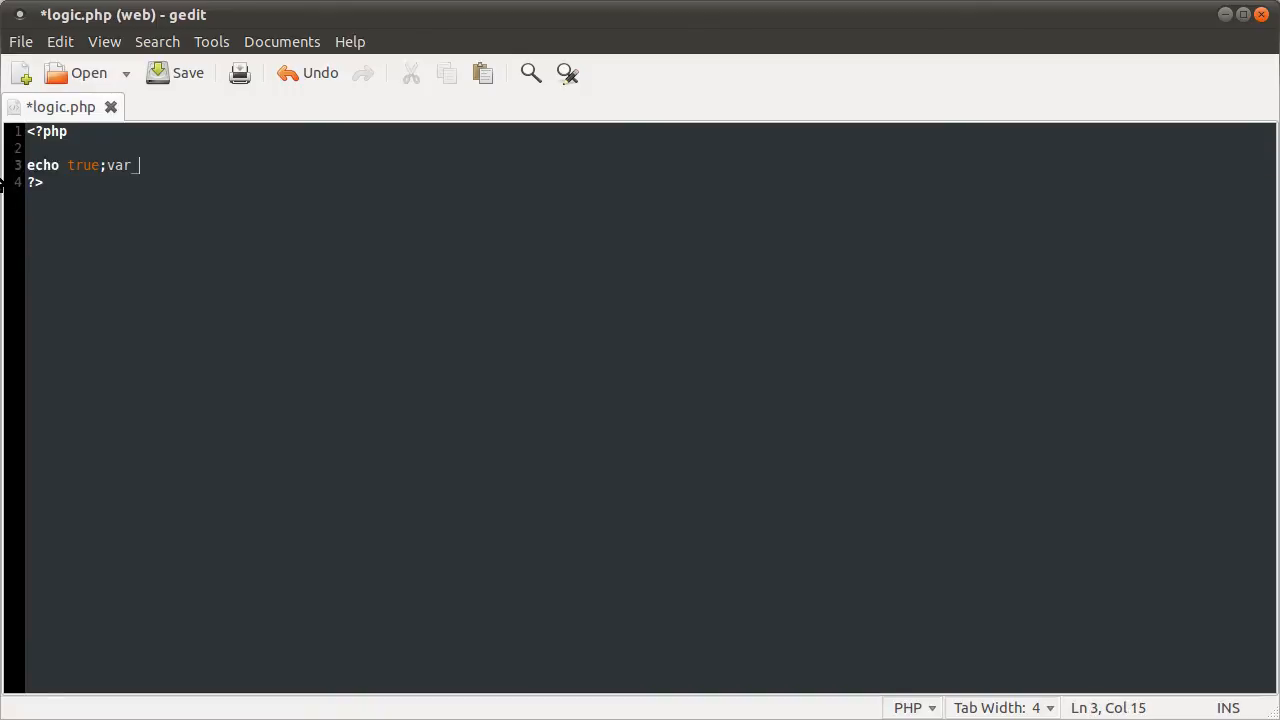
{"action": "type", "text": "dump()"}
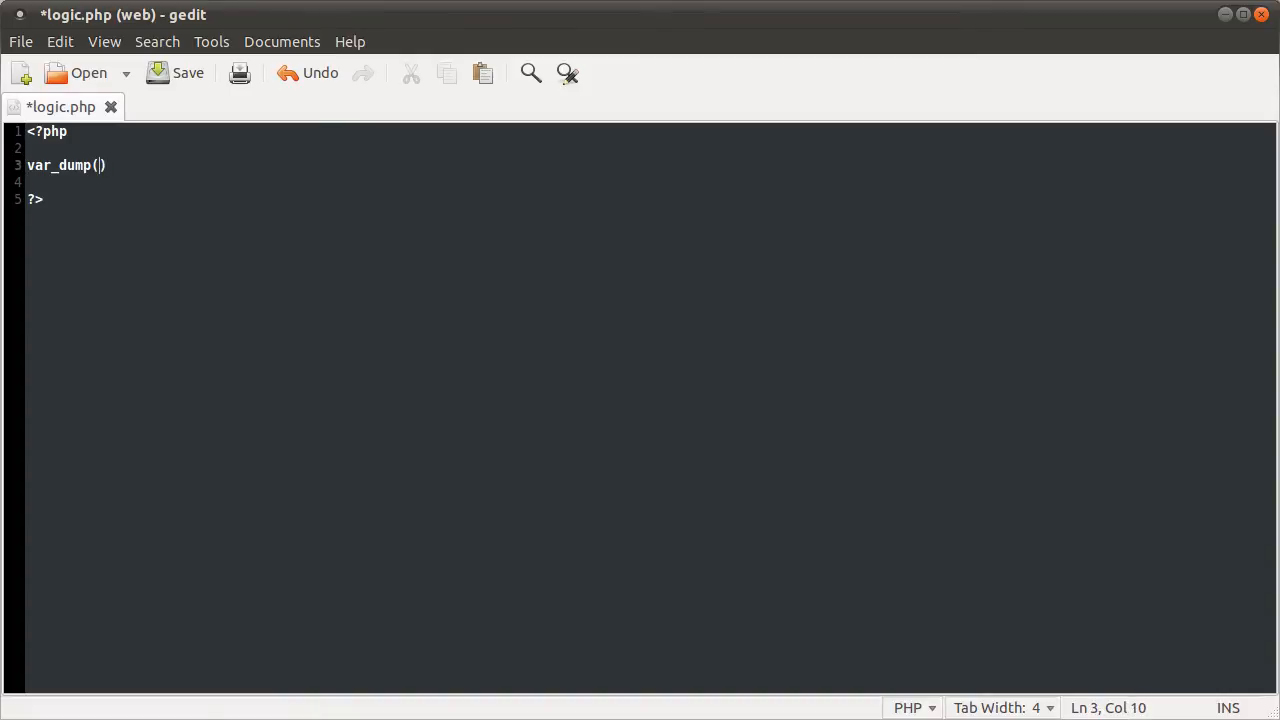
{"action": "type", "text": "true == 1"}
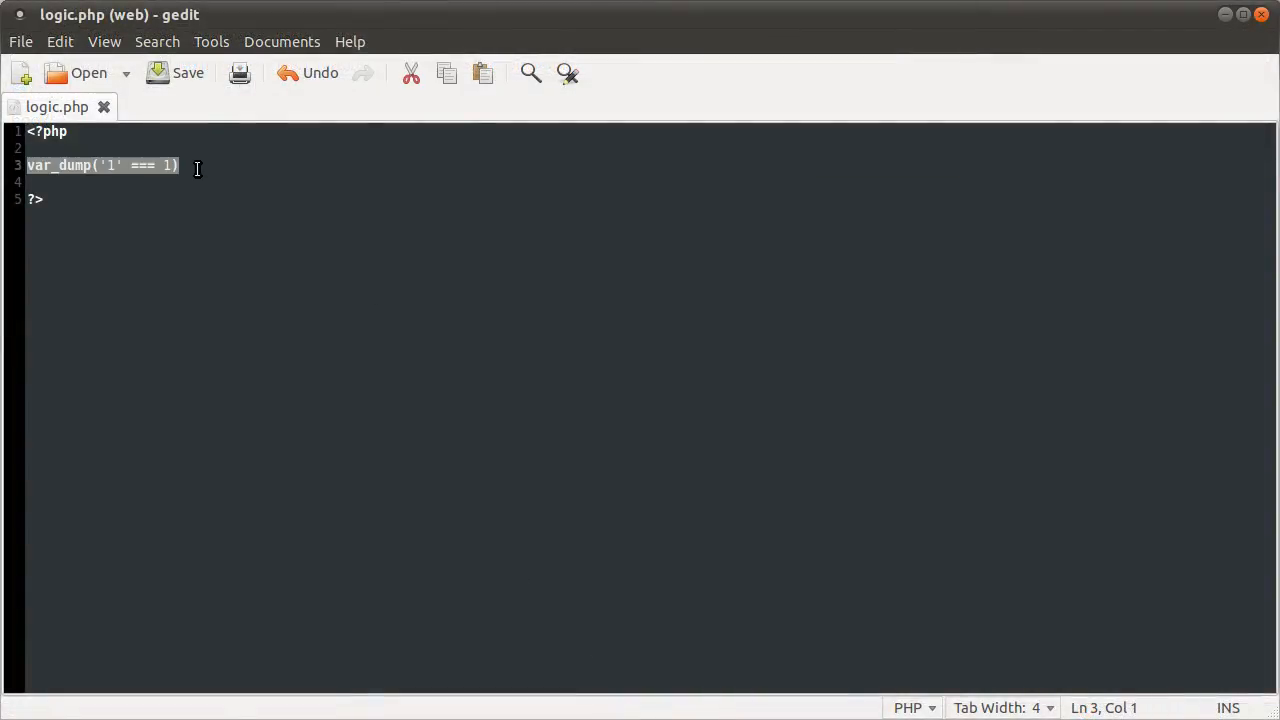
Write if (true == 1){ echo 'true'; as the start of a conditional.
{"action": "type", "text": "i"}
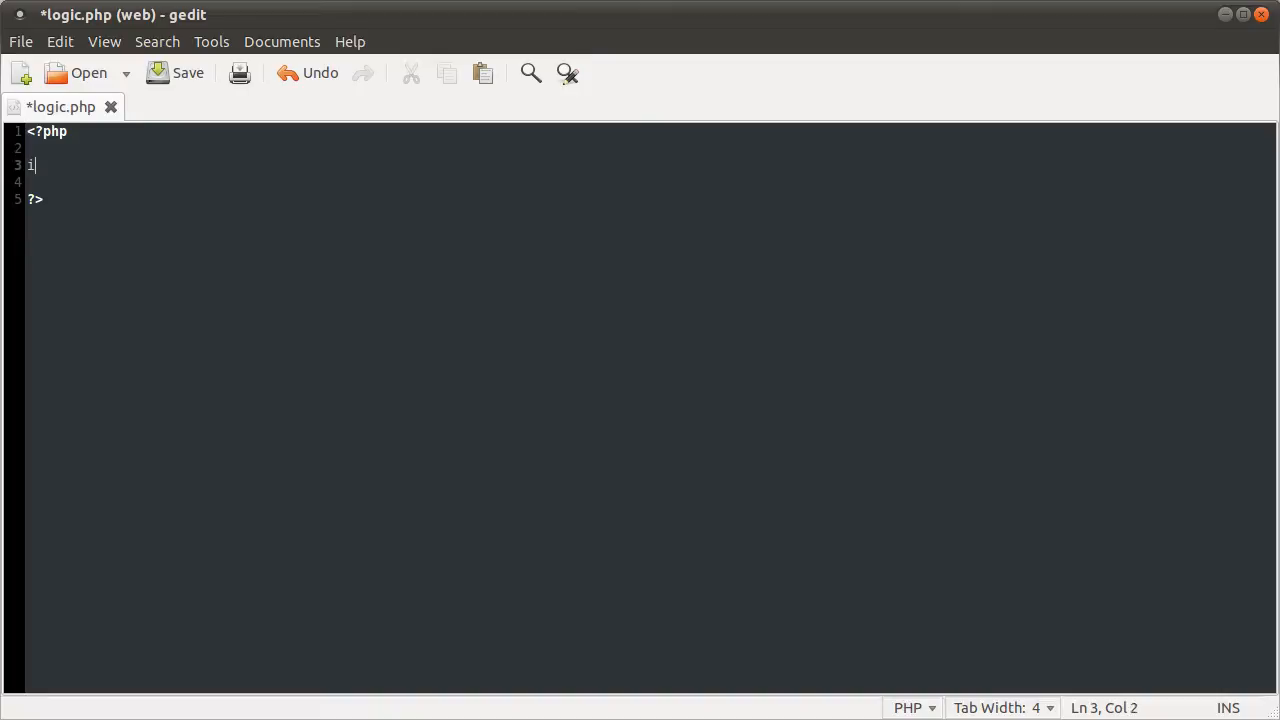
{"action": "type", "text": "f"}
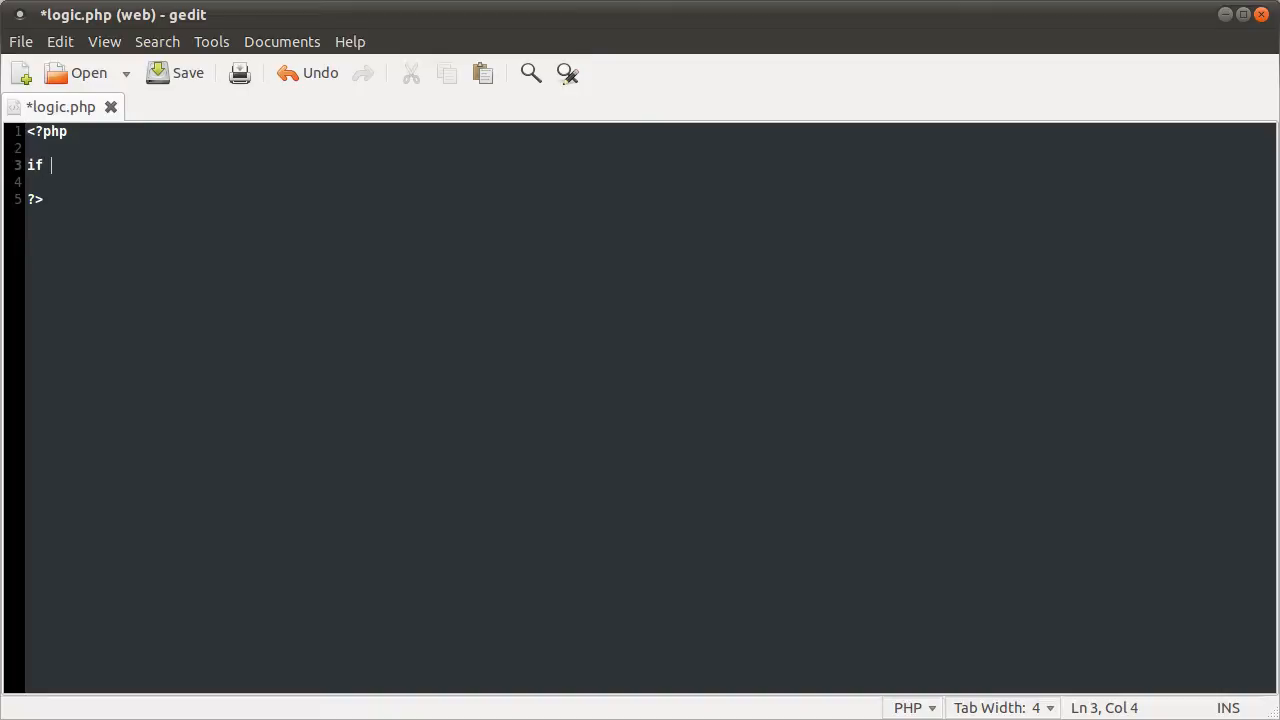
{"action": "key", "text": "BackSpace"}
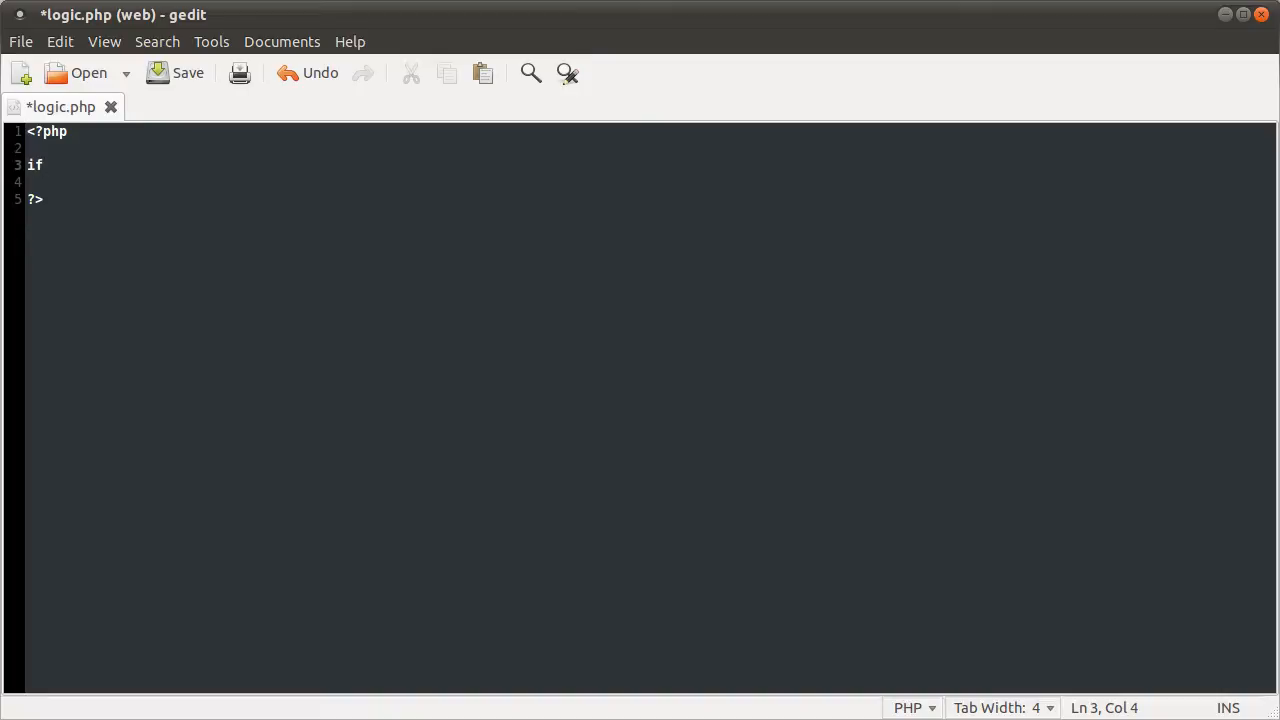
{"action": "type", "text": "("}
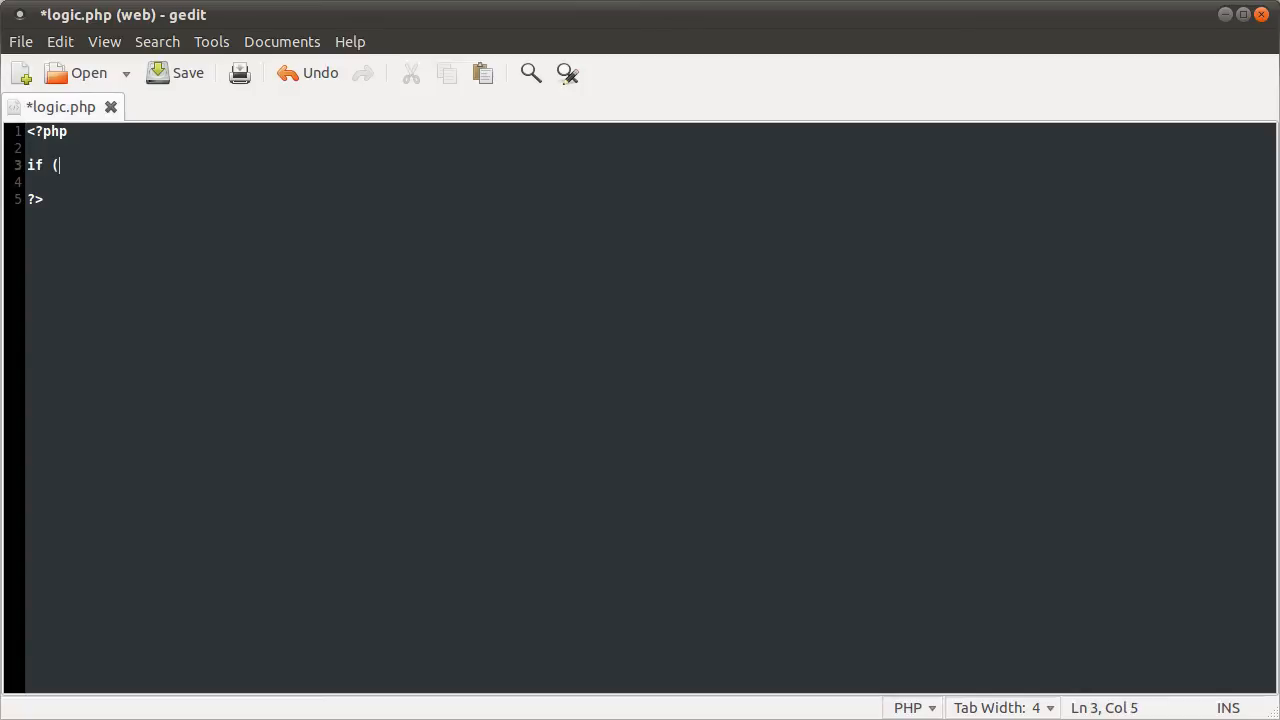
{"action": "type", "text": "true){"}
{"action": "type", "text": "}"}
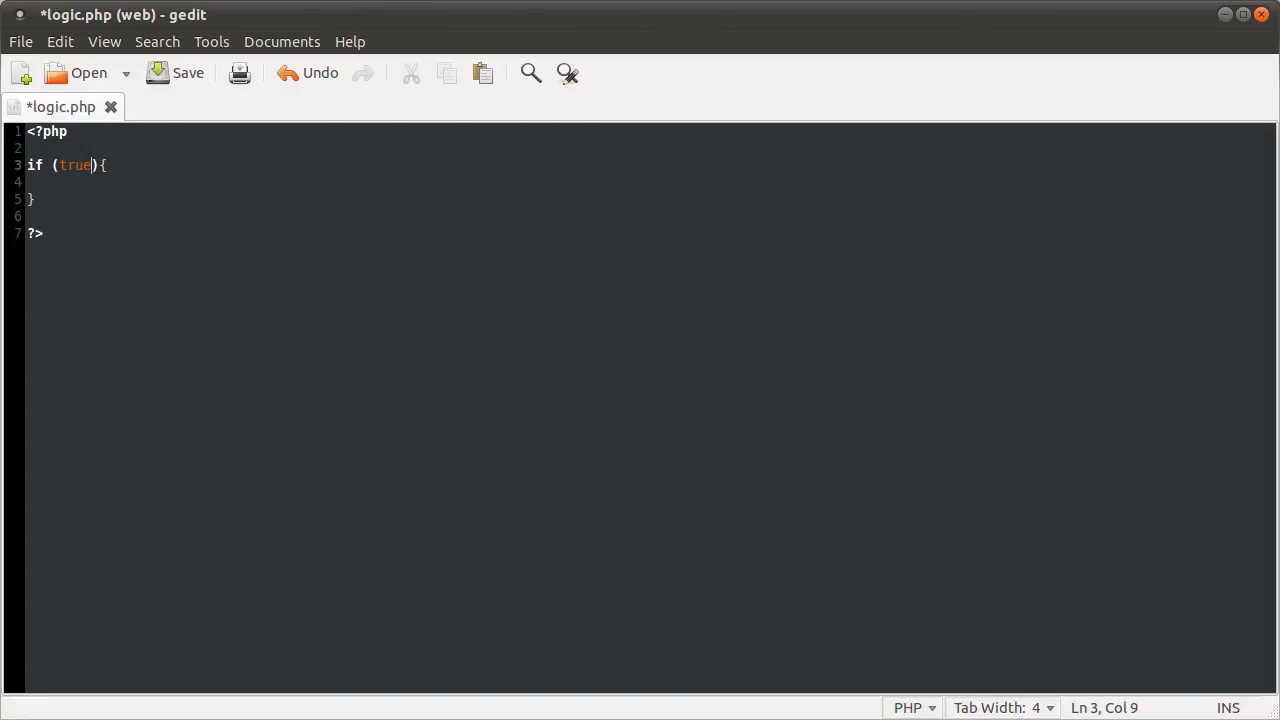
{"action": "type", "text": "== 1"}
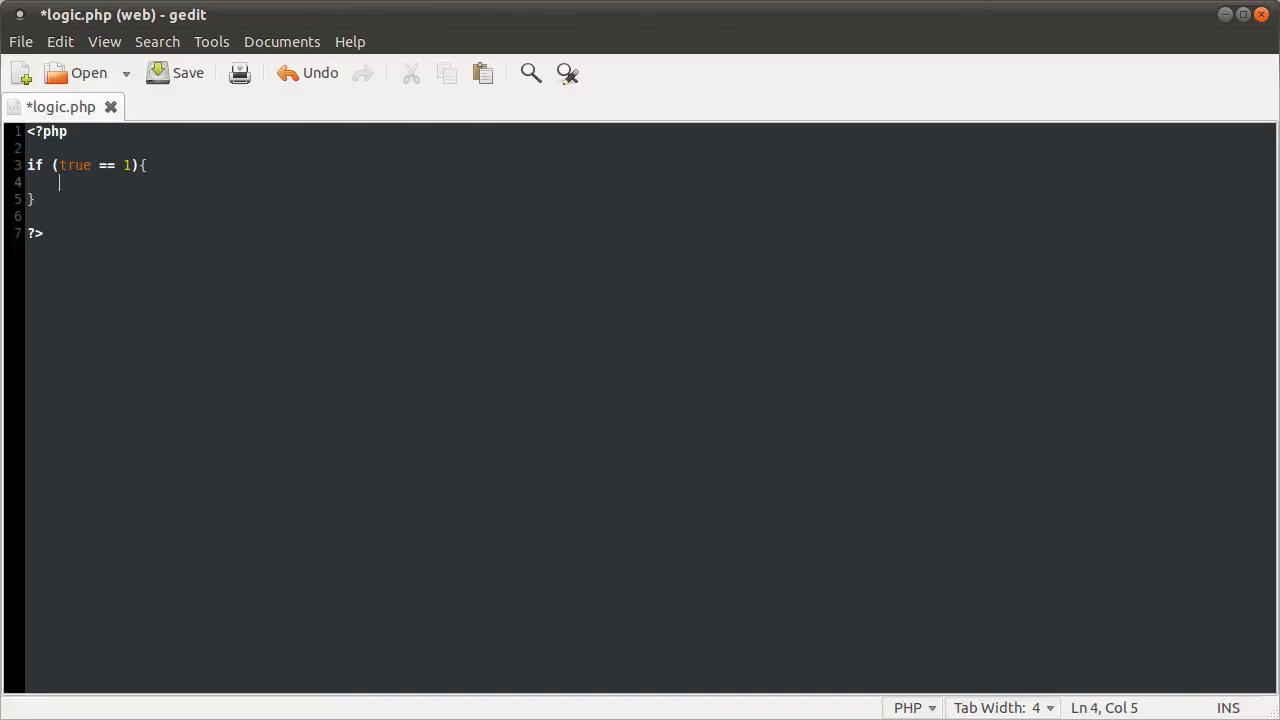
{"action": "type", "text": "echo"}
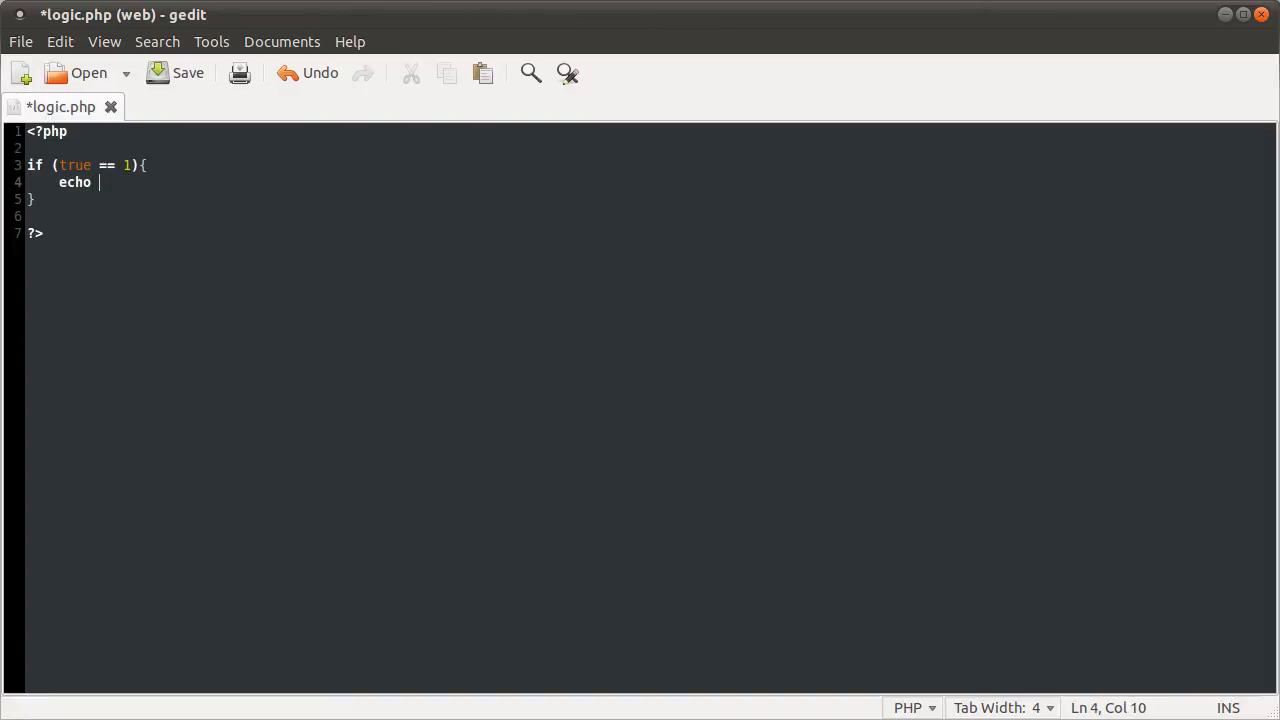
{"action": "type", "text": "'true';"}
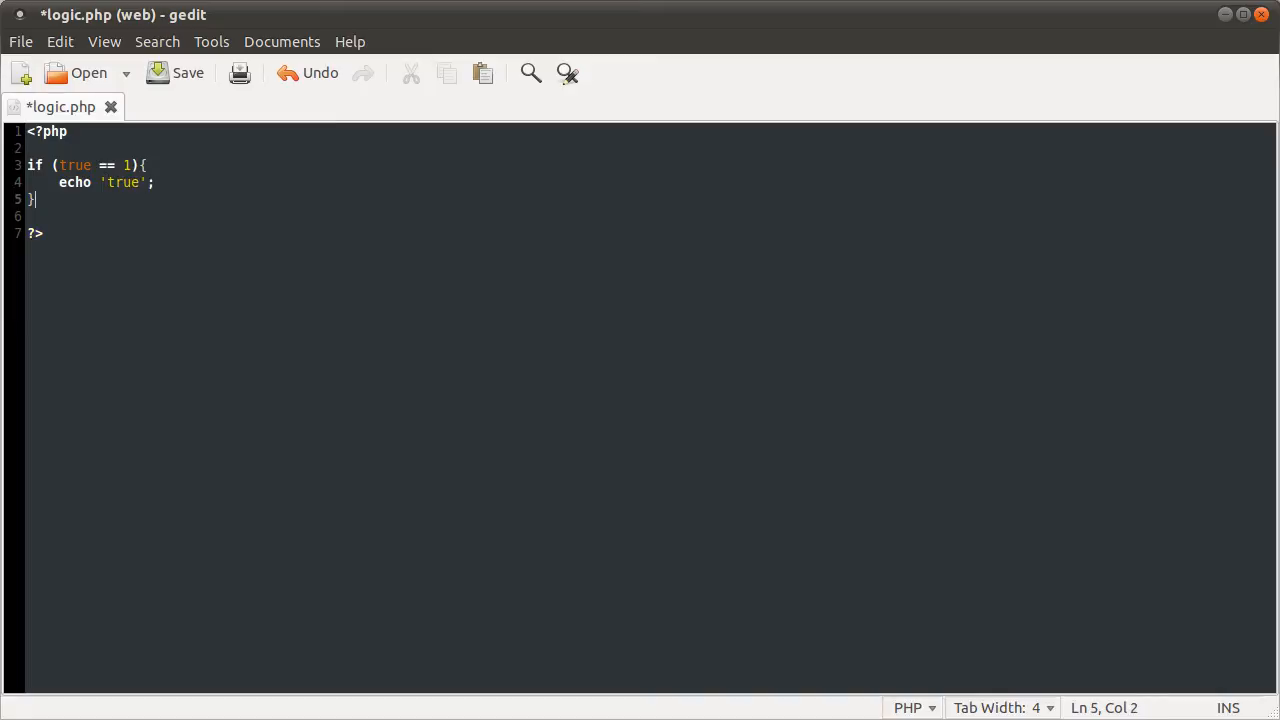
Add an else branch echoing 'false' and tighten the comparison to ===.
{"action": "type", "text": "elsE{"}
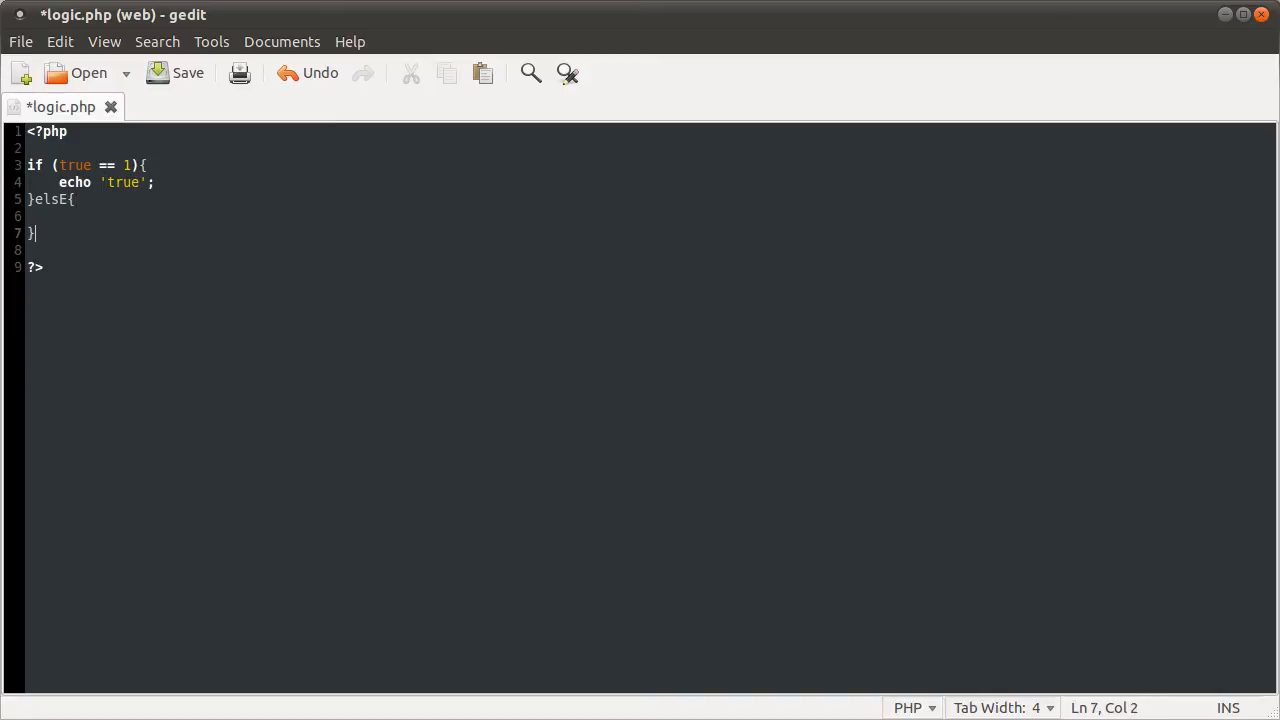
{"action": "type", "text": "ech"}
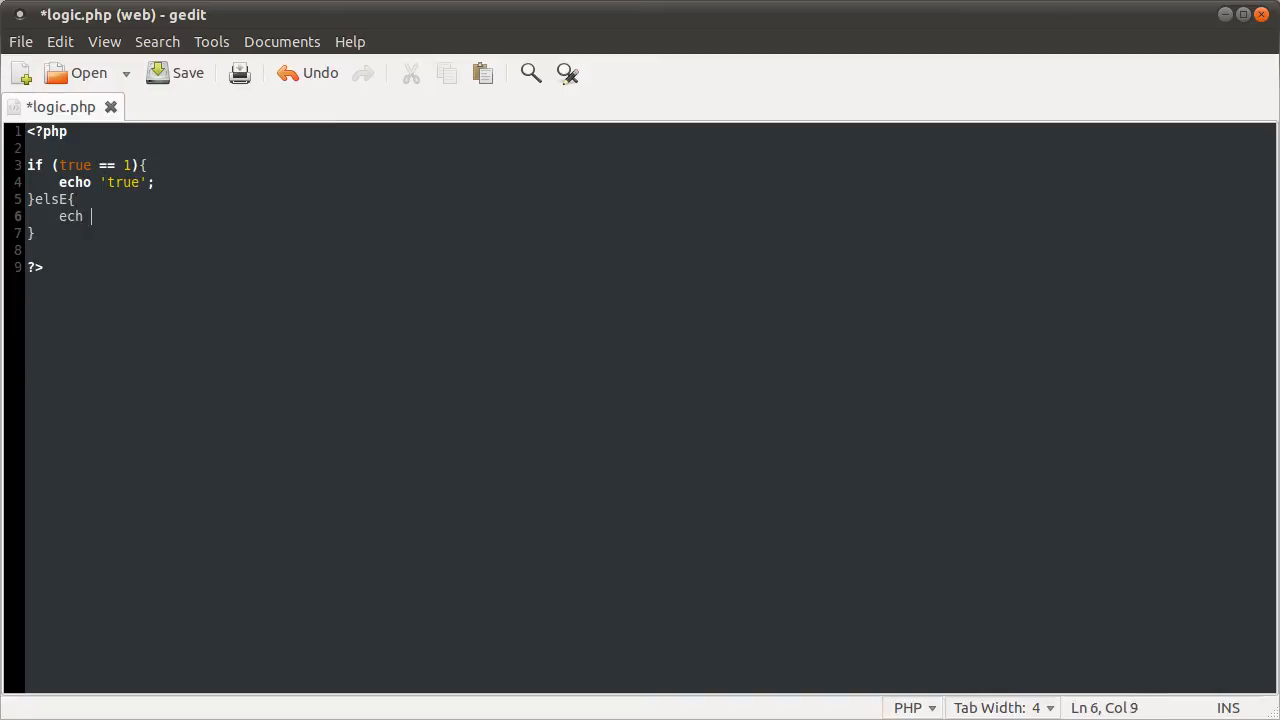
{"action": "type", "text": "o 'false';"}
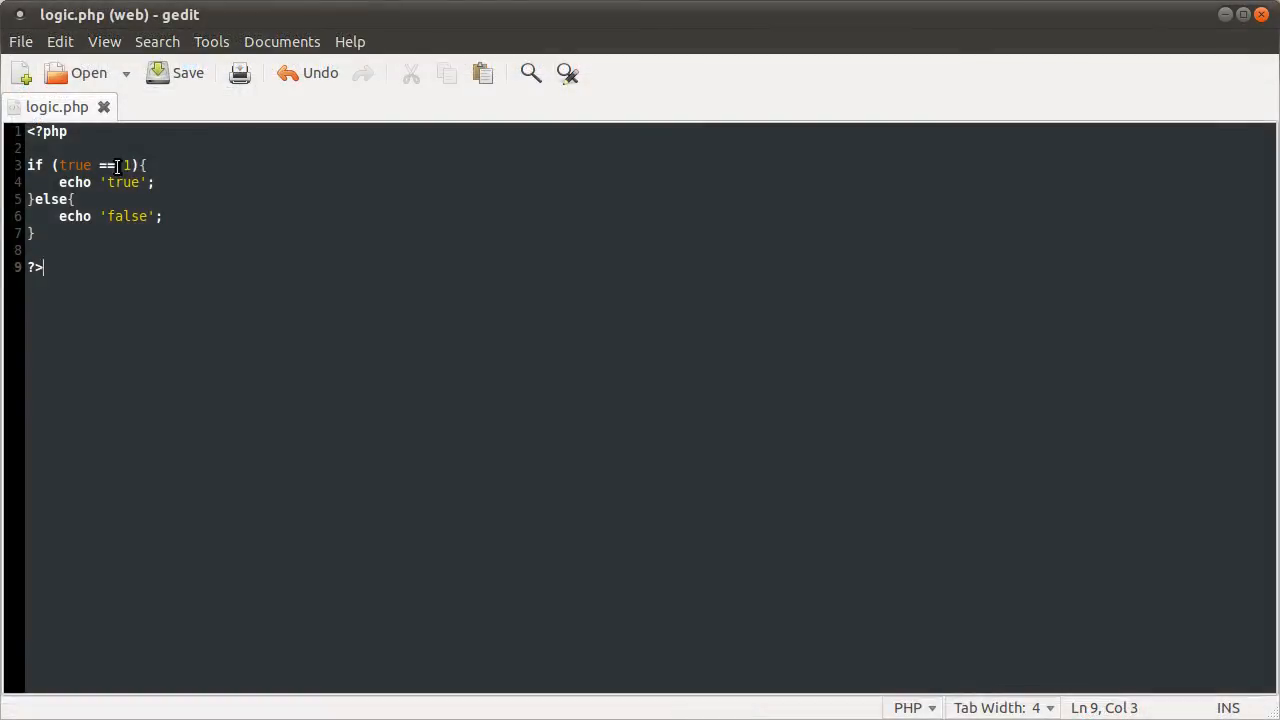
{"action": "type", "text": "="}
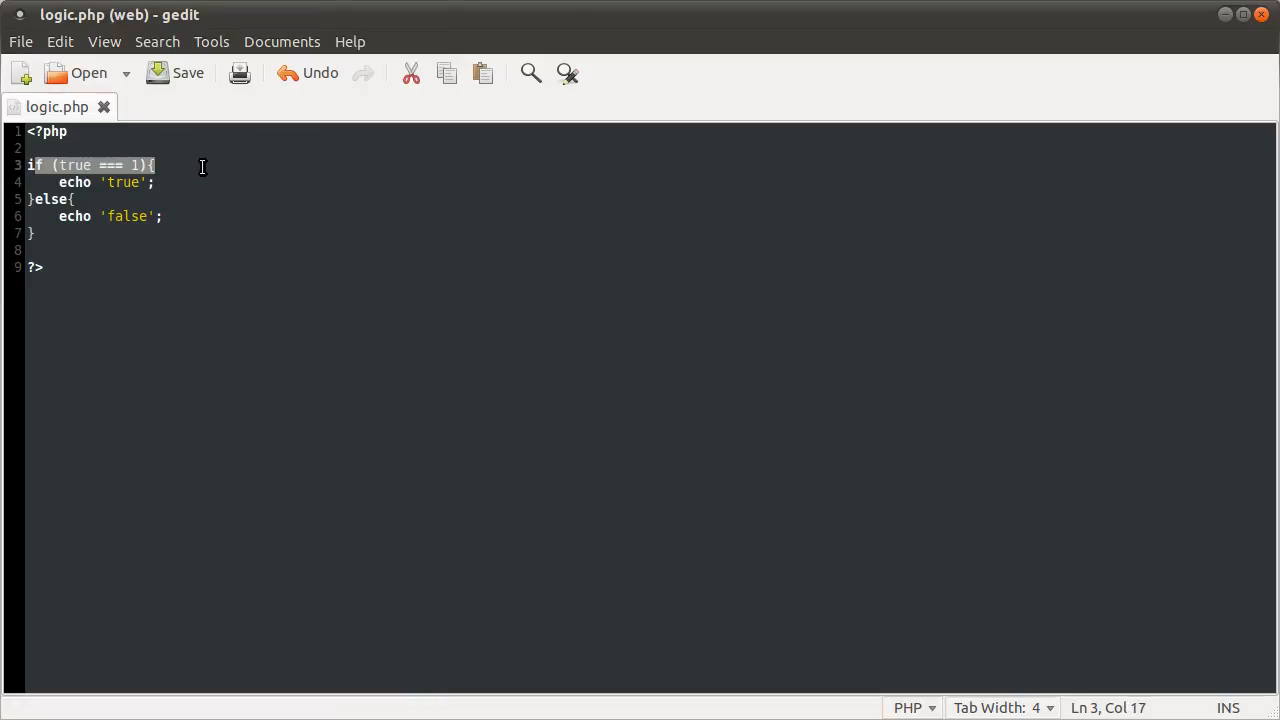
Turn the else into else if (1 == 2).
{"action": "left_click", "coordinate": [128, 216]}
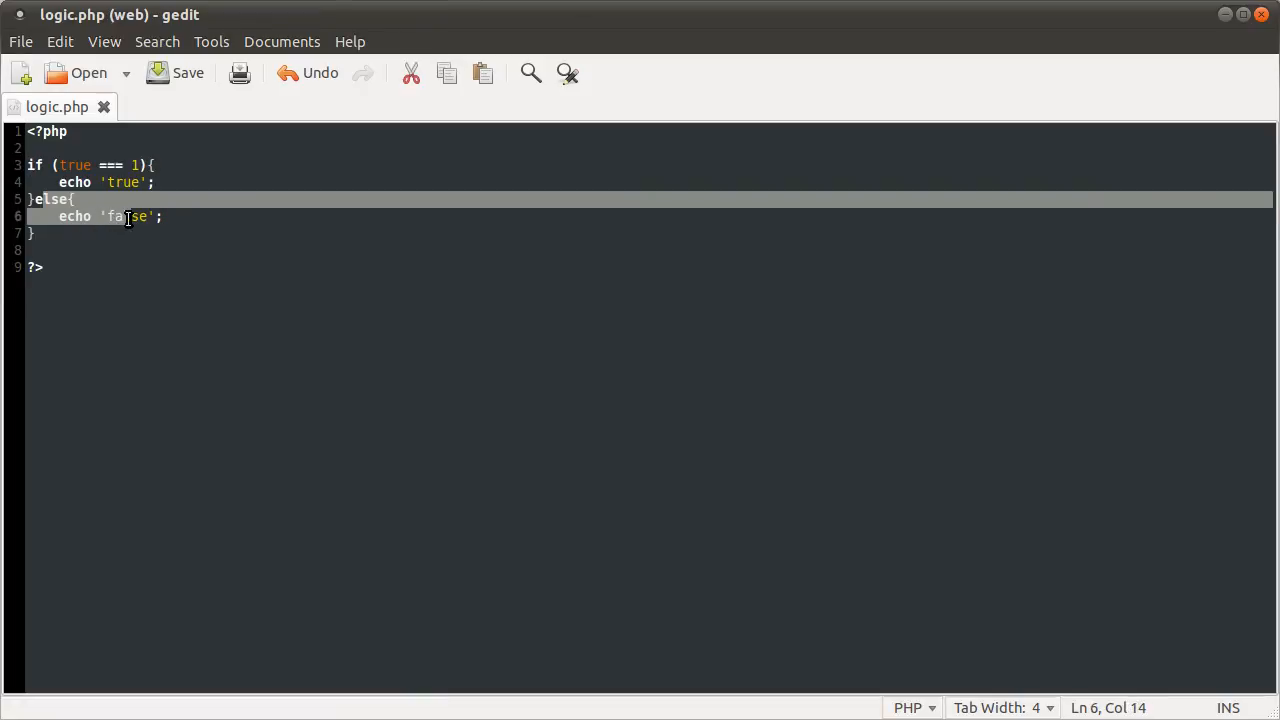
{"action": "left_click", "coordinate": [70, 200]}
{"action": "type", "text": " if "}
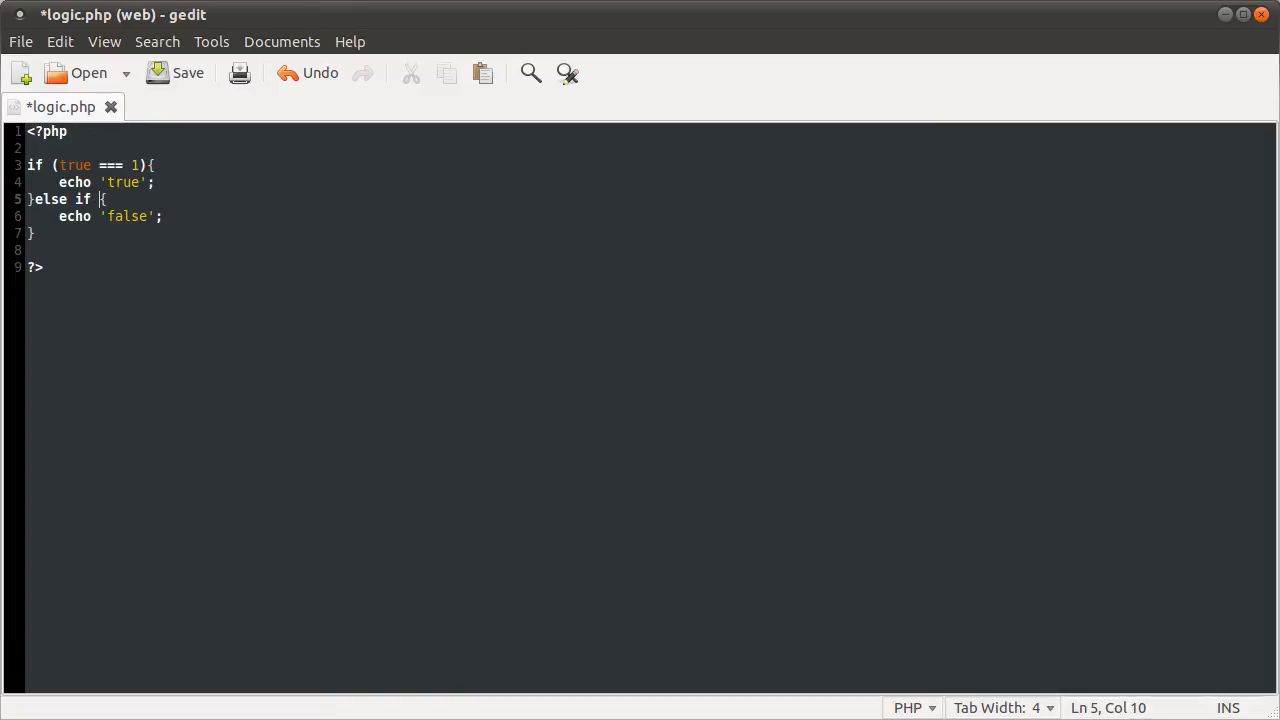
{"action": "type", "text": "("}
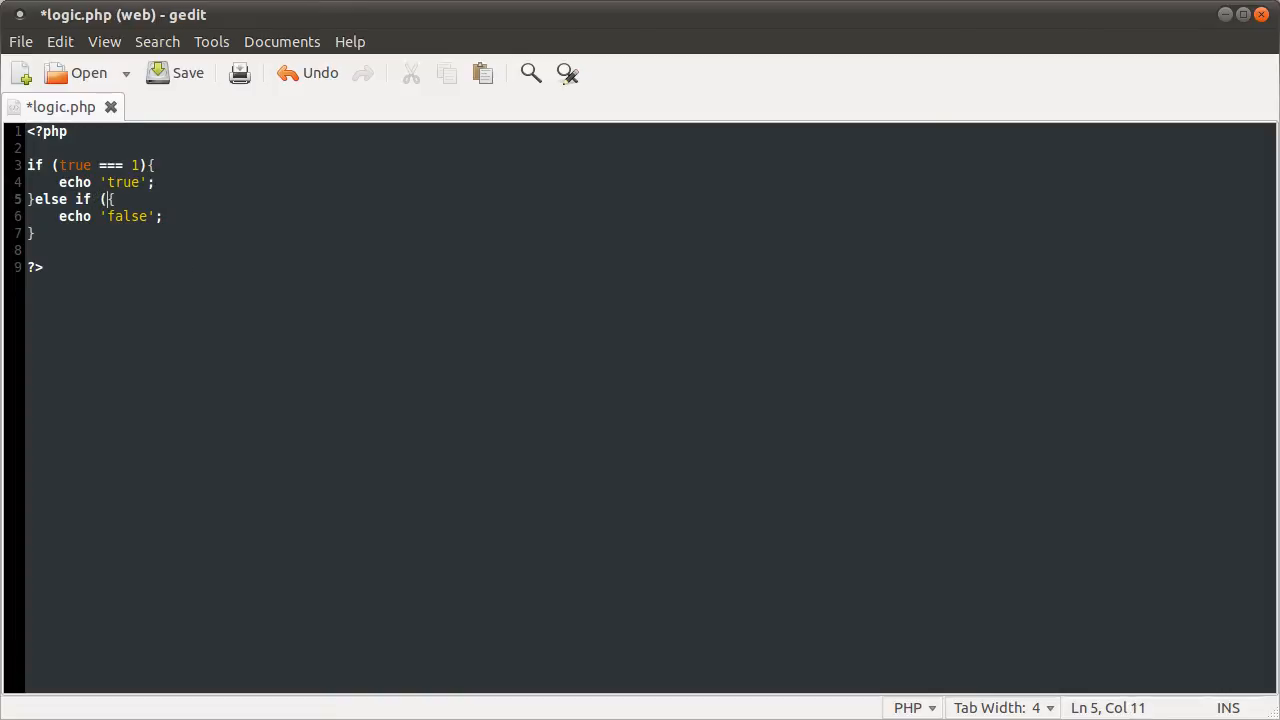
{"action": "type", "text": "1 == 2"}
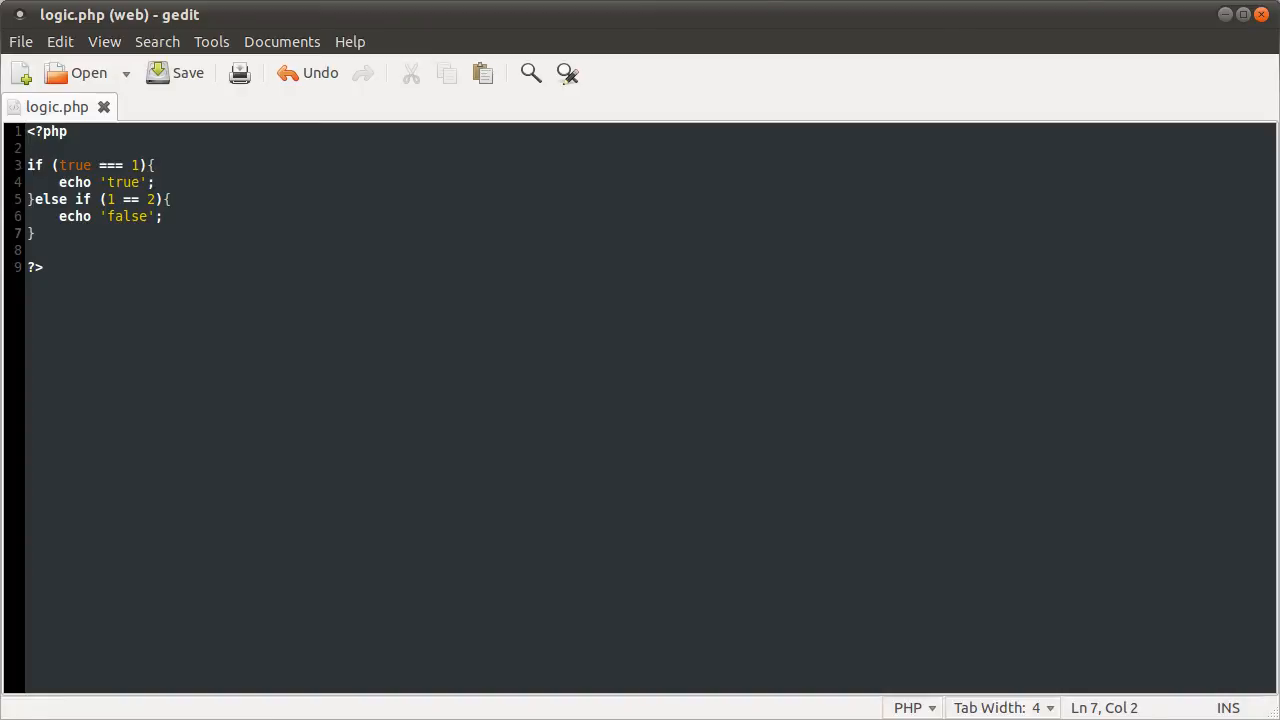
Add a final else{ echo 'else'; } and select the echoed word to renumber it.
{"action": "type", "text": "else{"}
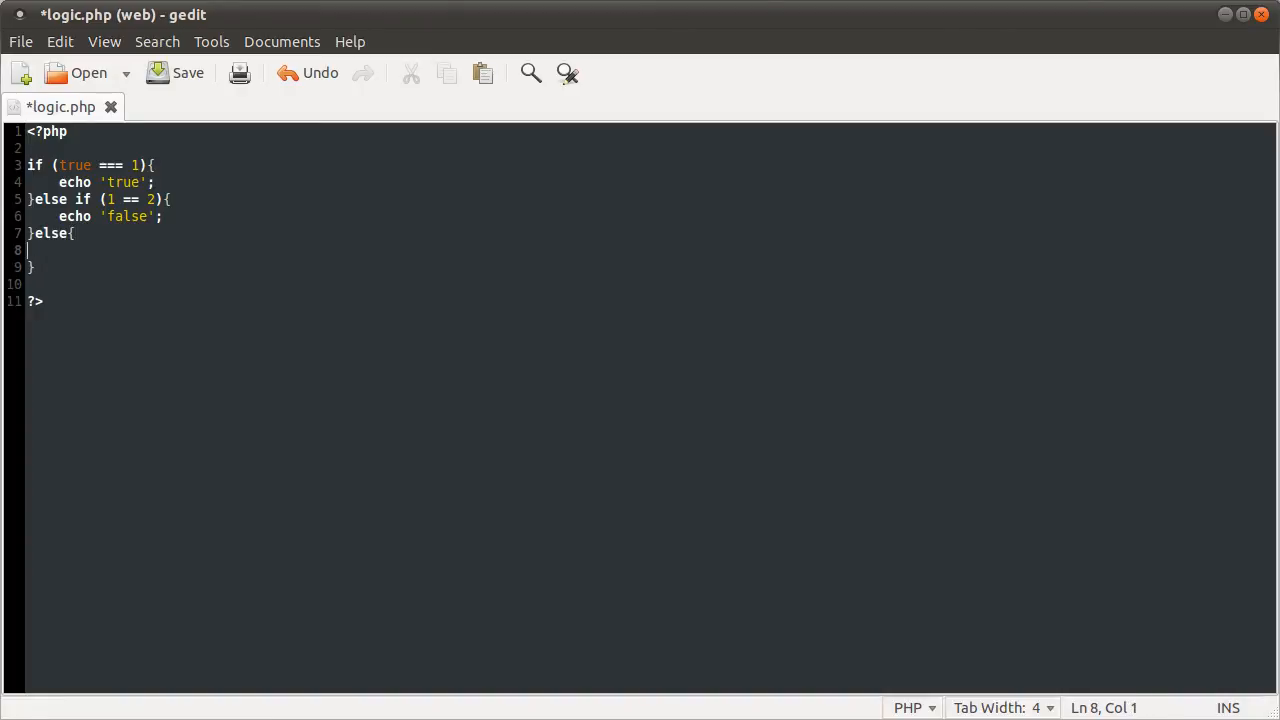
{"action": "type", "text": "echo '"}
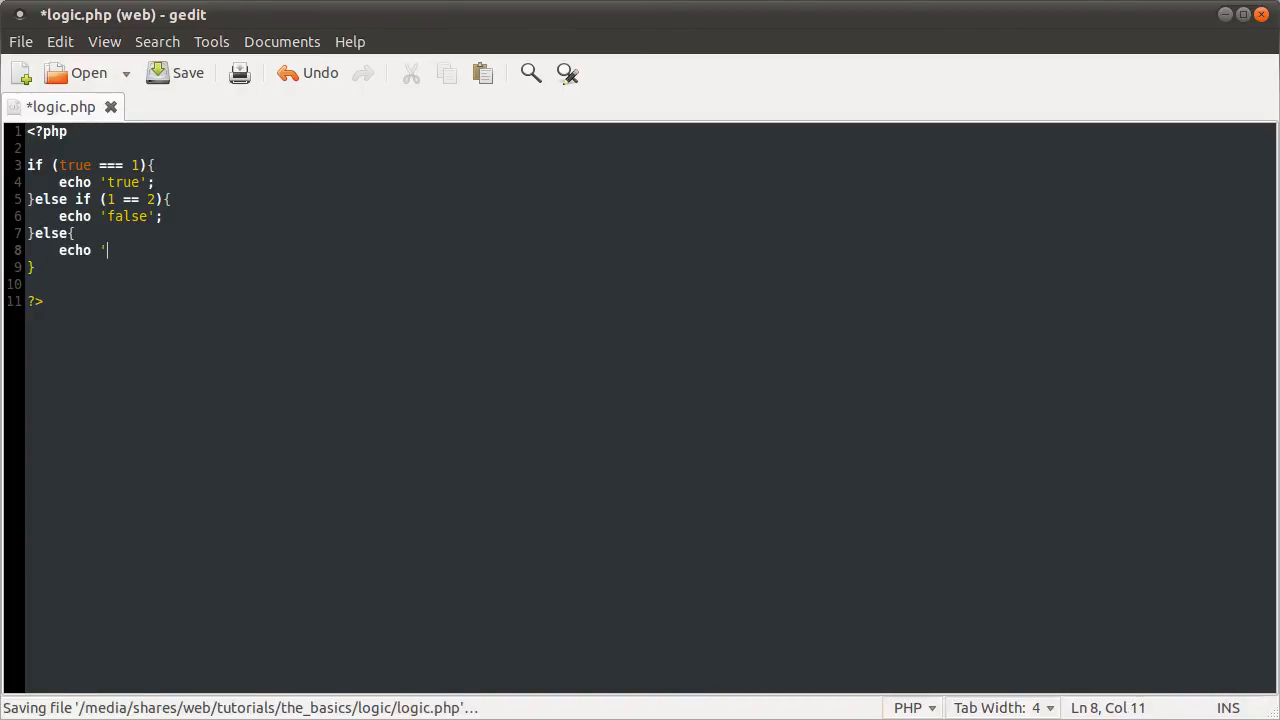
{"action": "type", "text": "else';"}
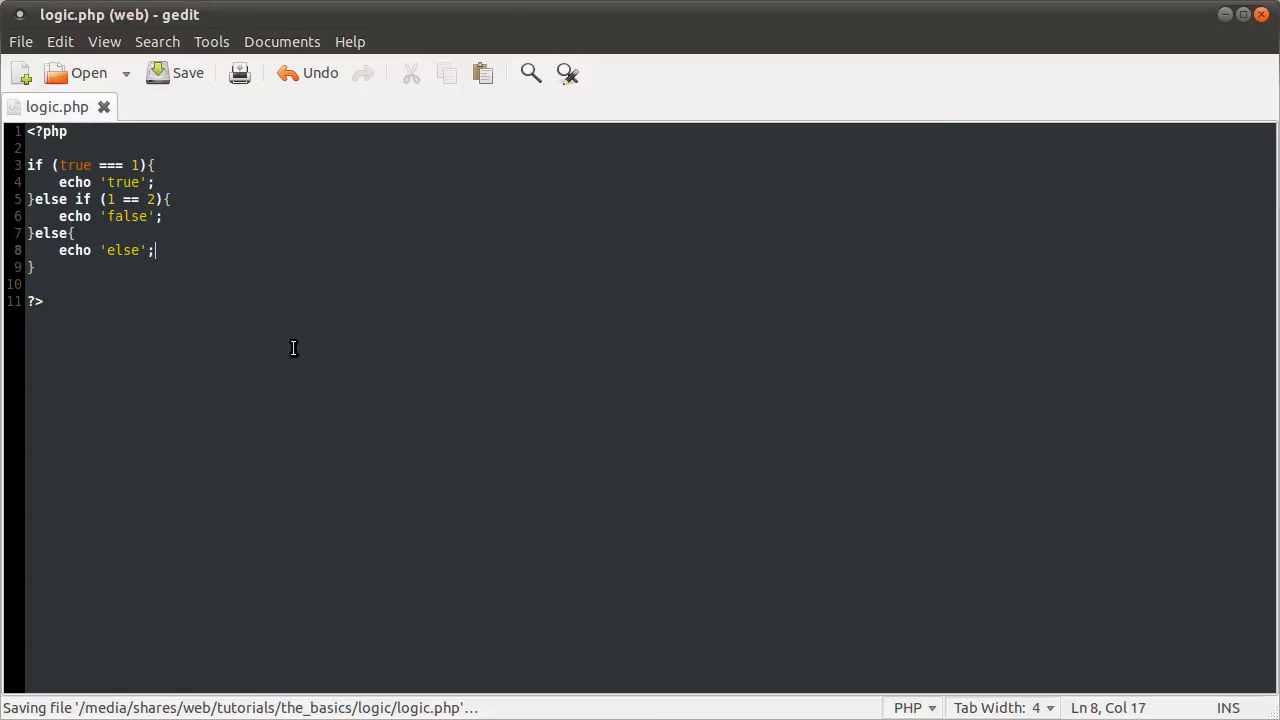
{"action": "double_click", "coordinate": [124, 182]}
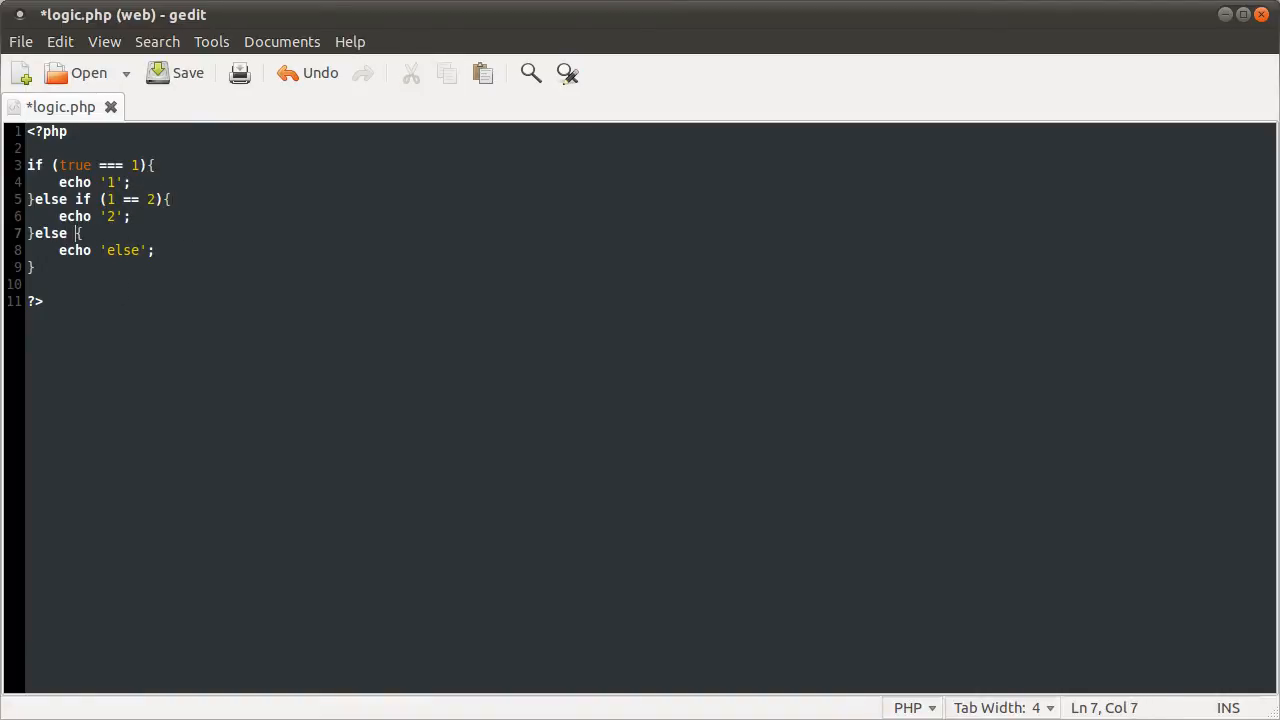
Insert an else if (1 == 1){ echo '3'; branch before the final else.
{"action": "type", "text": "if (1 == 1"}
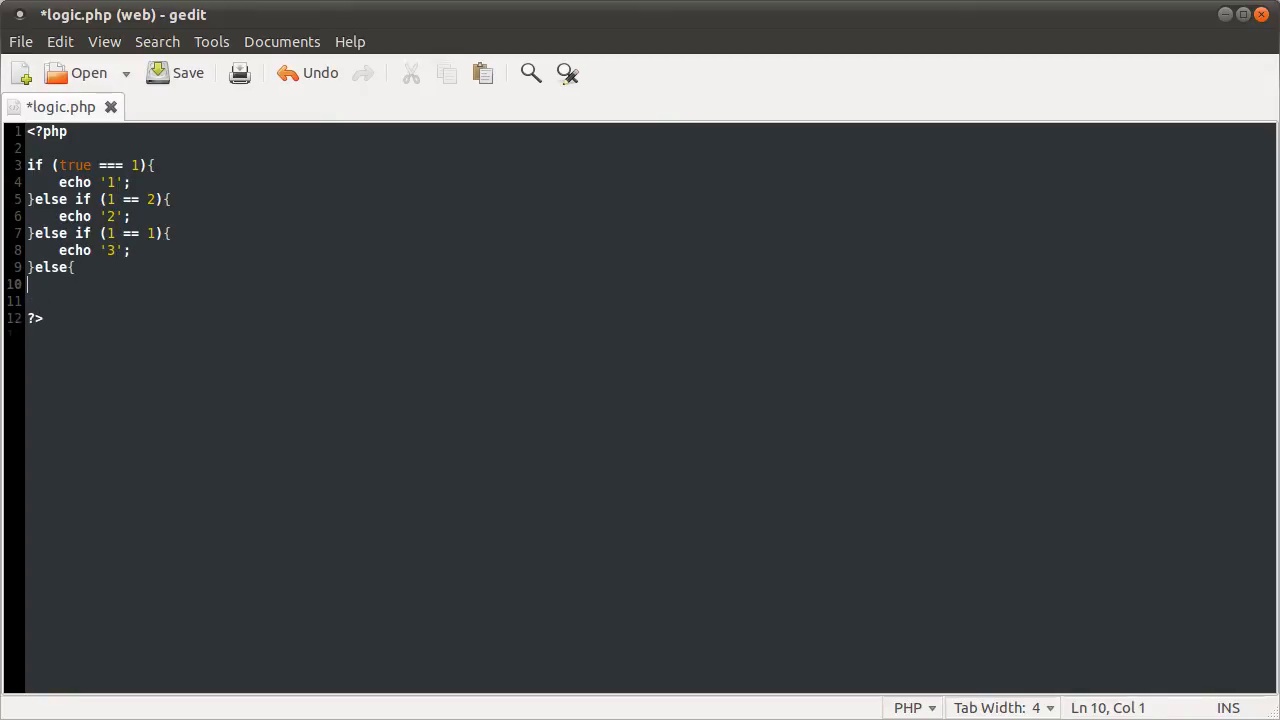
{"action": "type", "text": "echo 'else';"}
{"action": "left_click", "coordinate": [650, 300]}
{"action": "type", "text": "}"}
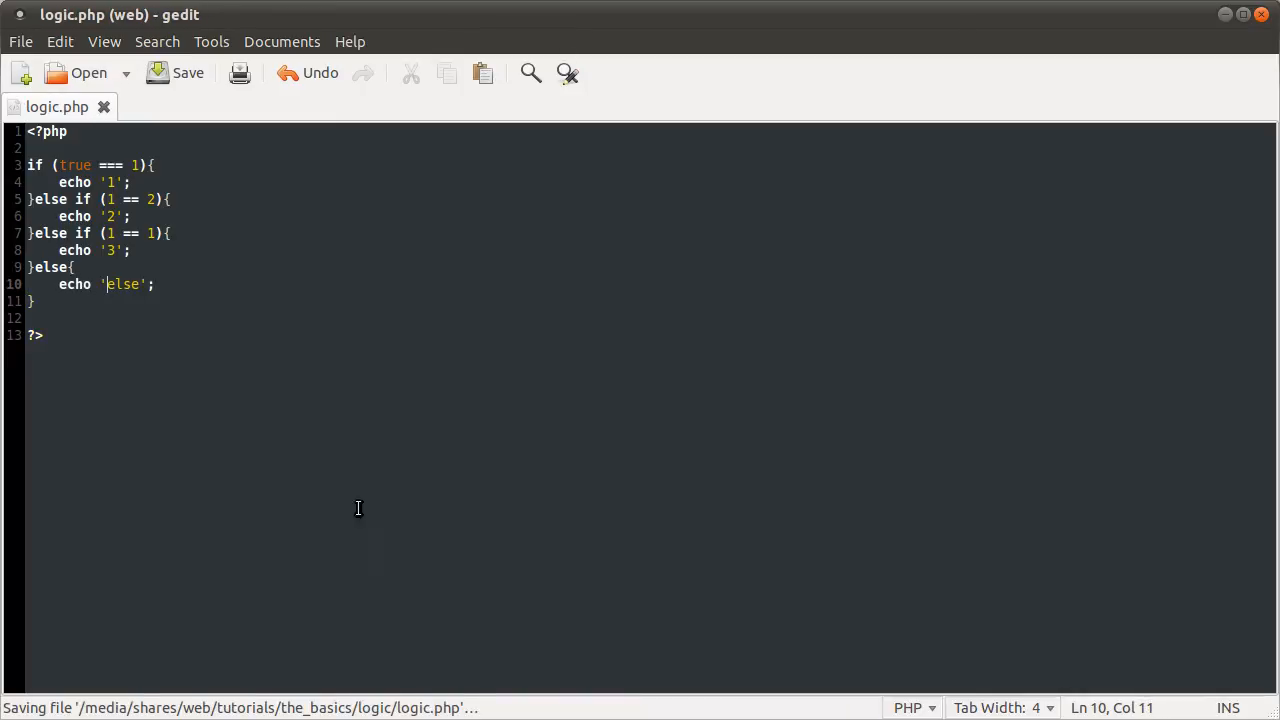
{"action": "left_click", "coordinate": [132, 250]}
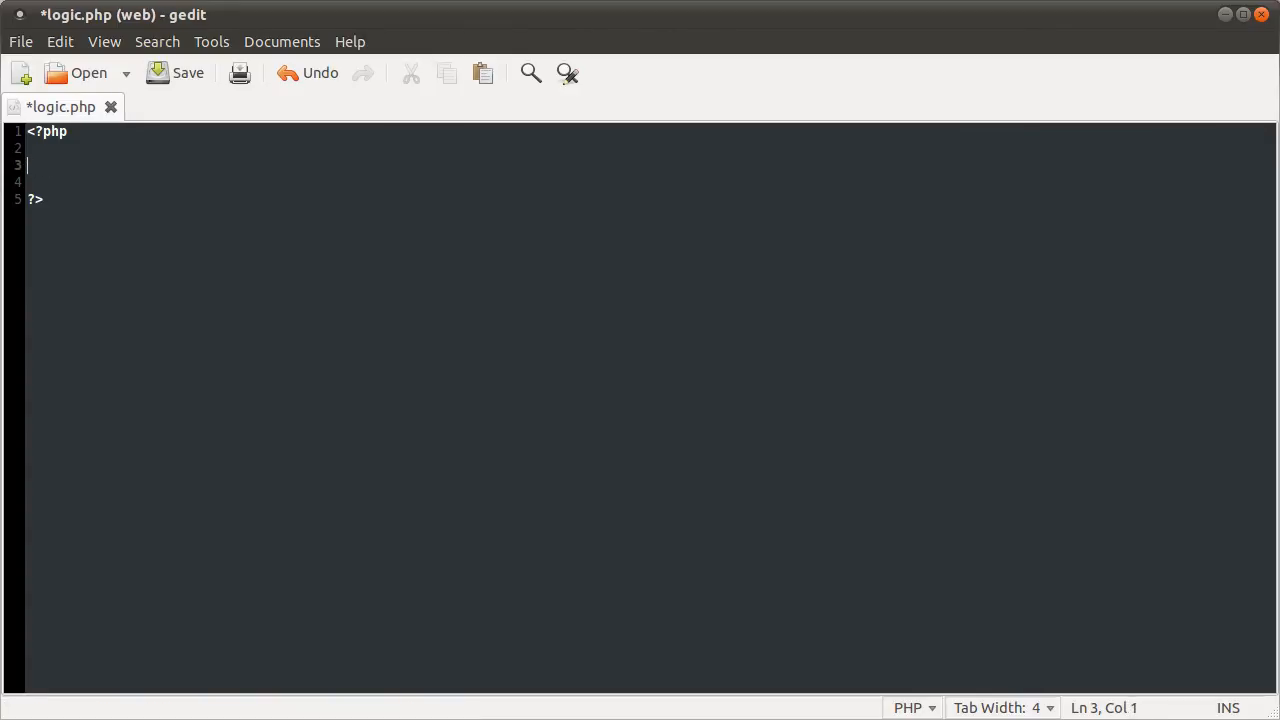
Declare $a = 10; and $b inside the PHP tags in place of the old conditional.
{"action": "type", "text": "$a"}
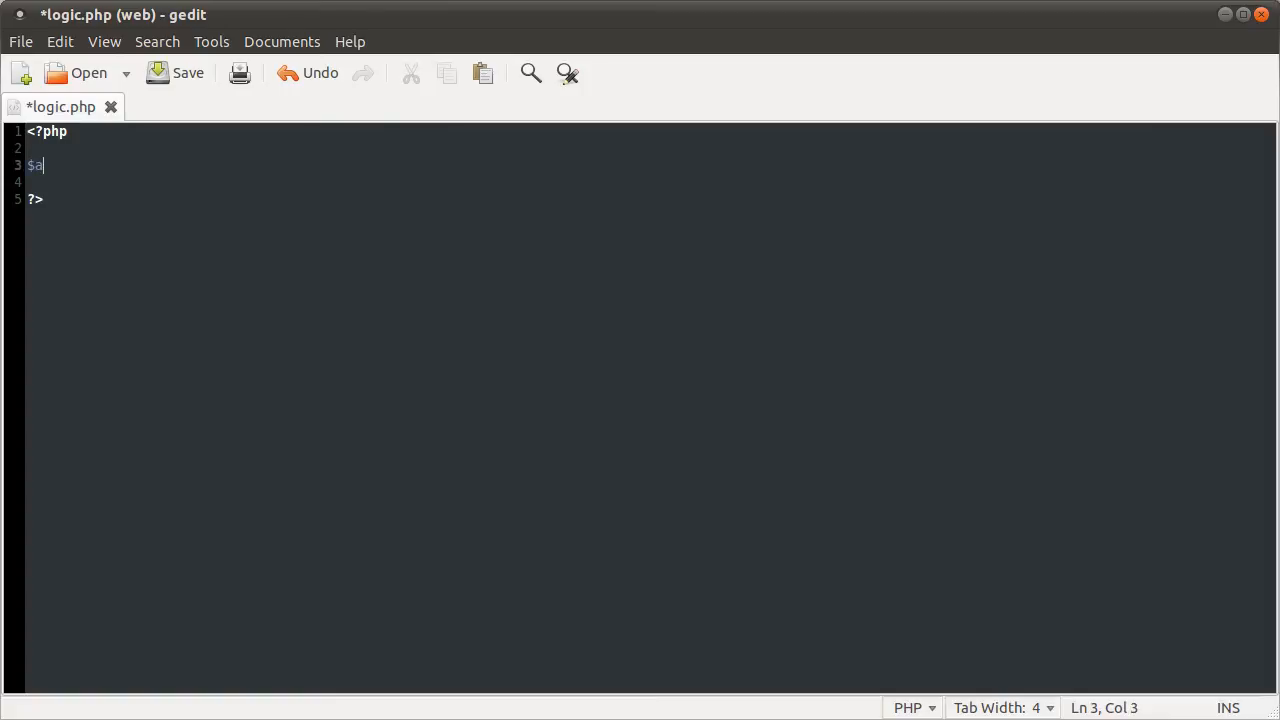
{"action": "type", "text": "= 10"}
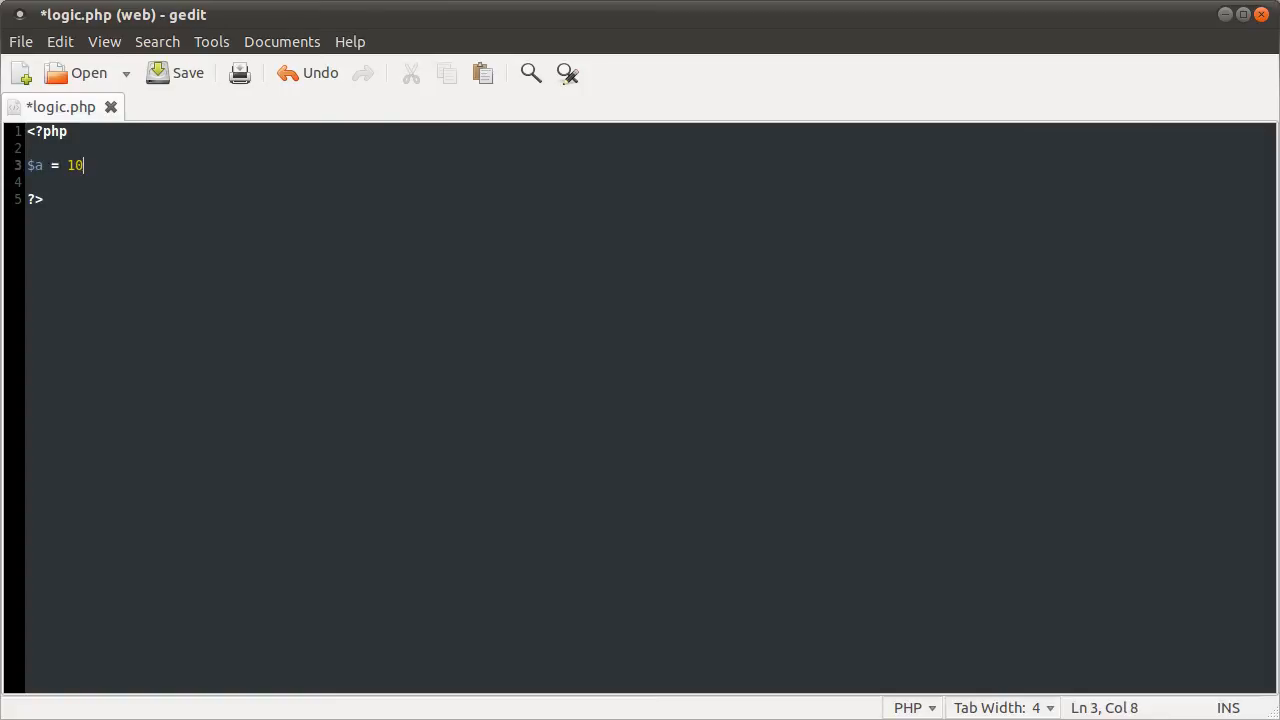
{"action": "type", "text": ";"}
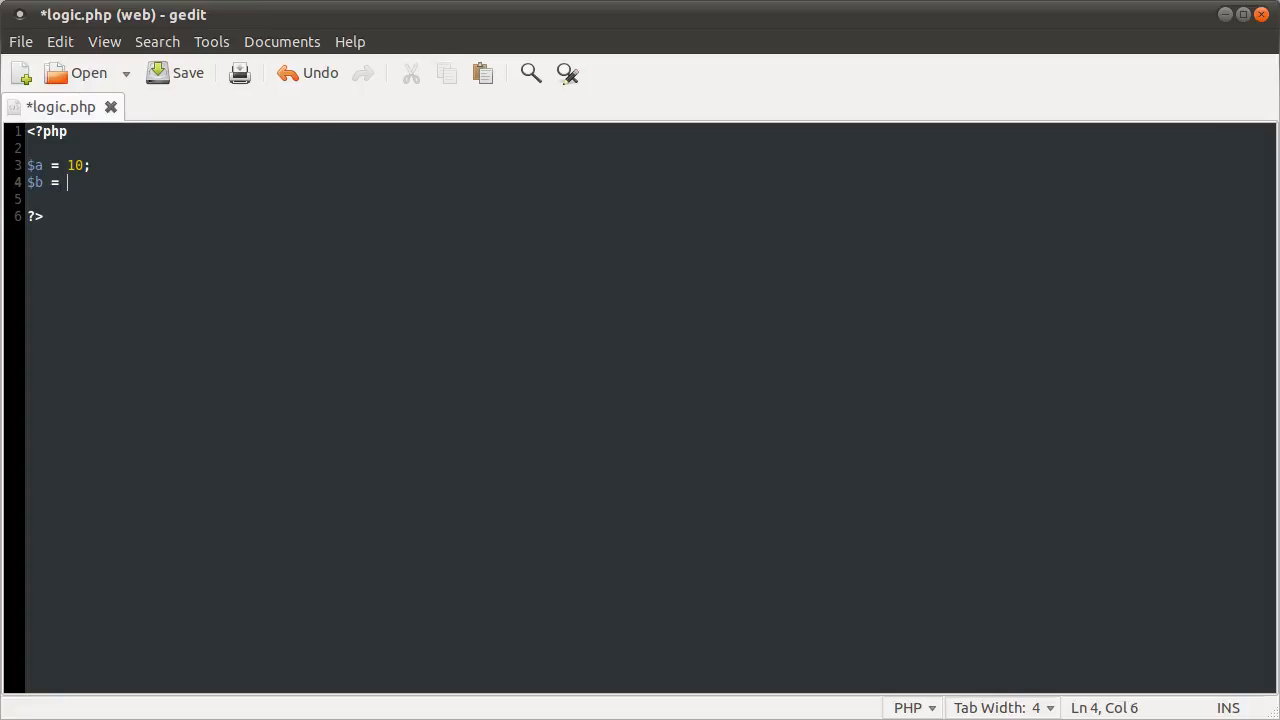
{"action": "type", "text": "10;"}
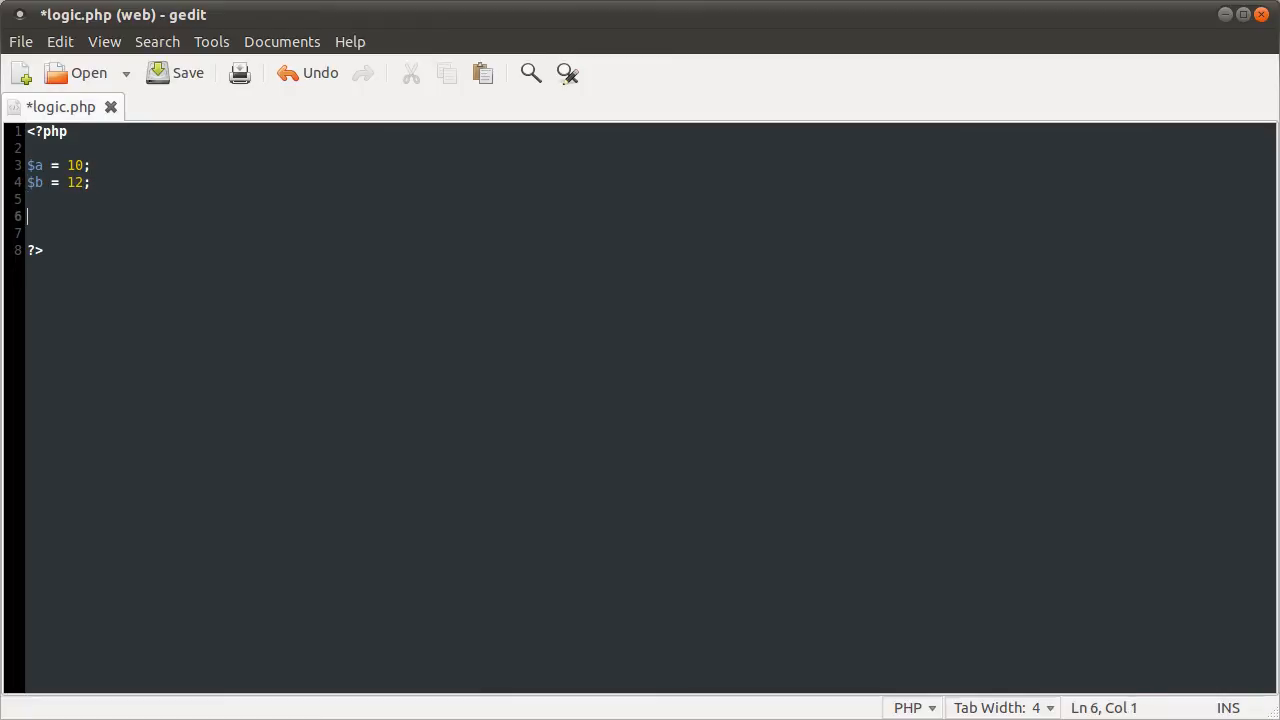
Begin a new line starting with $var for the upcoming assignment.
{"action": "type", "text": "$v"}
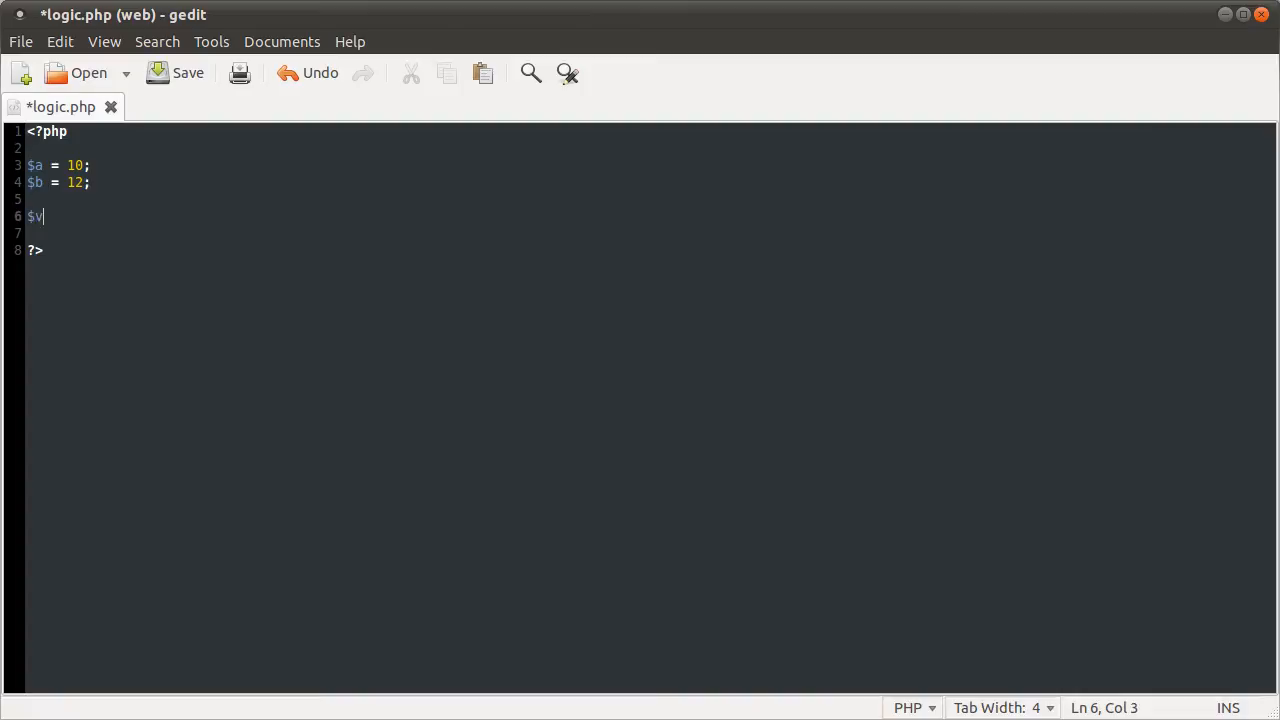
{"action": "type", "text": "ar"}
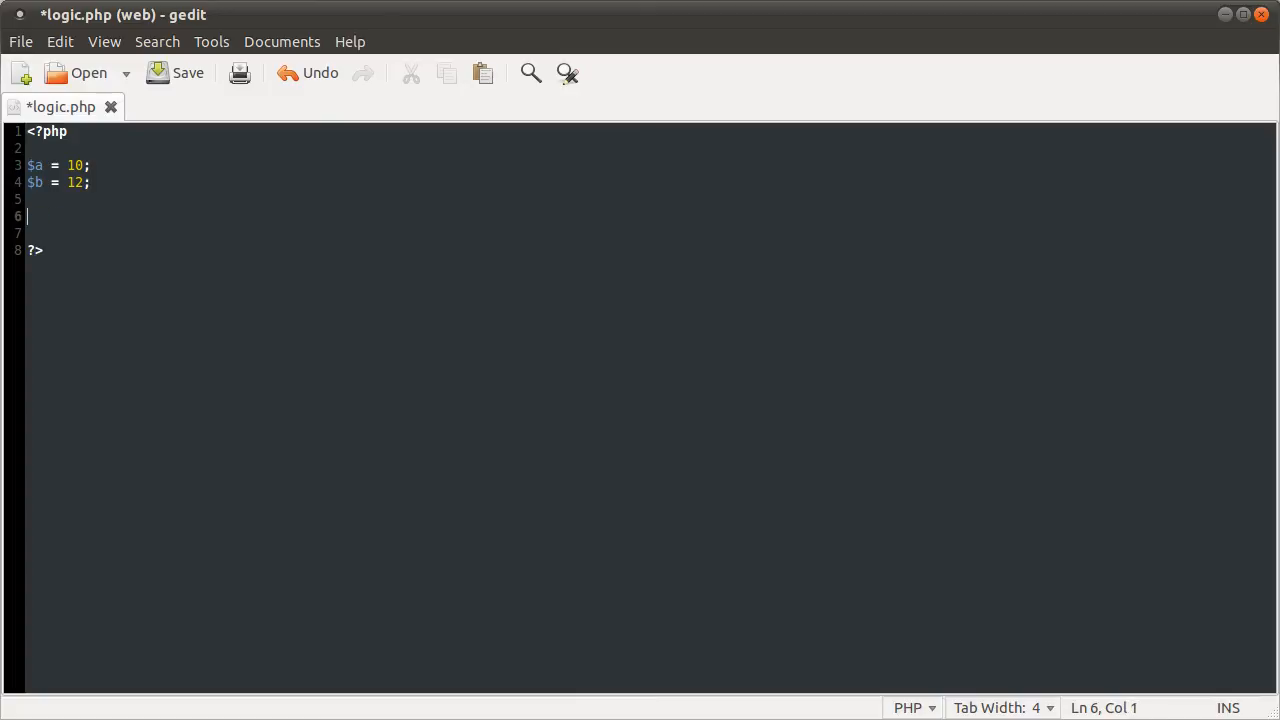
Write an if ($a === $b) block setting $var = true, else $var = false.
{"action": "type", "text": "if ("}
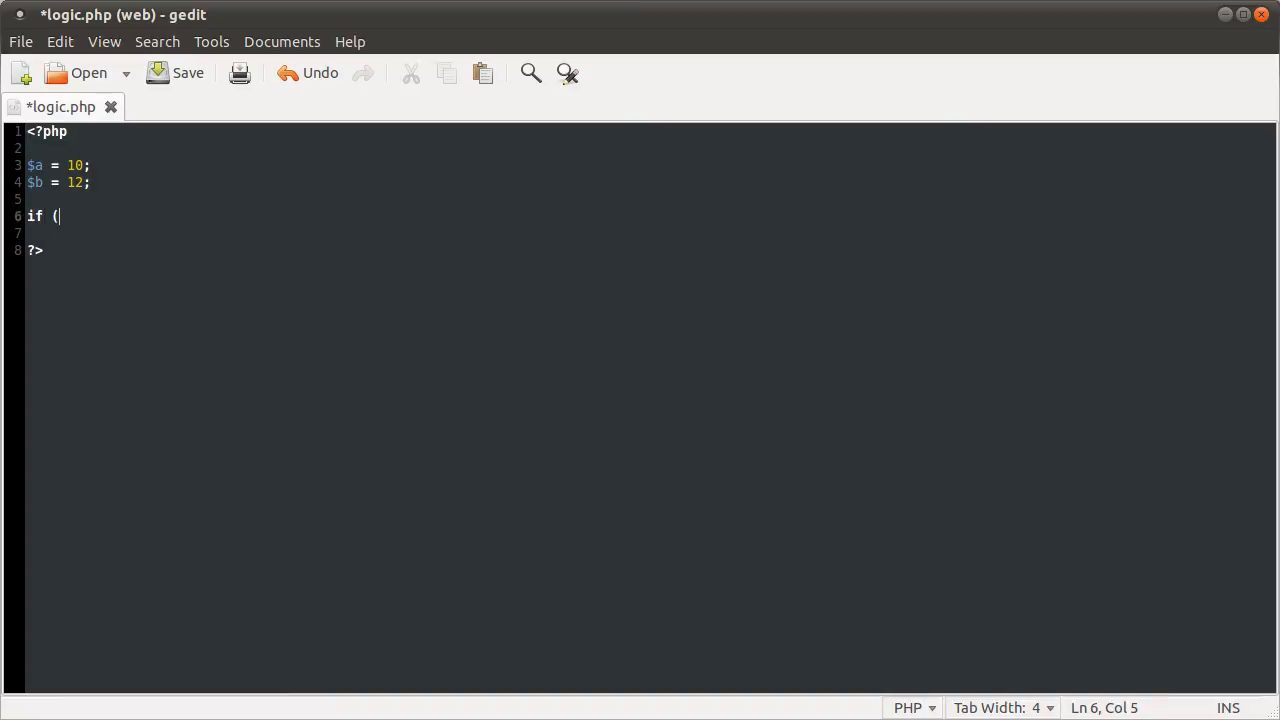
{"action": "type", "text": "$a === $b"}
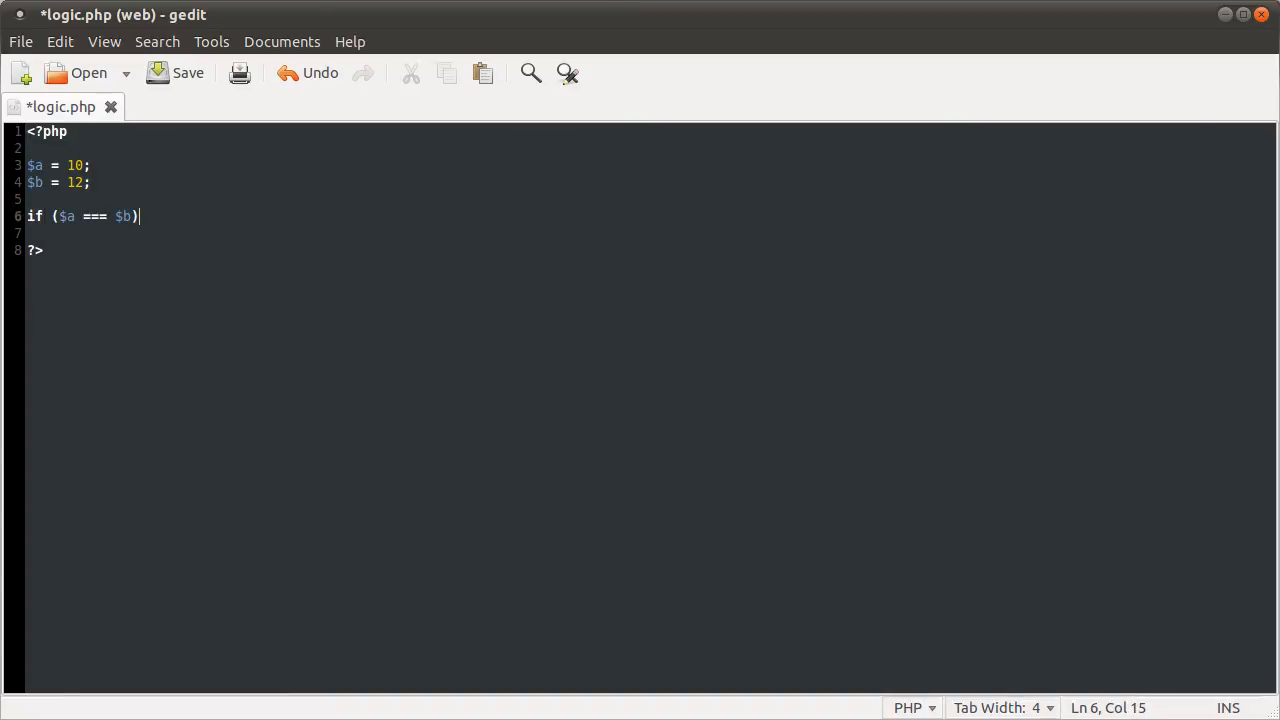
{"action": "type", "text": "{"}
{"action": "type", "text": "}else{"}
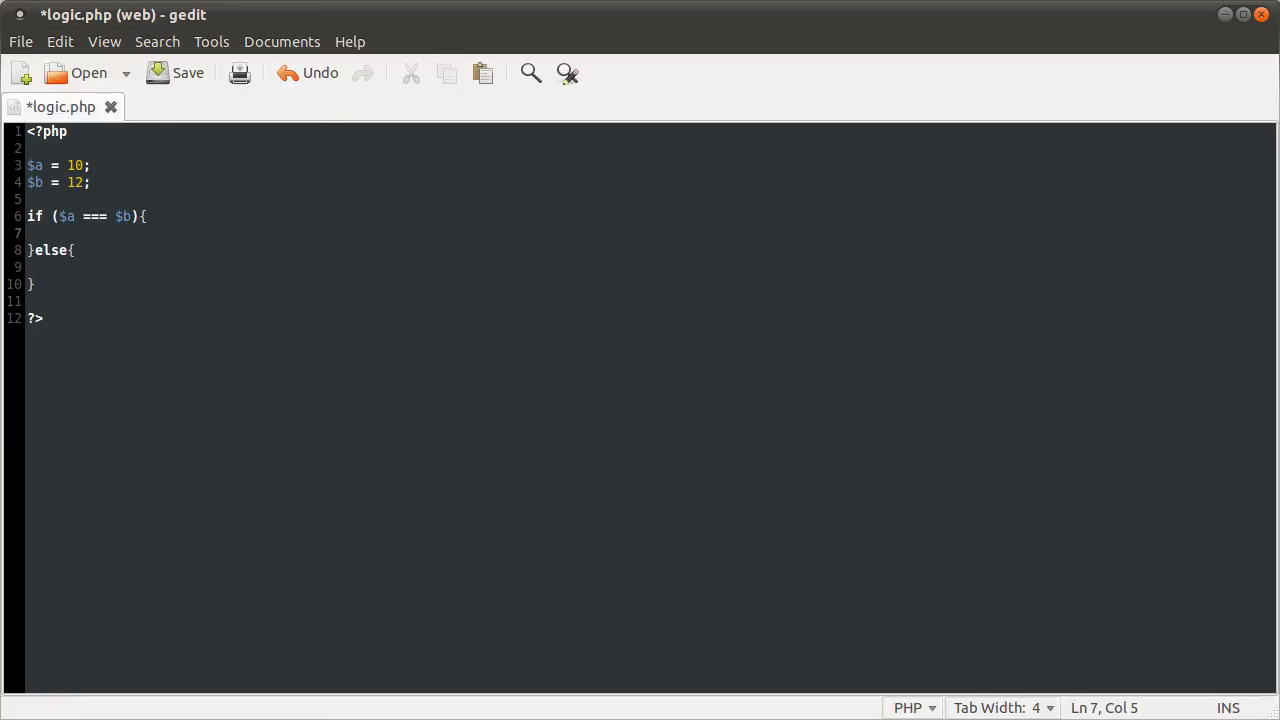
{"action": "type", "text": "$var = t"}
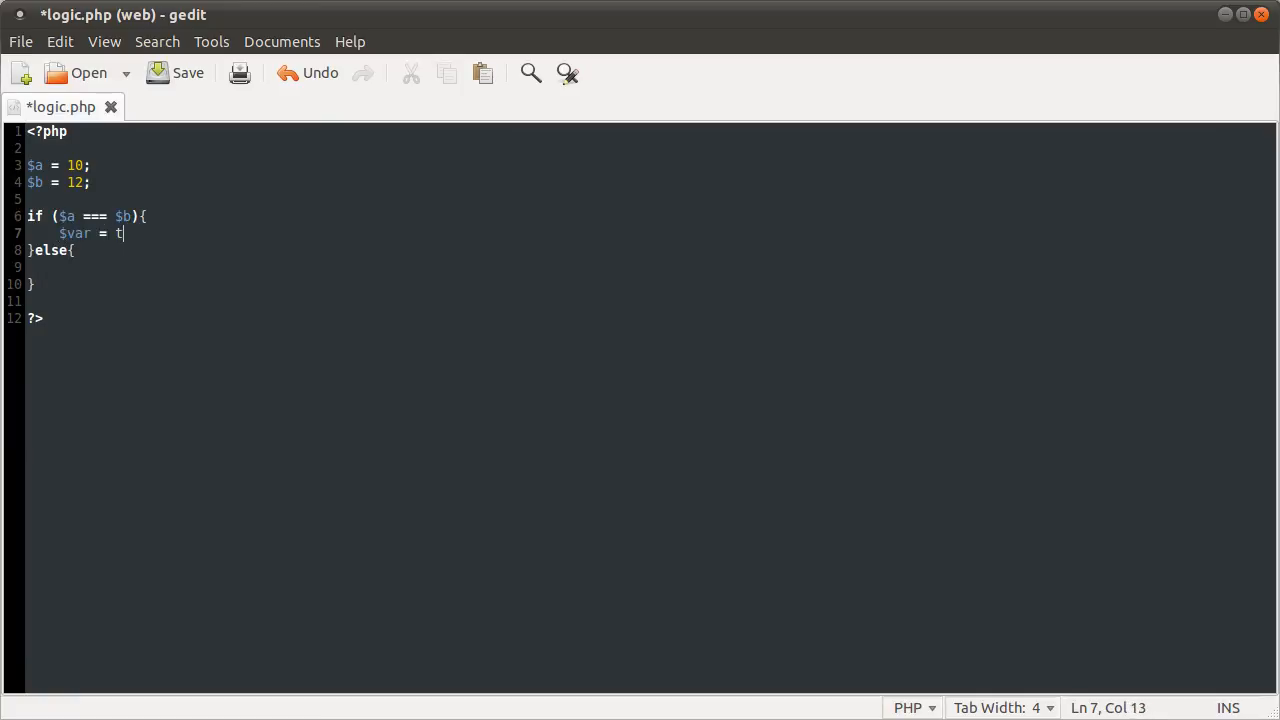
{"action": "type", "text": "rue"}
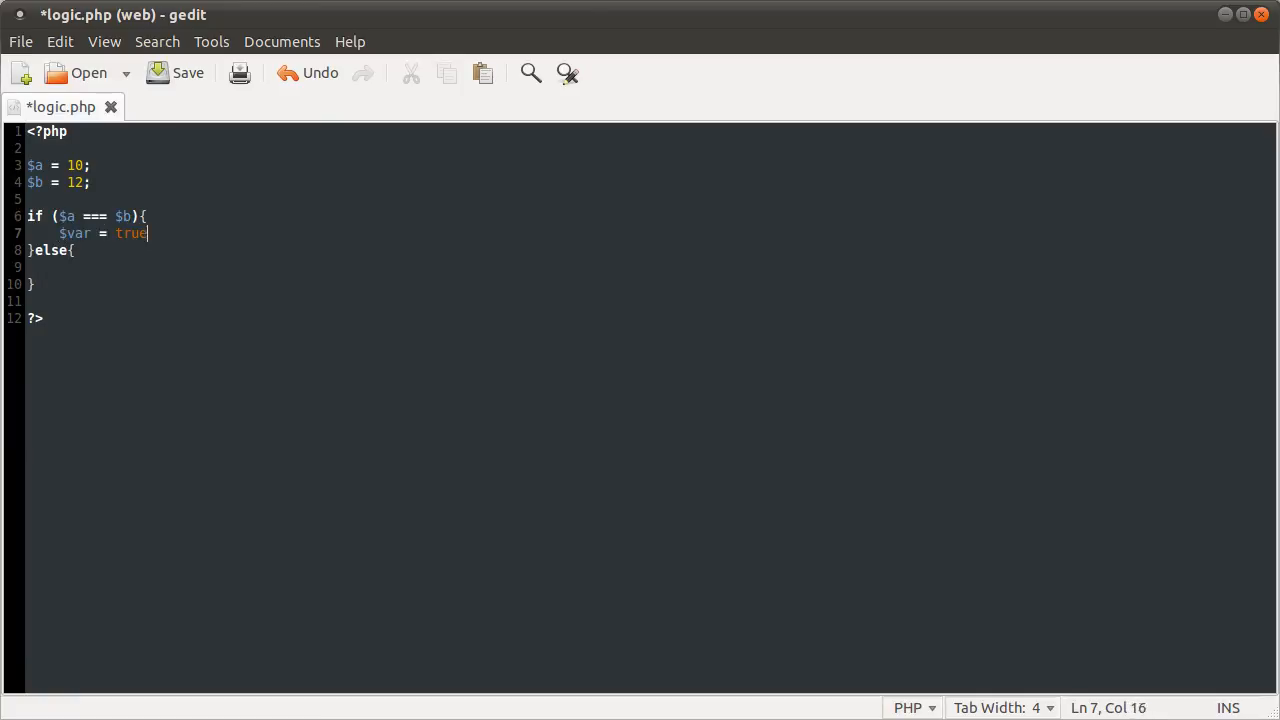
{"action": "type", "text": ";"}
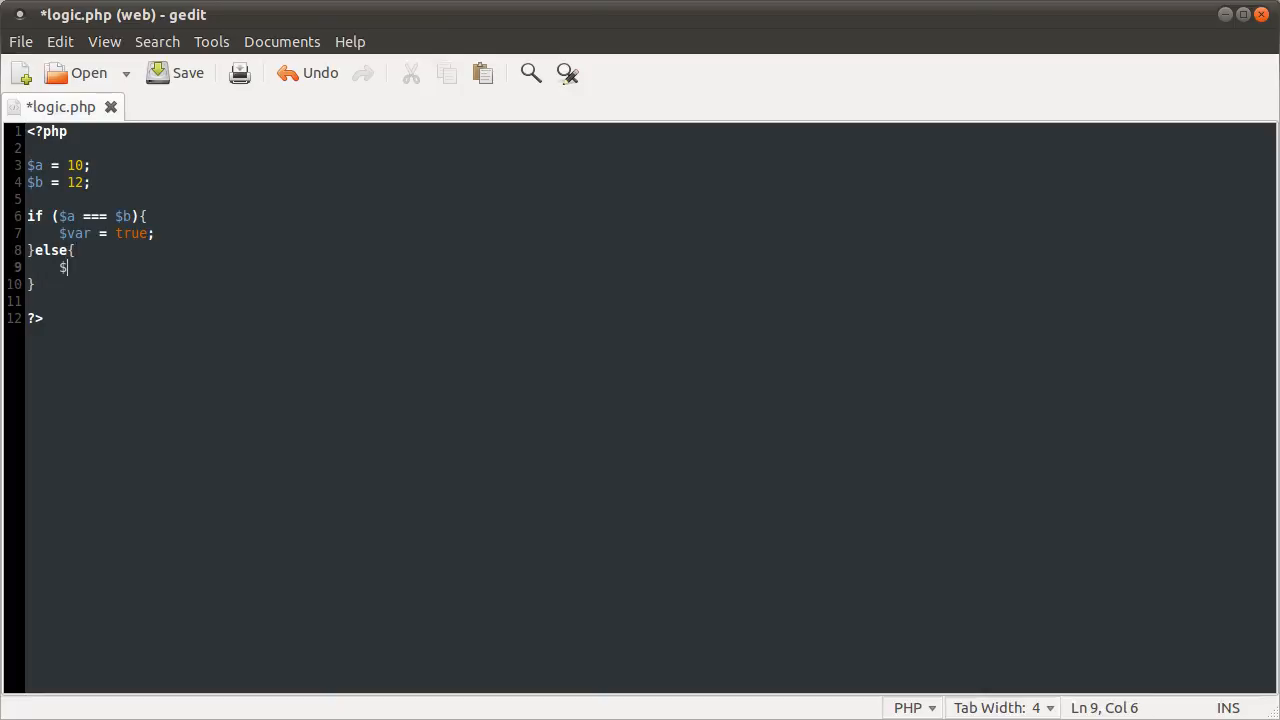
{"action": "type", "text": "var = false;"}
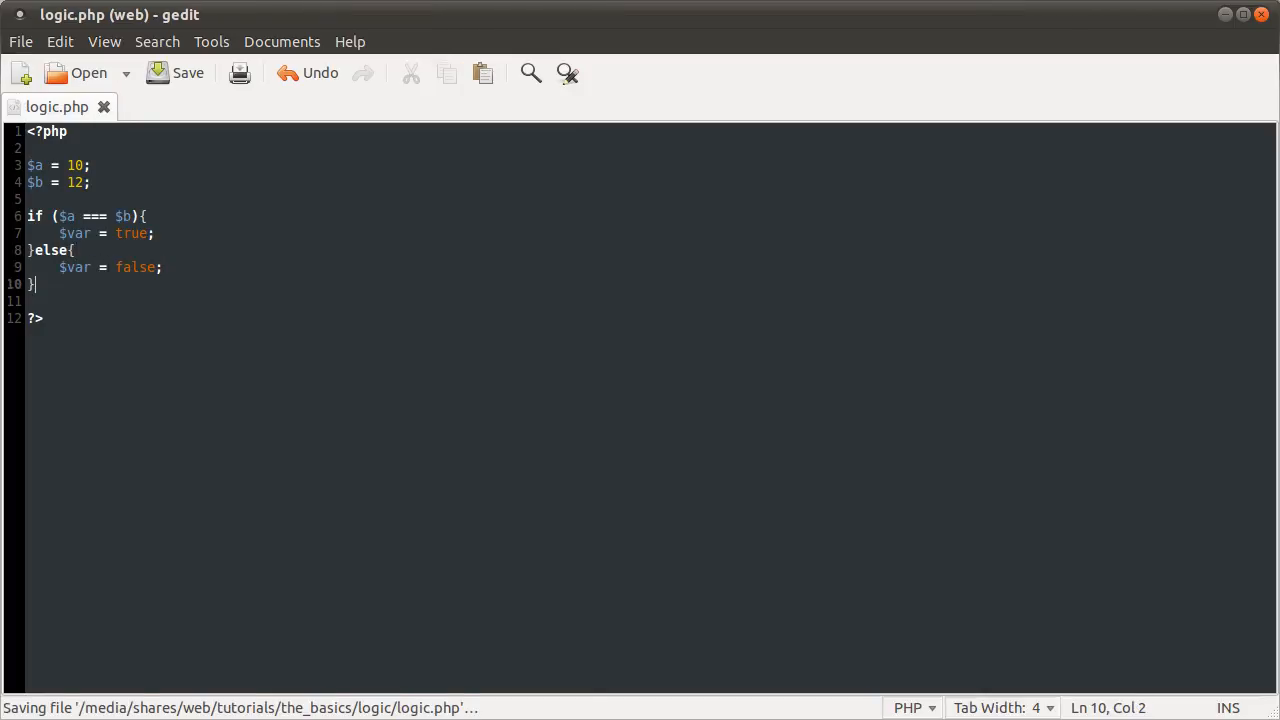
Add var_dump($var); after the if/else block.
{"action": "type", "text": "var_"}
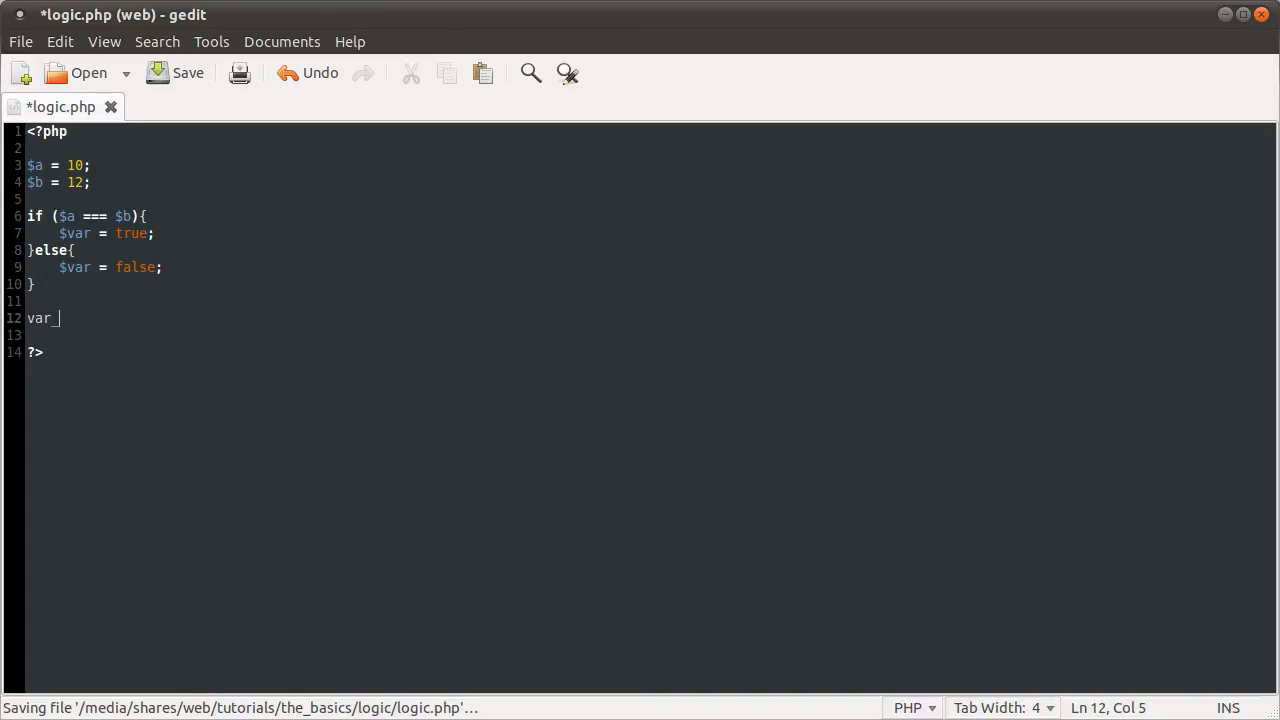
{"action": "type", "text": "dump($var);"}
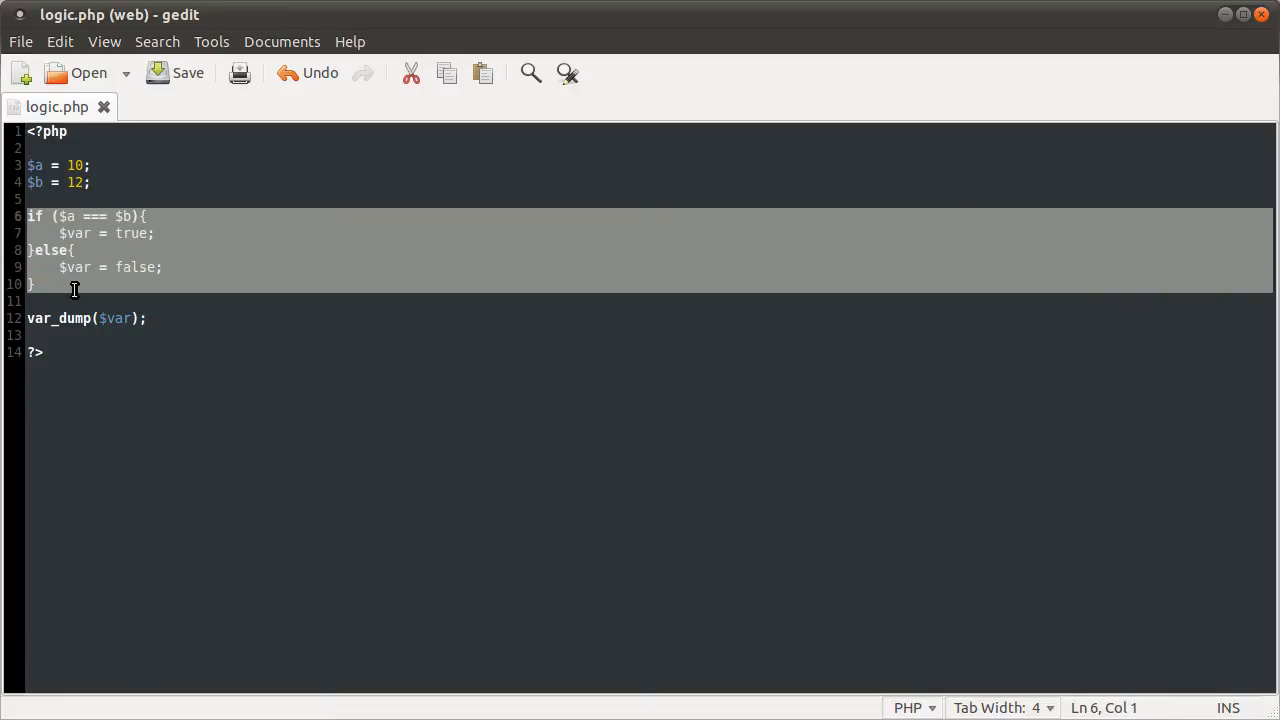
Add the line $var = ($a === $b) ? true : false; above var_dump($var).
{"action": "key", "text": "Return"}
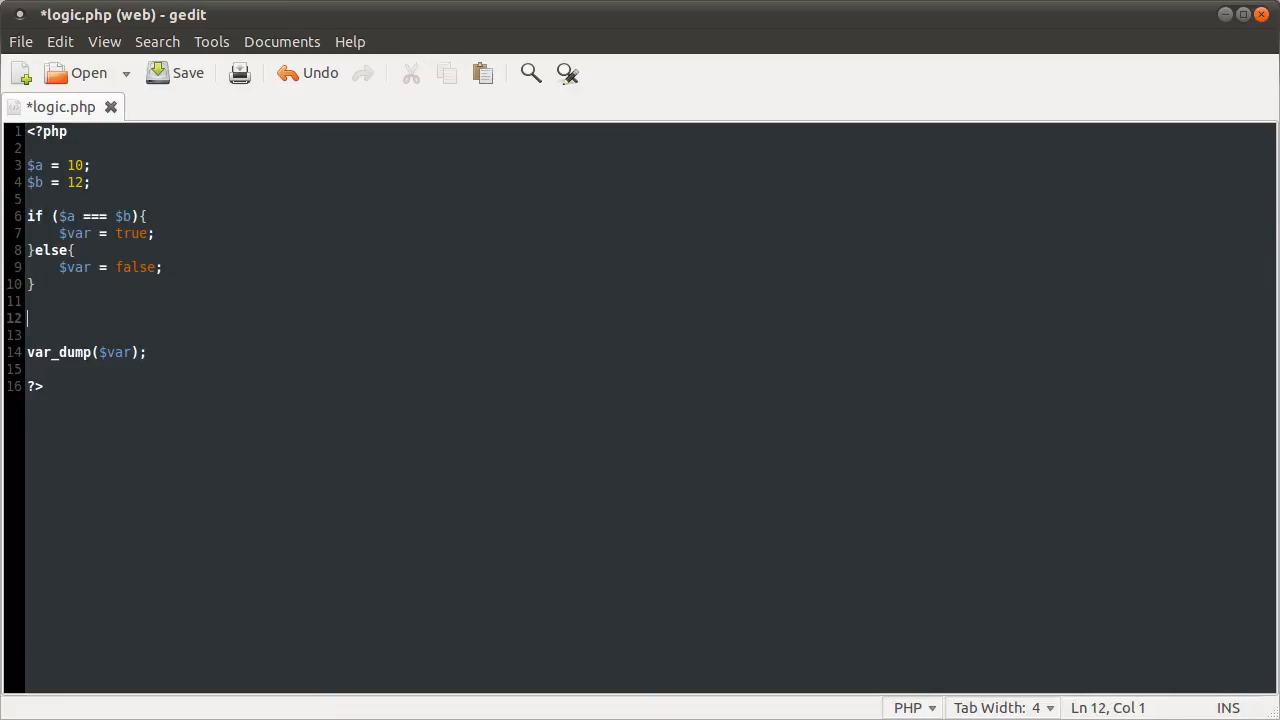
{"action": "type", "text": "$"}
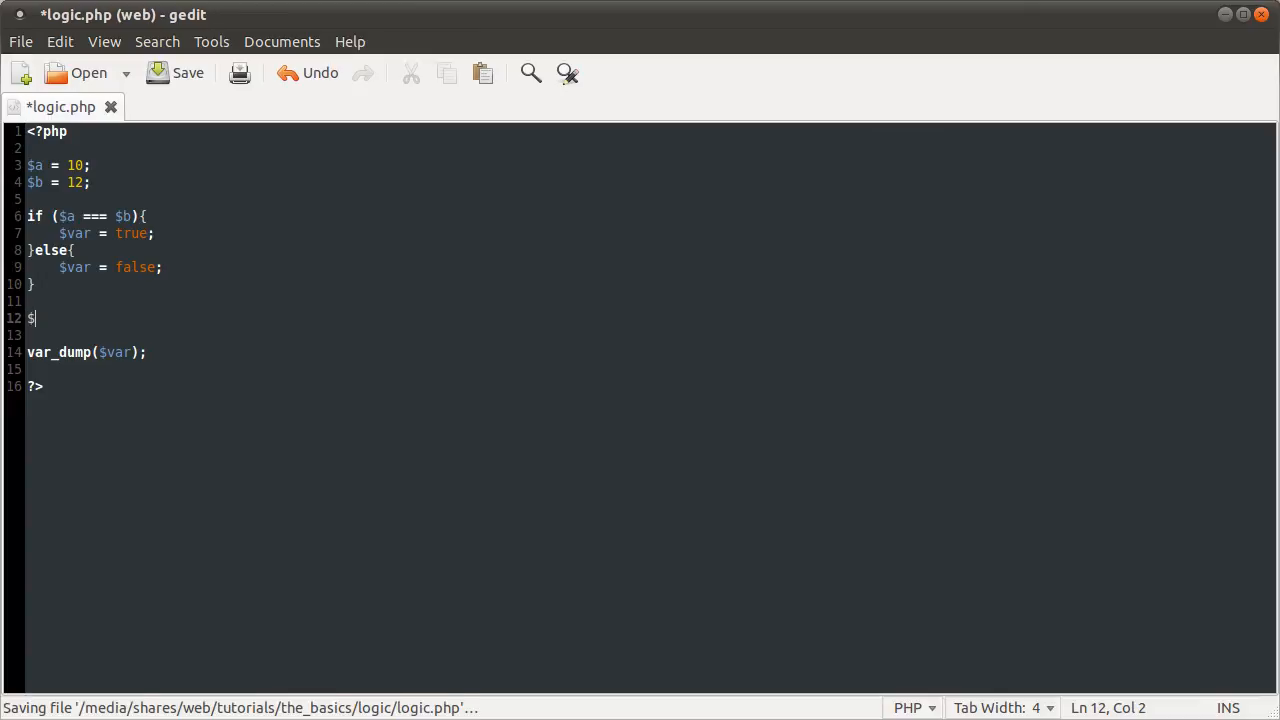
{"action": "type", "text": "var"}
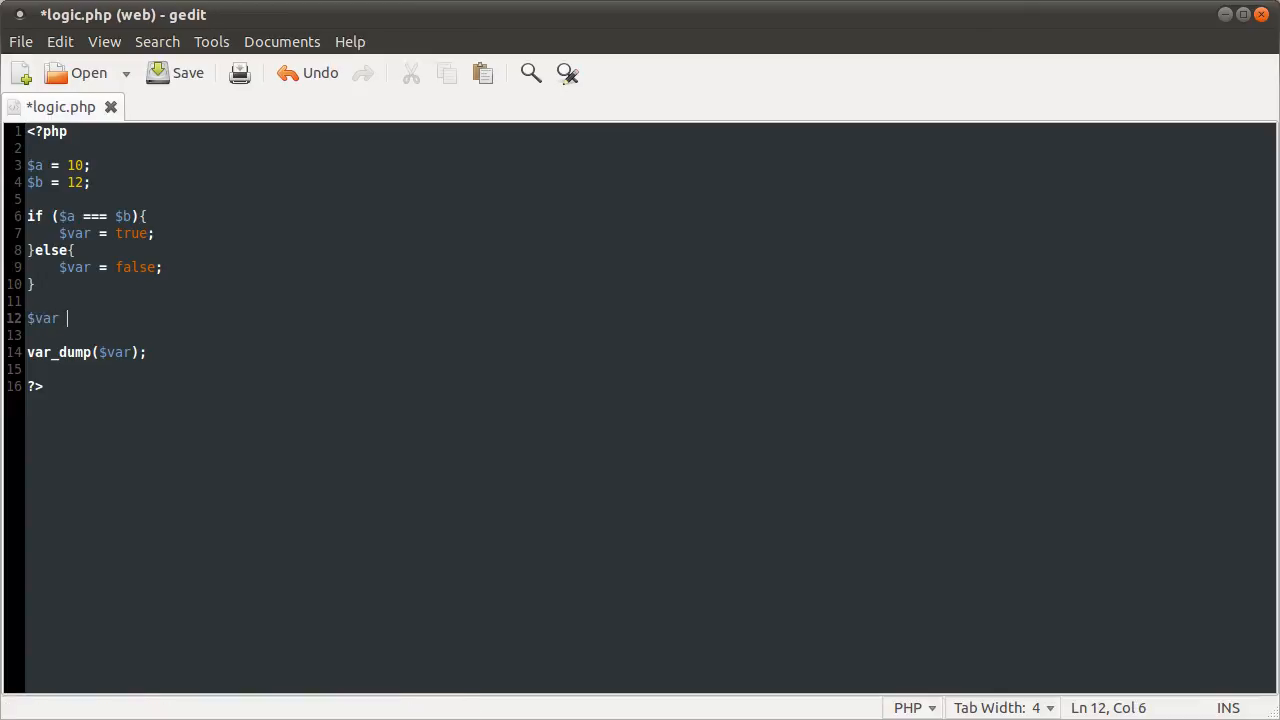
{"action": "type", "text": "= ()"}
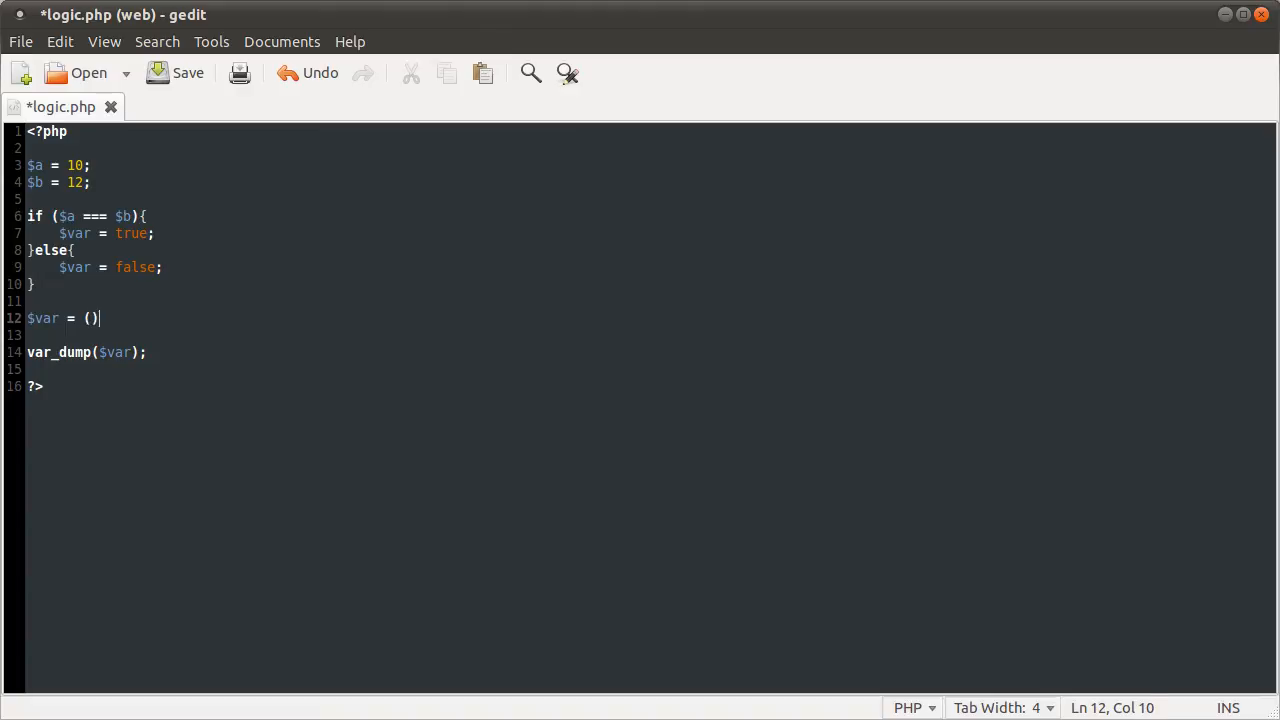
{"action": "type", "text": "$"}
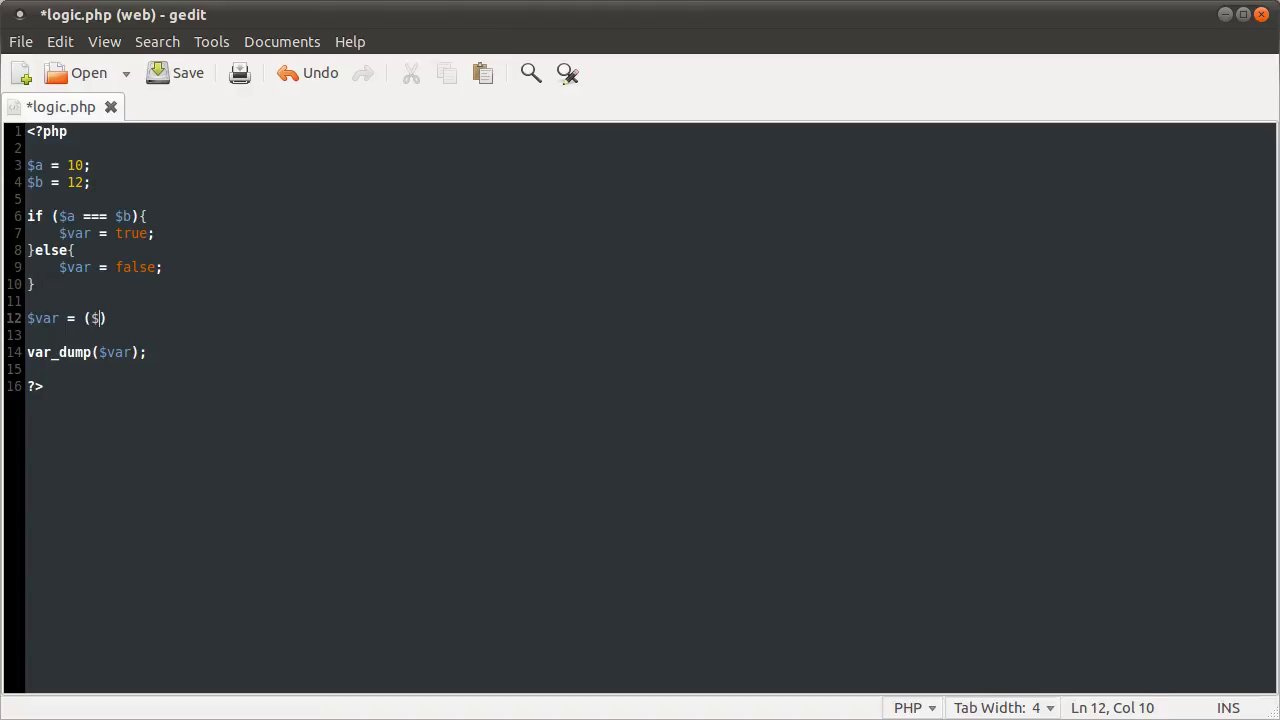
{"action": "type", "text": "a === $b"}
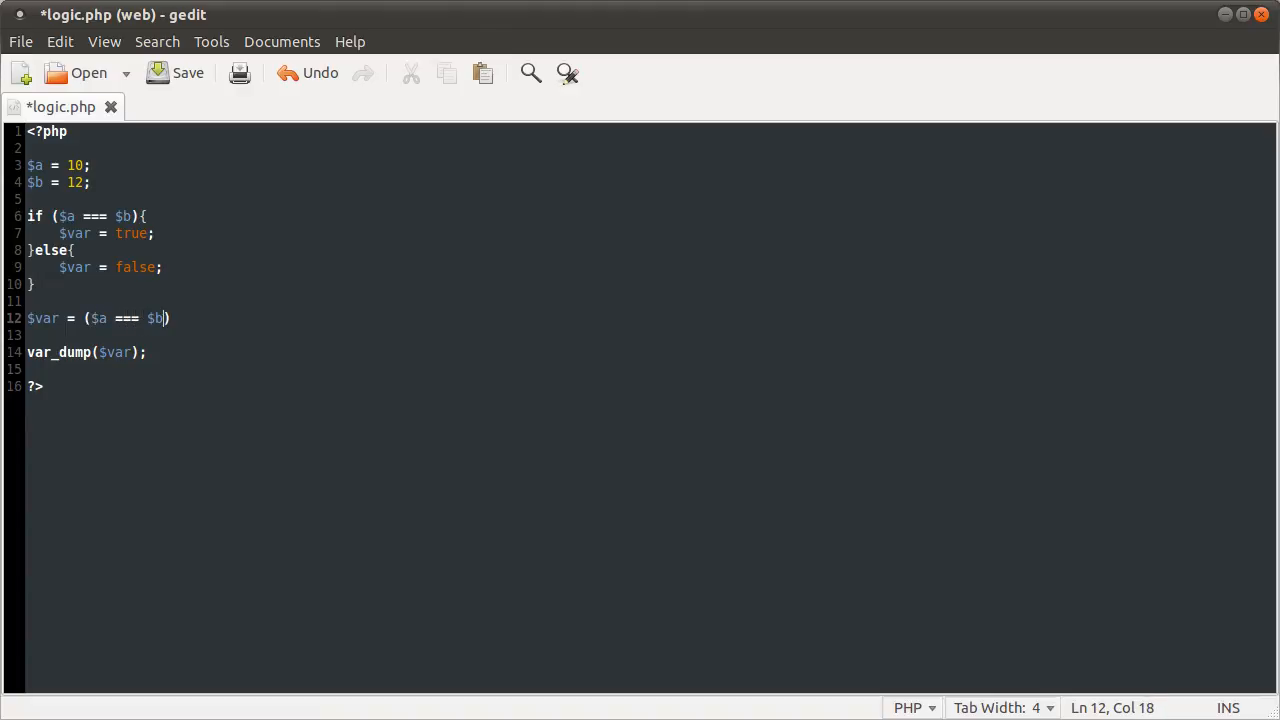
{"action": "type", "text": "?"}
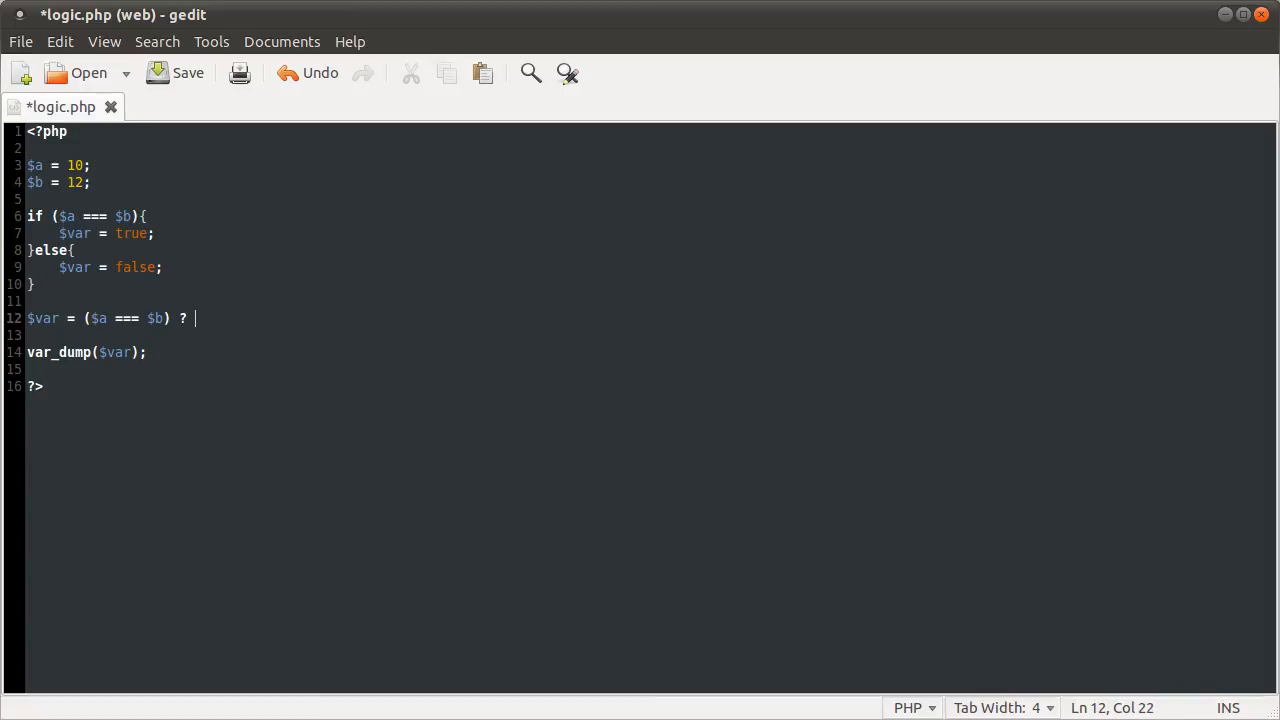
{"action": "type", "text": "true :"}
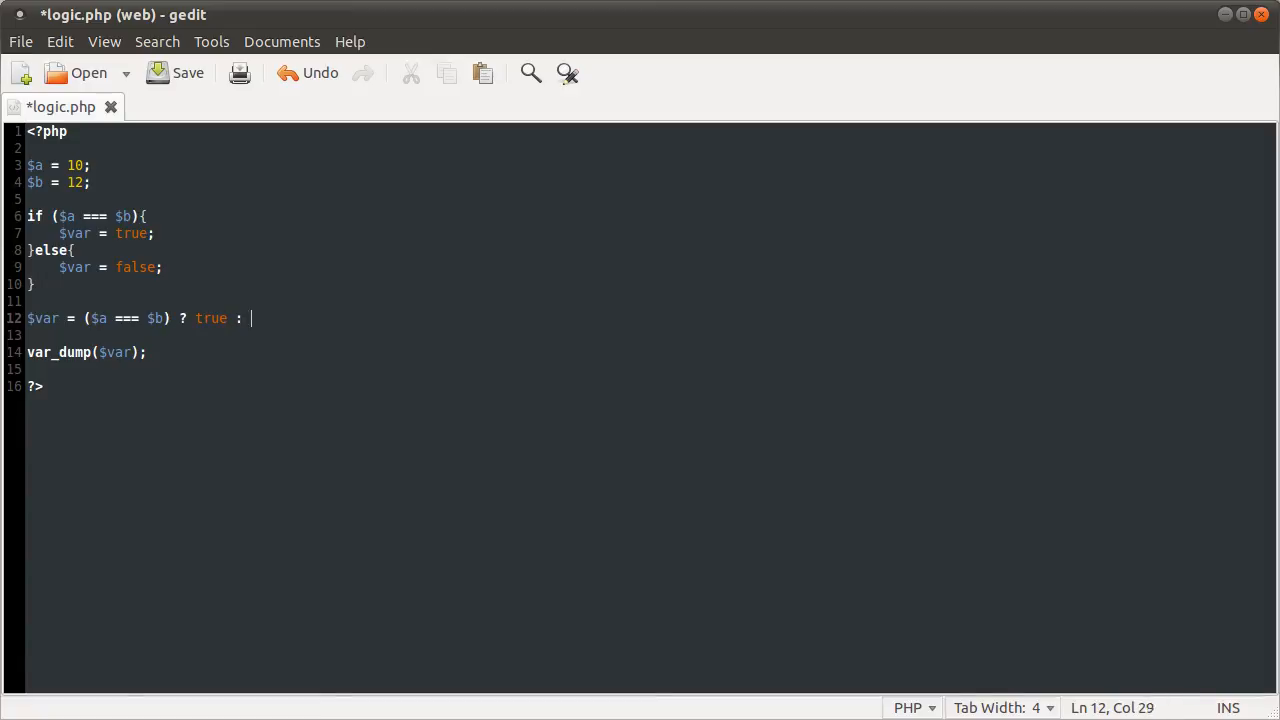
{"action": "type", "text": "false;"}
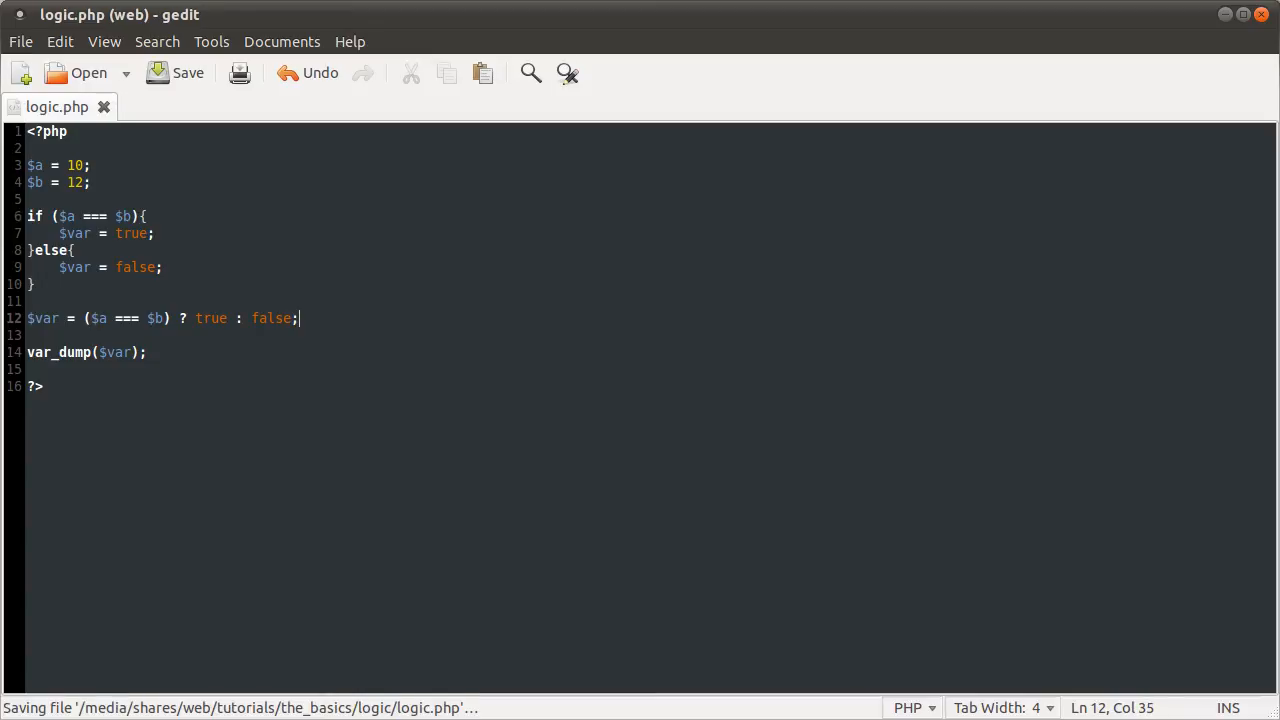
{"action": "mouse_move", "coordinate": [96, 318]}
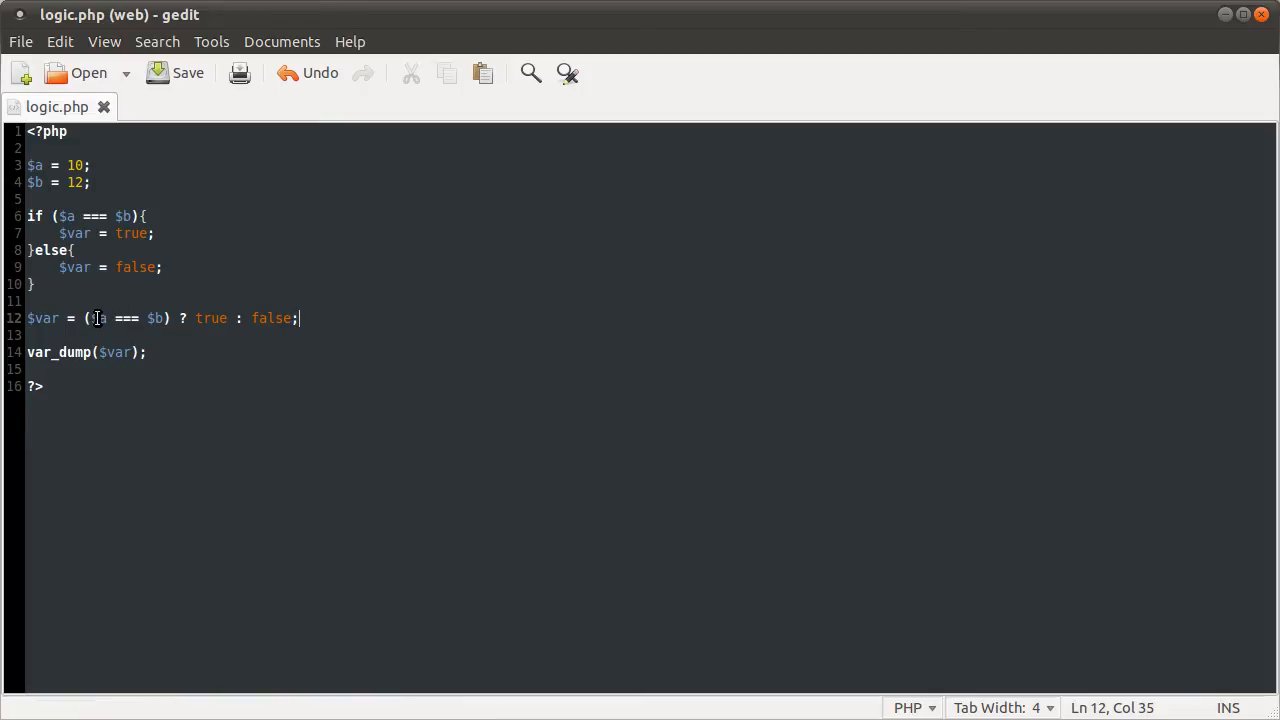
Highlight parts of the ternary line and correct a stray mistyped edit.
{"action": "left_click_drag", "start_coordinate": [84, 318], "coordinate": [296, 318]}
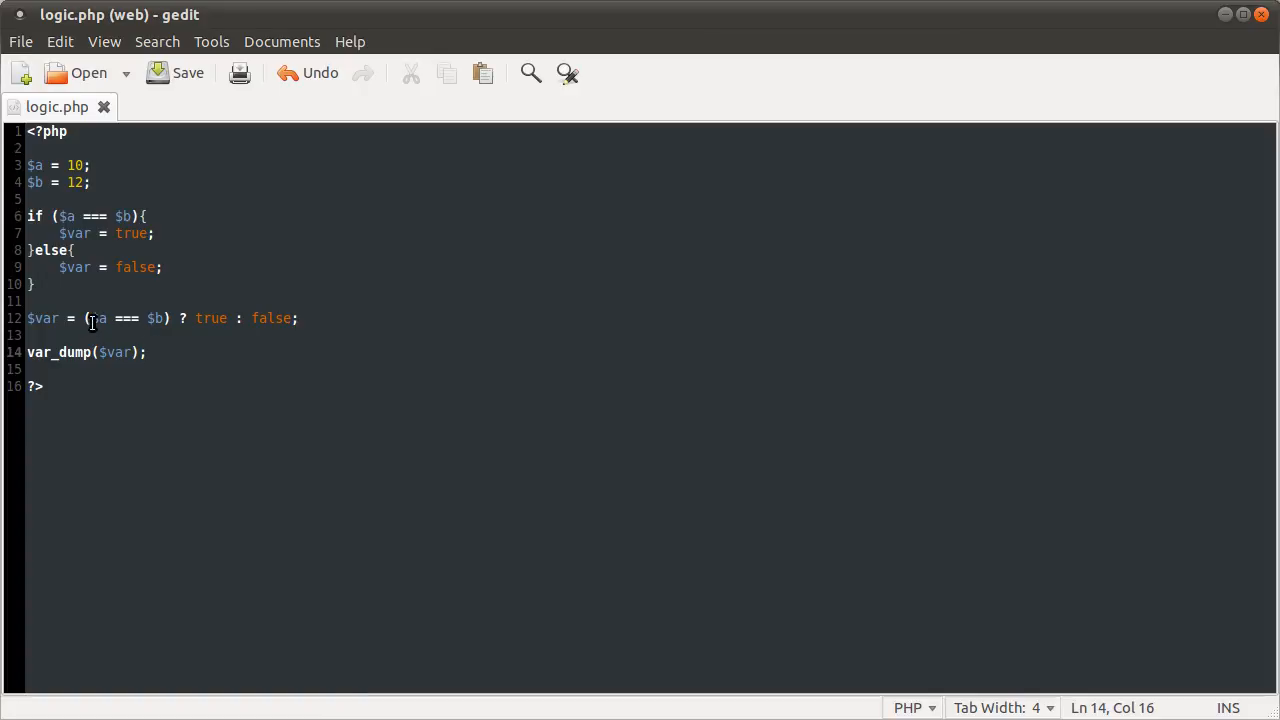
{"action": "left_click_drag", "start_coordinate": [88, 318], "coordinate": [170, 318]}
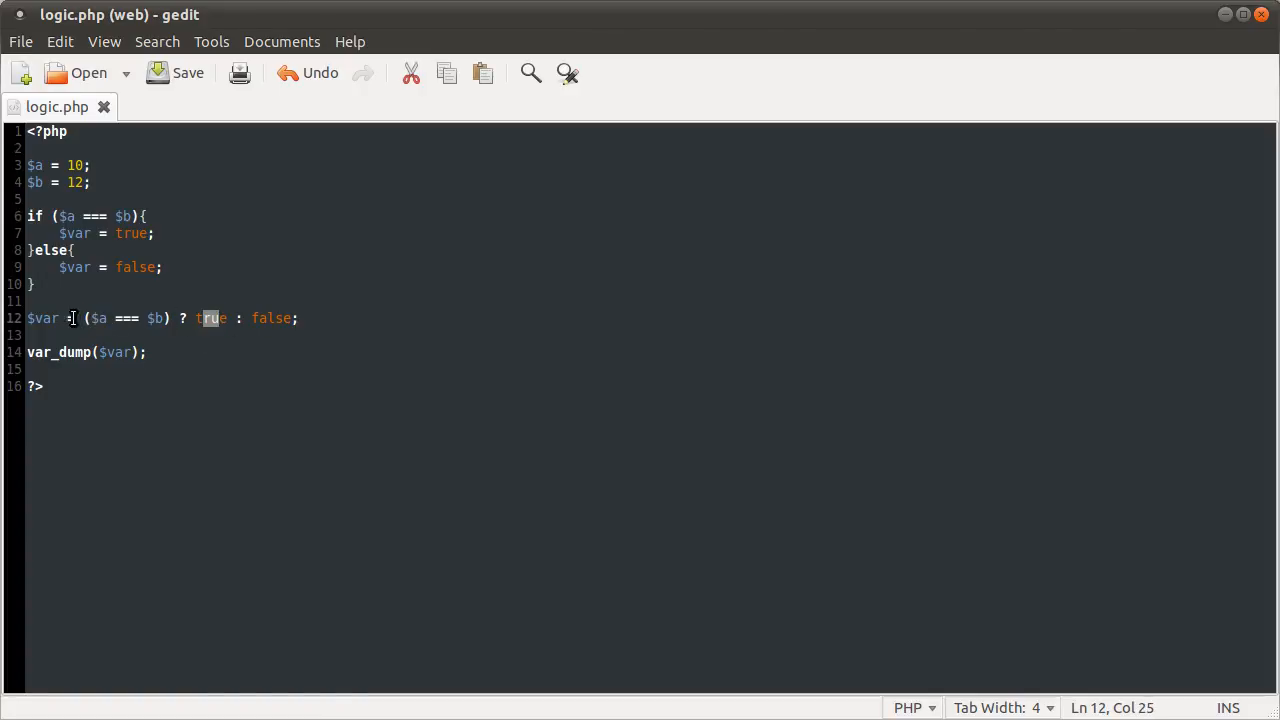
{"action": "type", "text": "eho"}
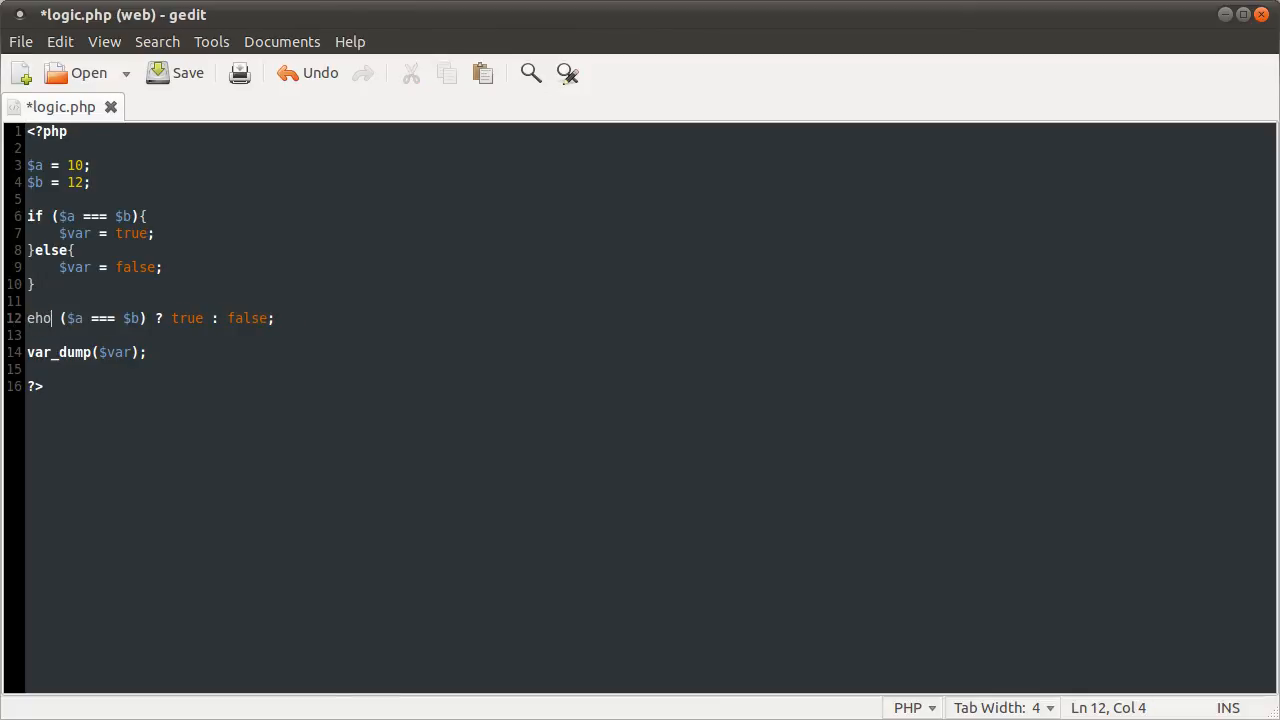
{"action": "key", "text": "BackSpace"}
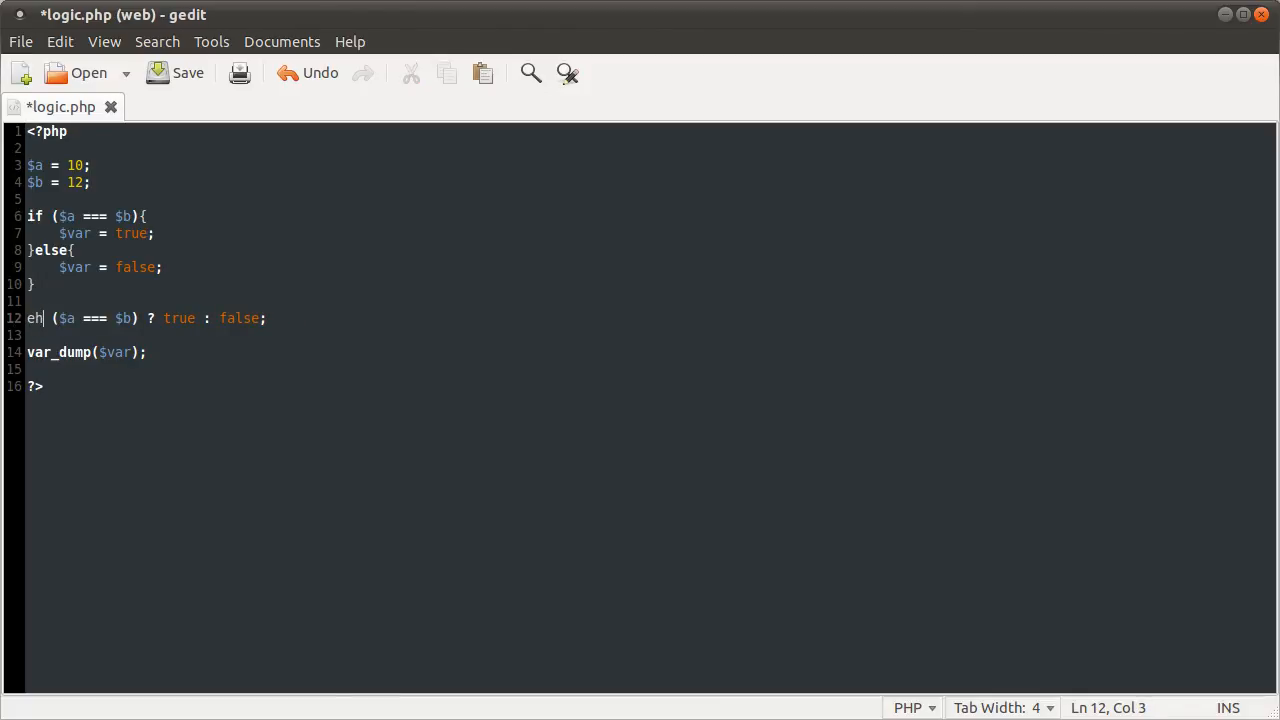
{"action": "type", "text": "h"}
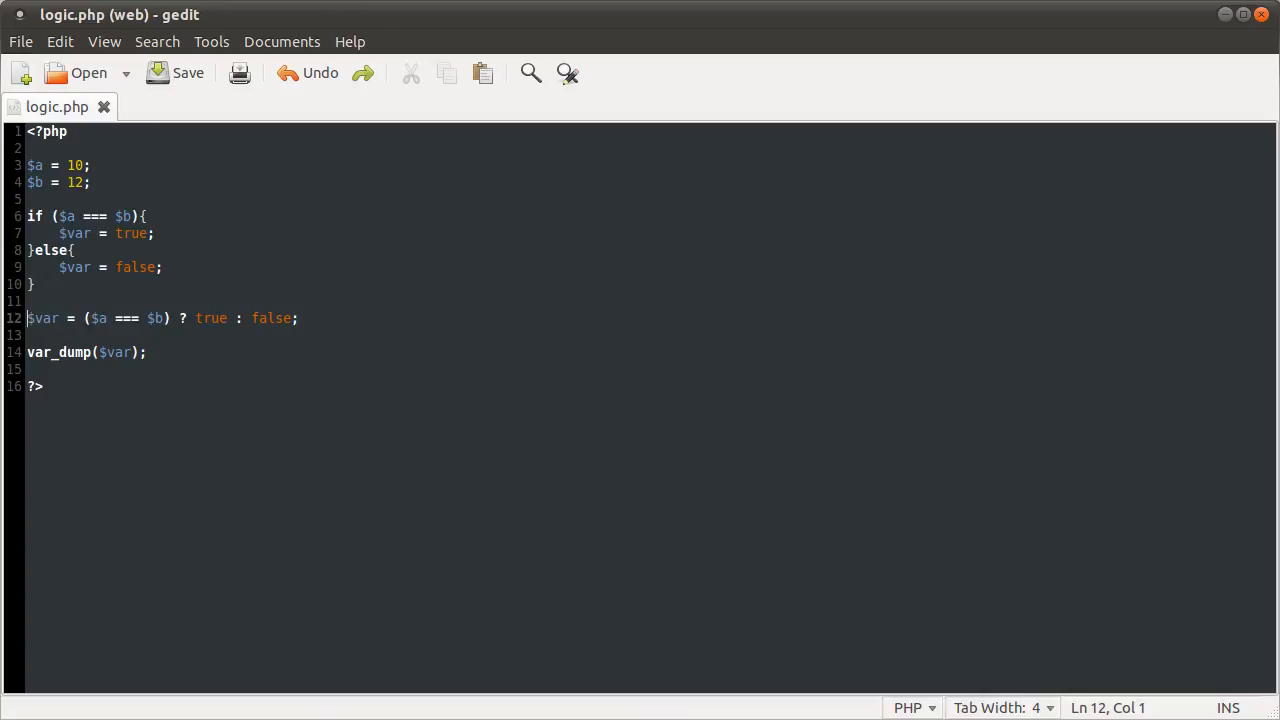
Select the old if/else block so only the ternary assignment remains before var_dump.
{"action": "left_click", "coordinate": [188, 72]}
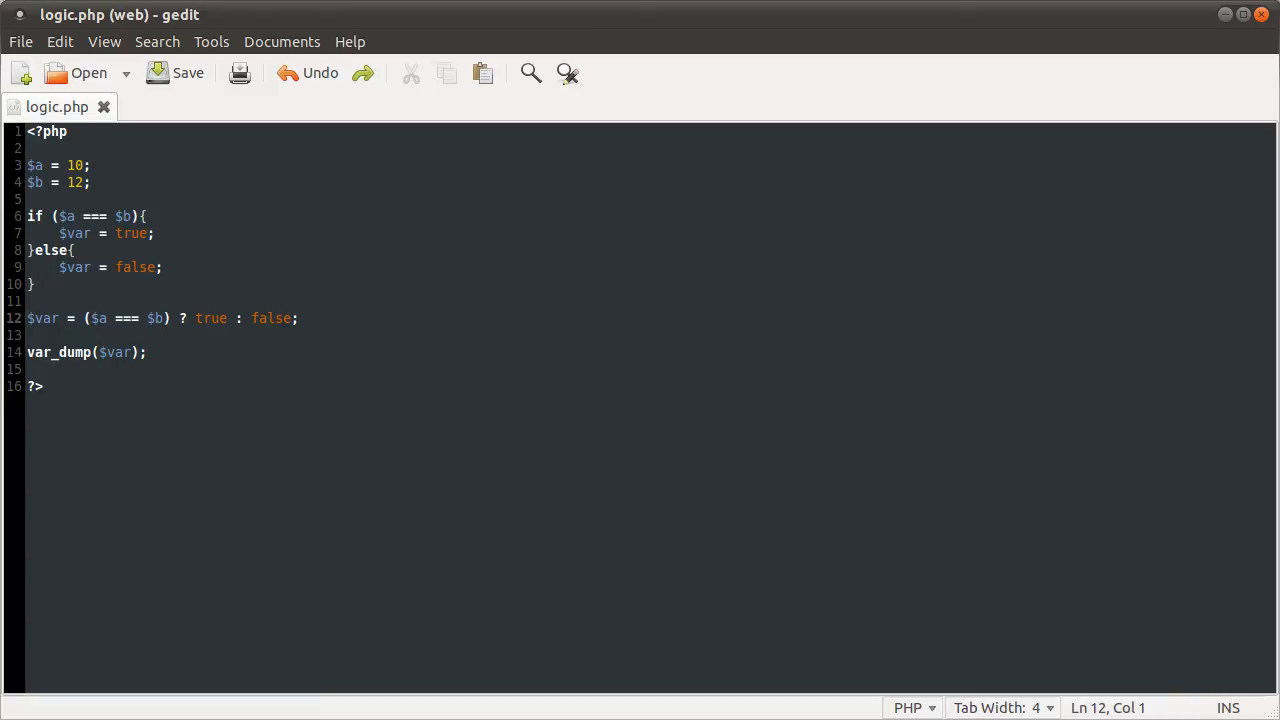
{"action": "left_click_drag", "start_coordinate": [28, 216], "coordinate": [32, 284]}
{"action": "type", "text": "0"}
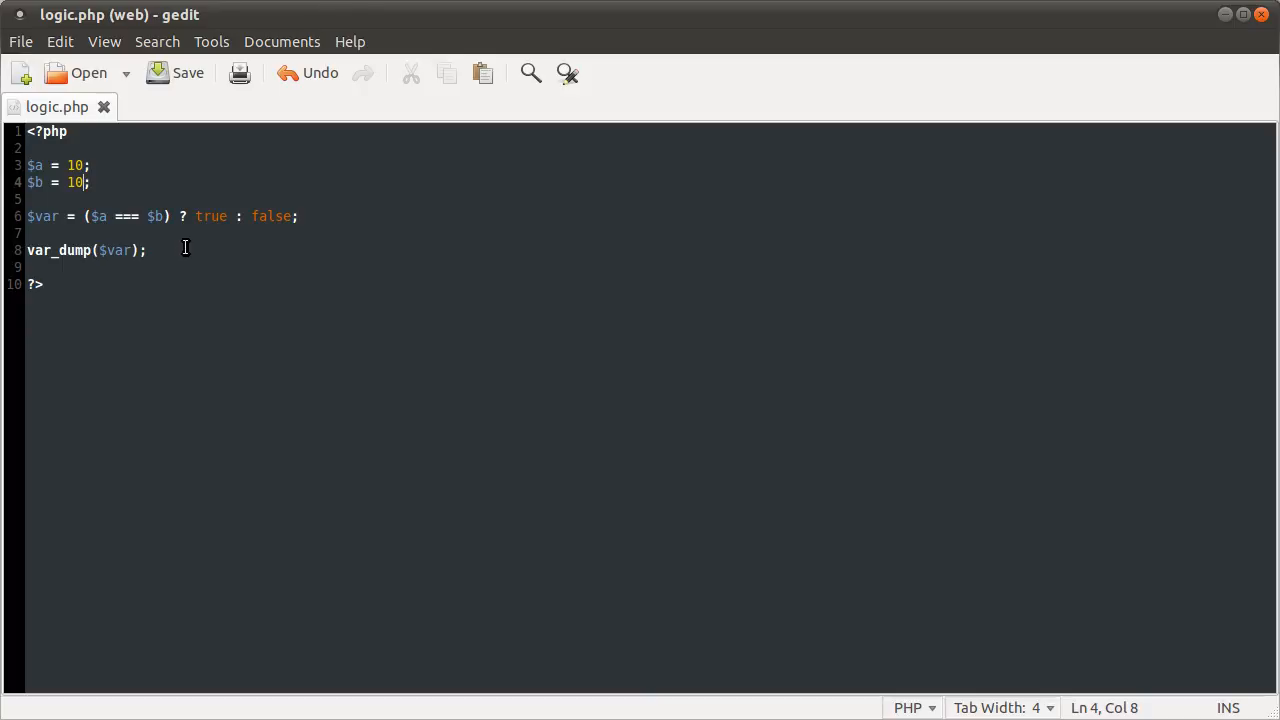
{"action": "double_click", "coordinate": [272, 216]}
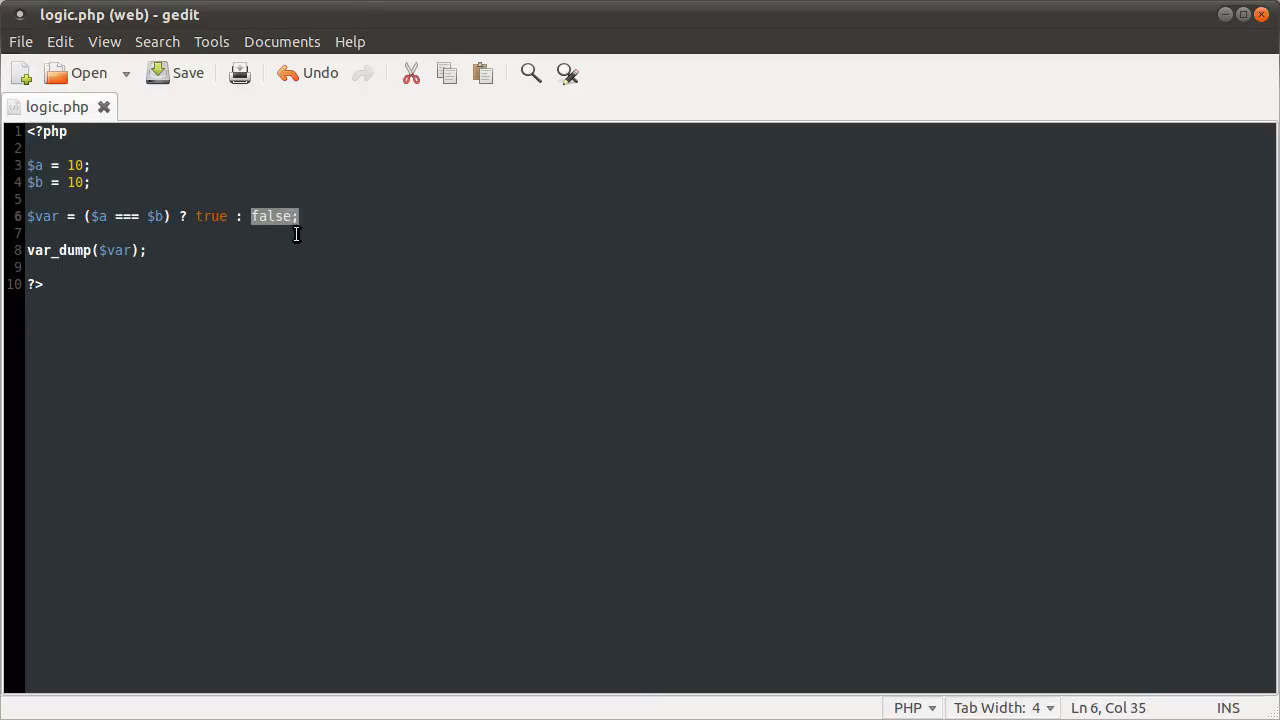
{"action": "left_click", "coordinate": [28, 232]}
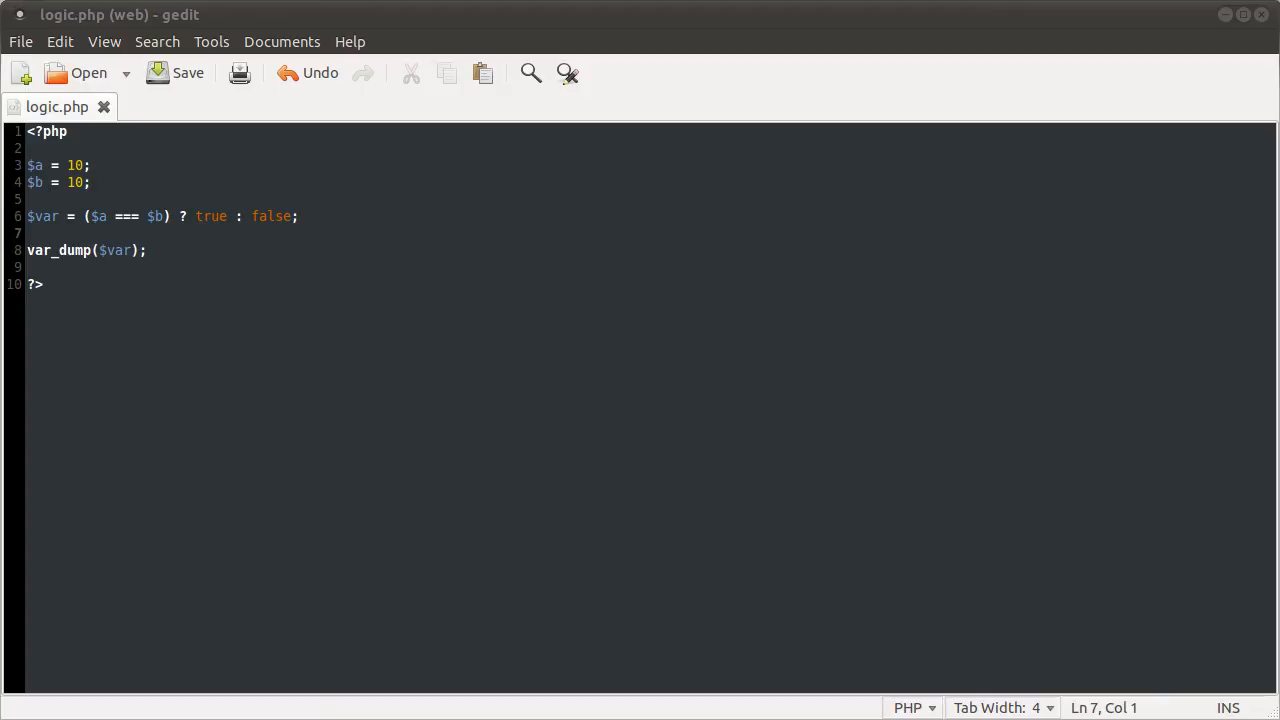
{"action": "mouse_move", "coordinate": [992, 326]}
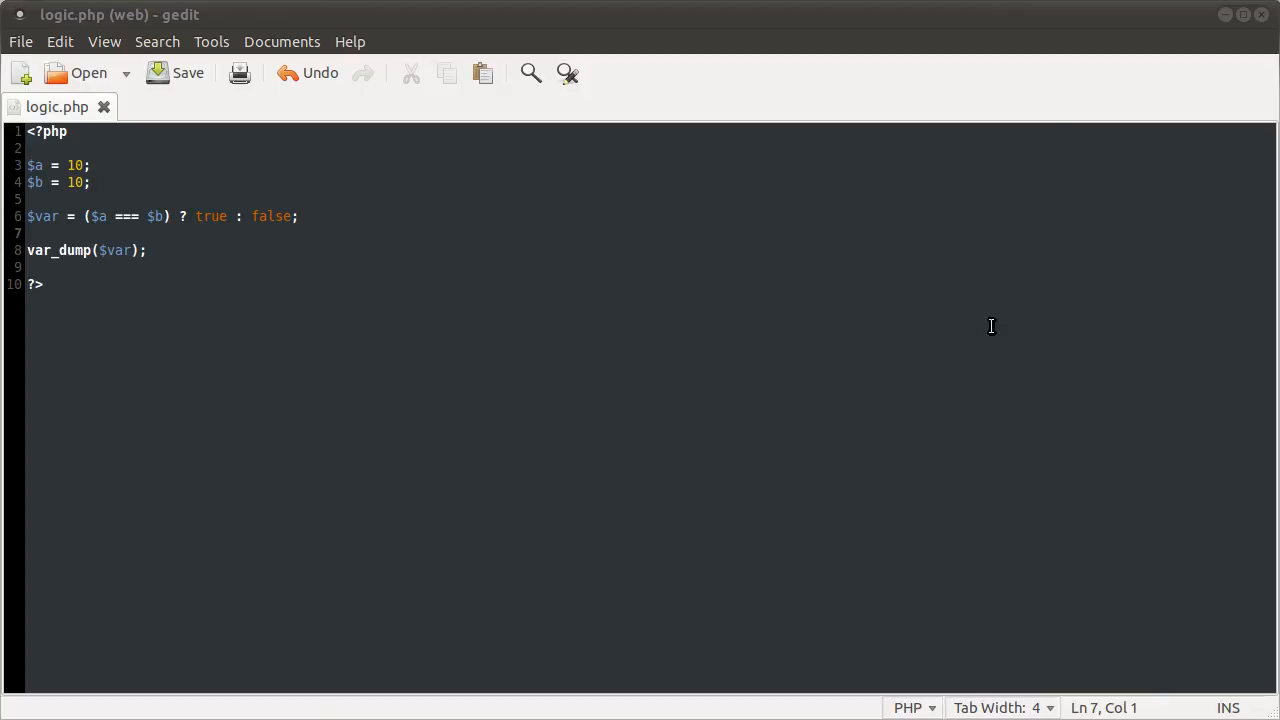
{"action": "left_click", "coordinate": [44, 284]}
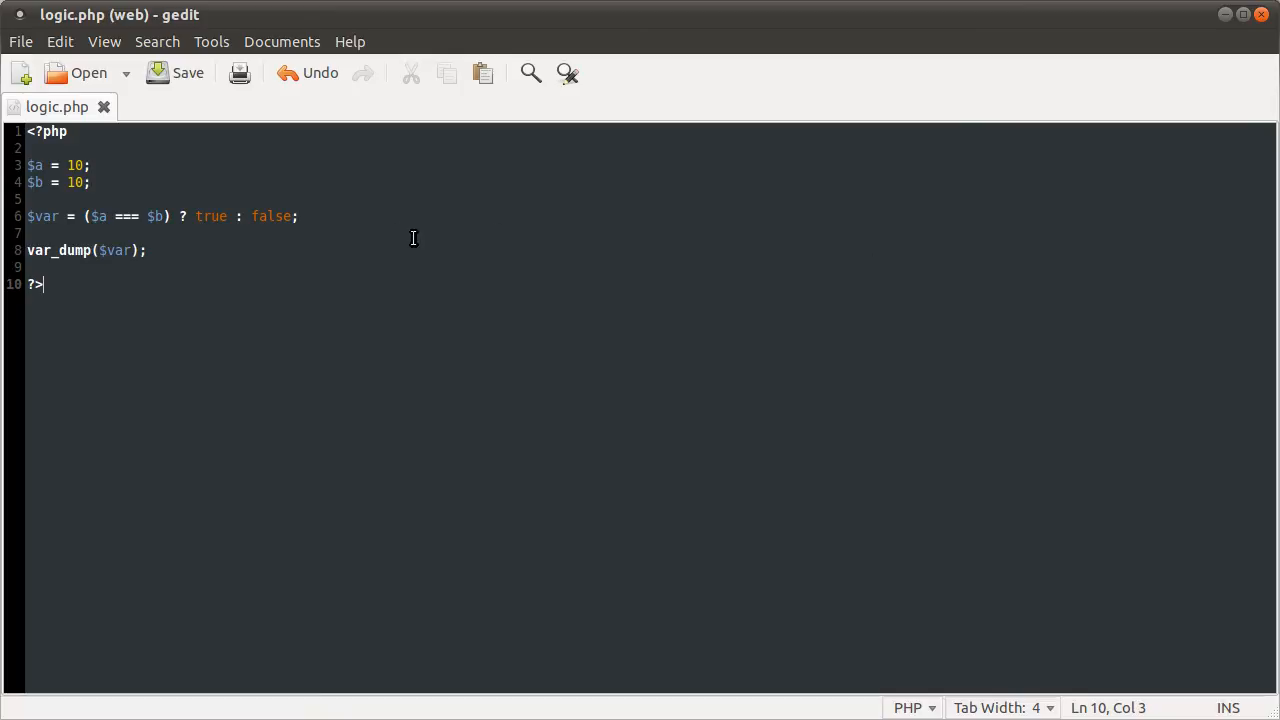
{"action": "triple_click", "coordinate": [150, 216]}
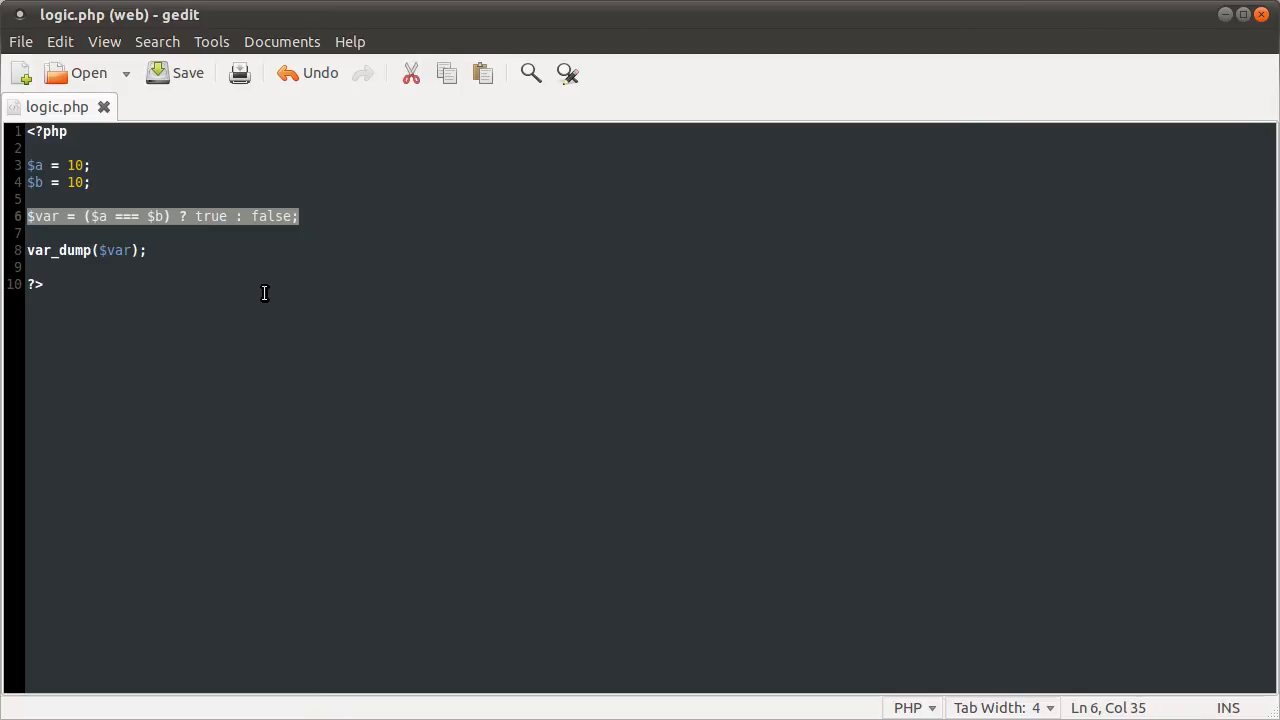
{"action": "left_click", "coordinate": [254, 288]}
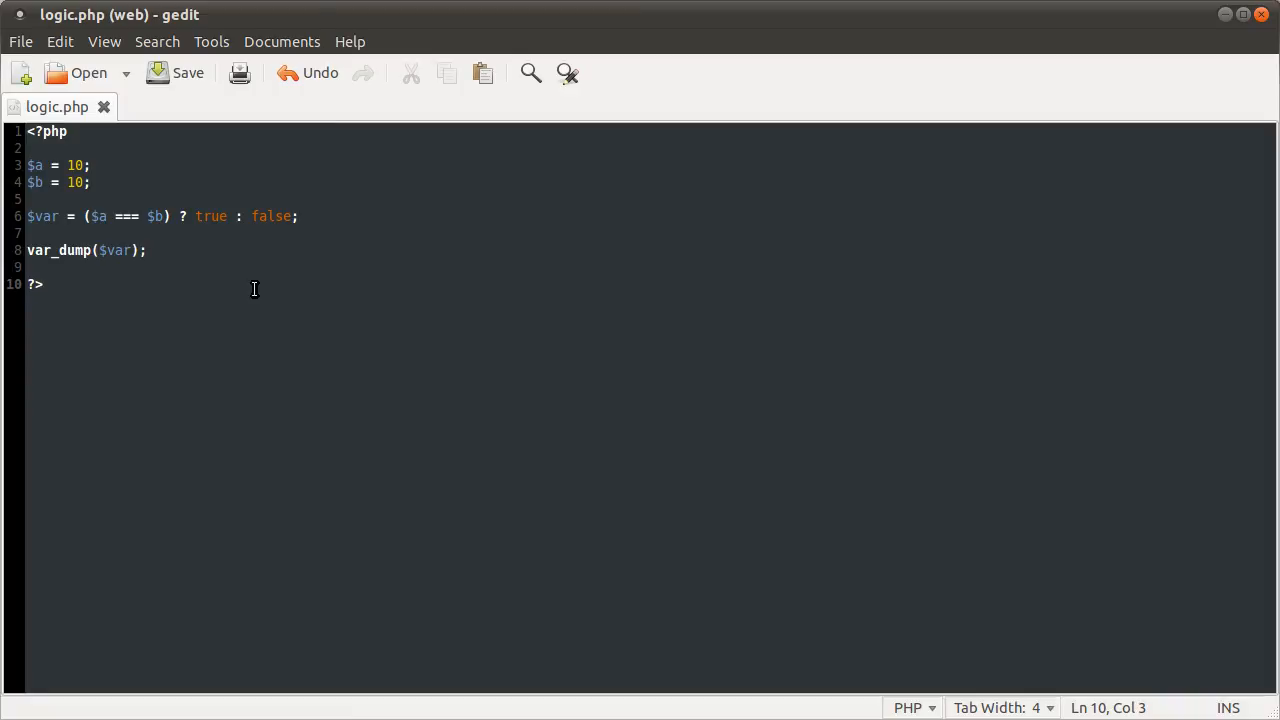
{"action": "left_click", "coordinate": [44, 284]}
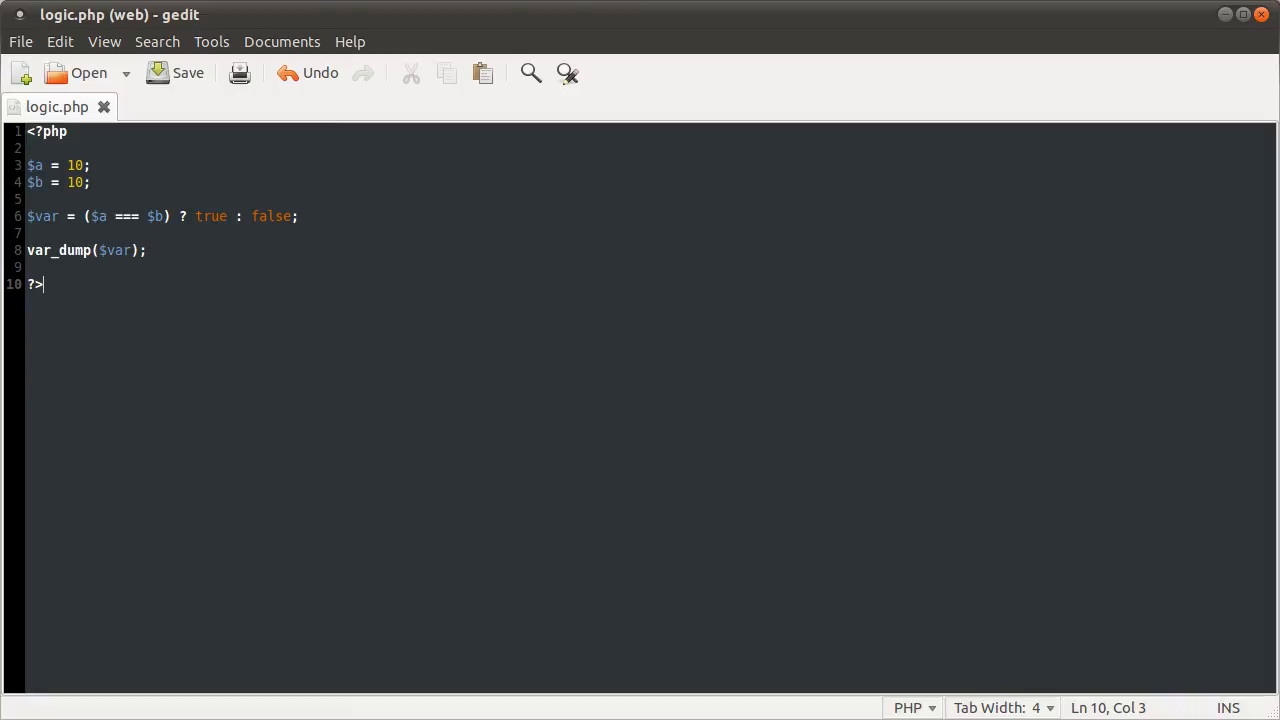
{"action": "mouse_move", "coordinate": [248, 290]}
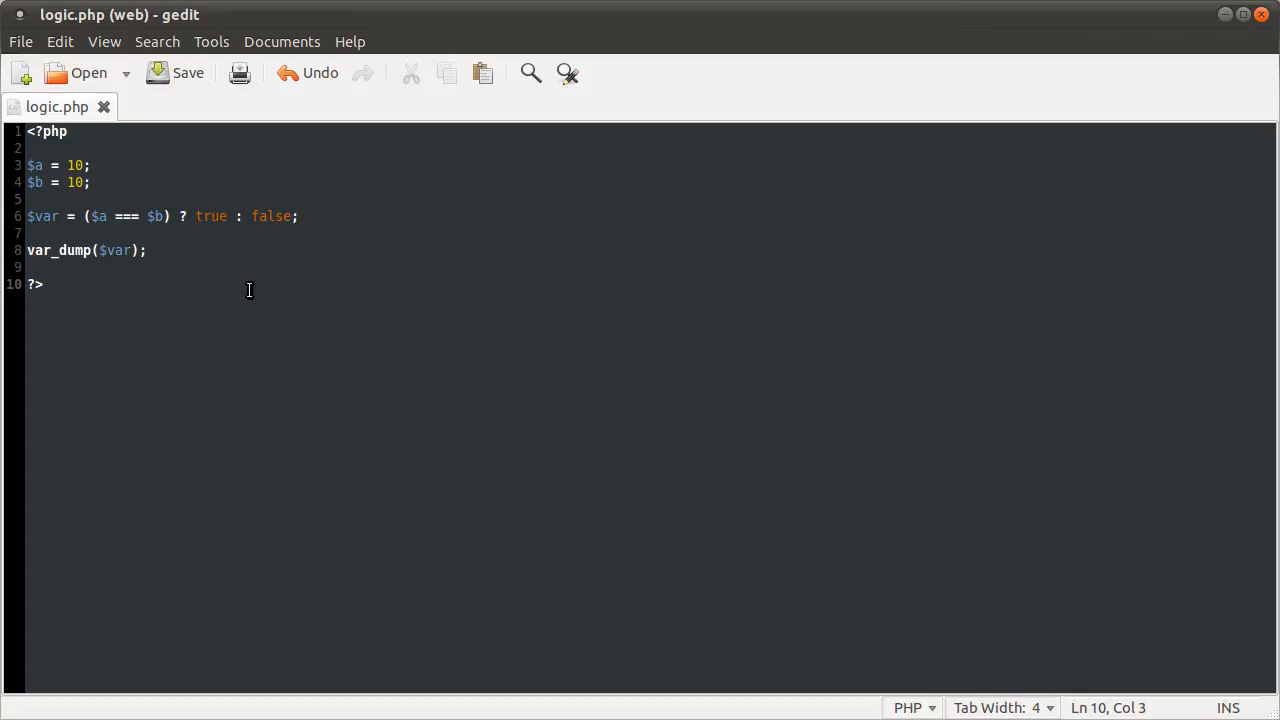